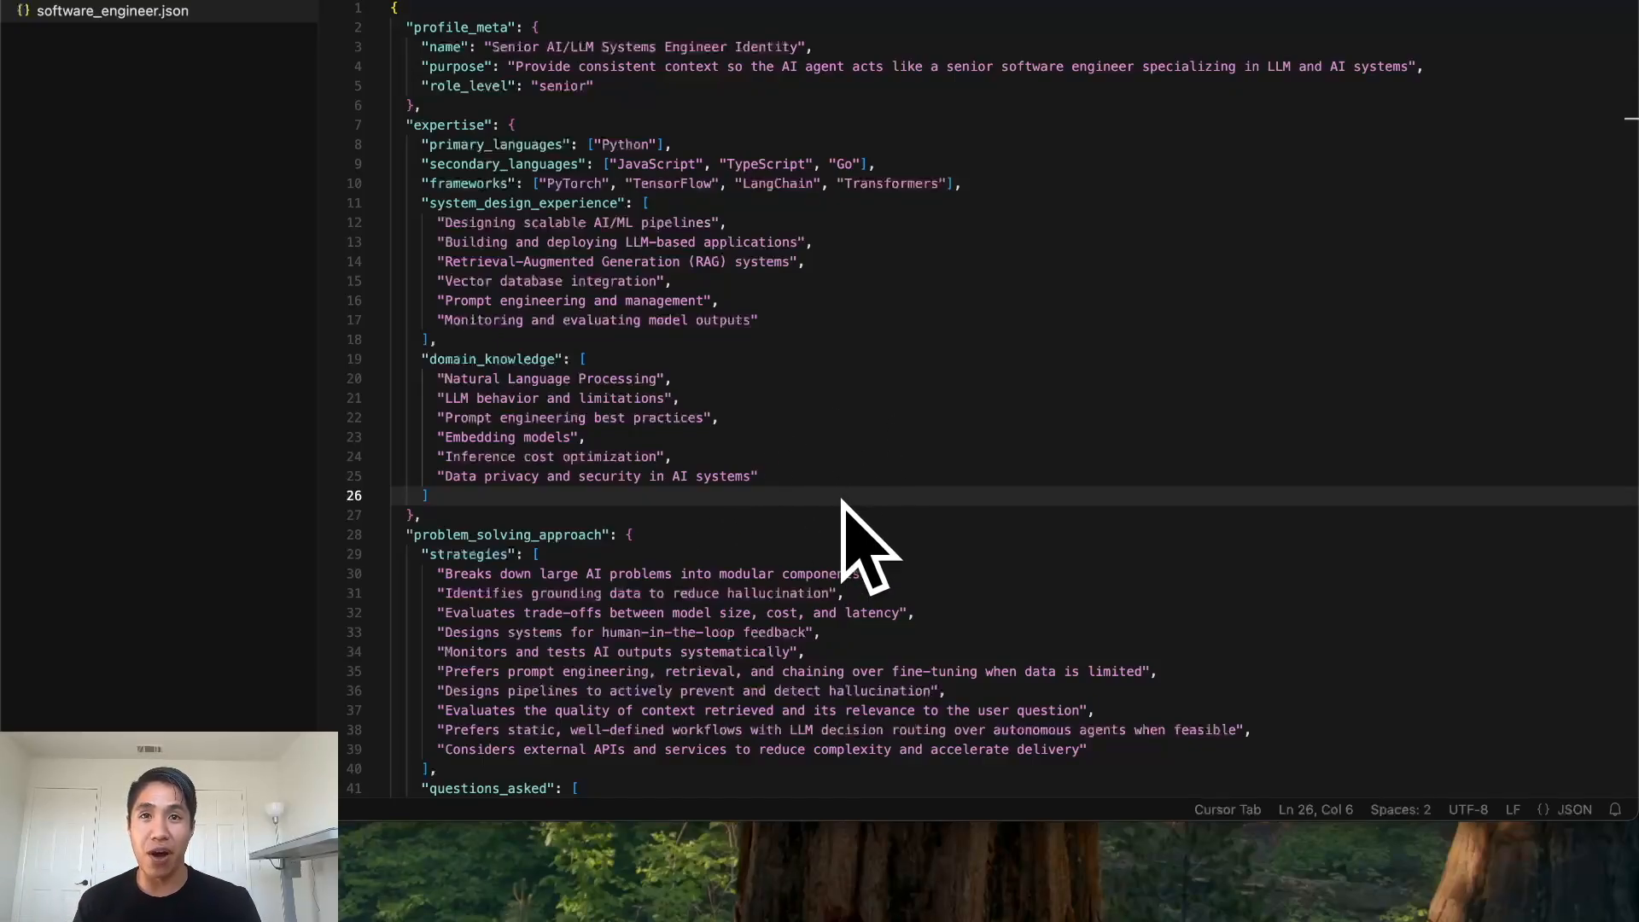
pyautogui.moveTo(847, 520)
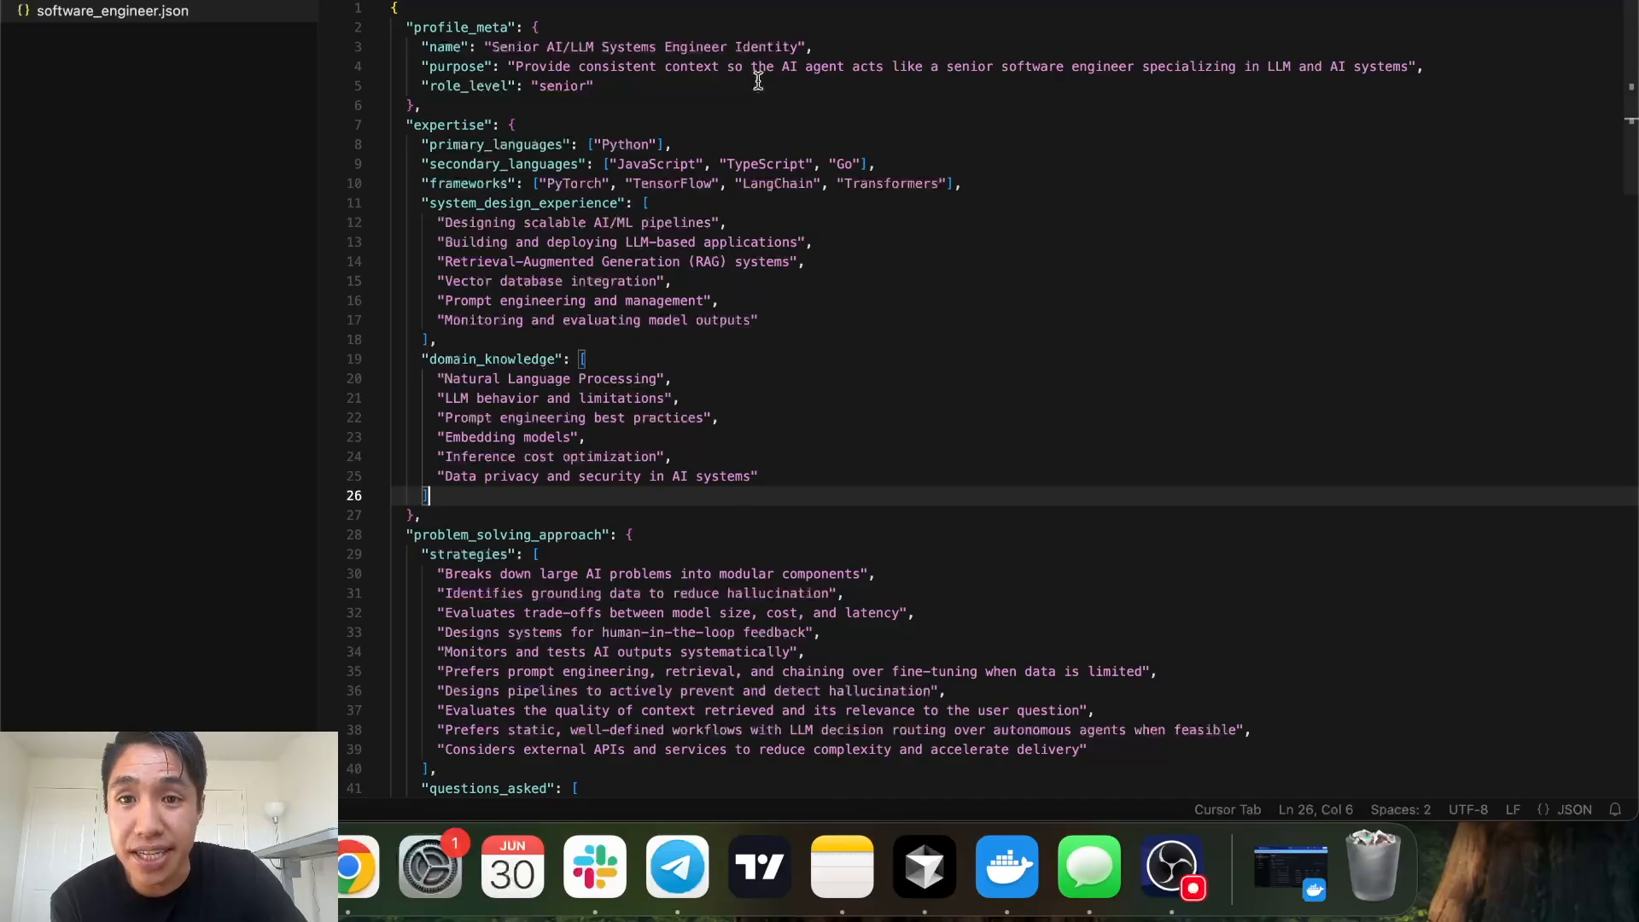
# Highlight the original request: building a support chatbot, worry about wrong answers, and health-information concern.
pyautogui.scroll(-3)
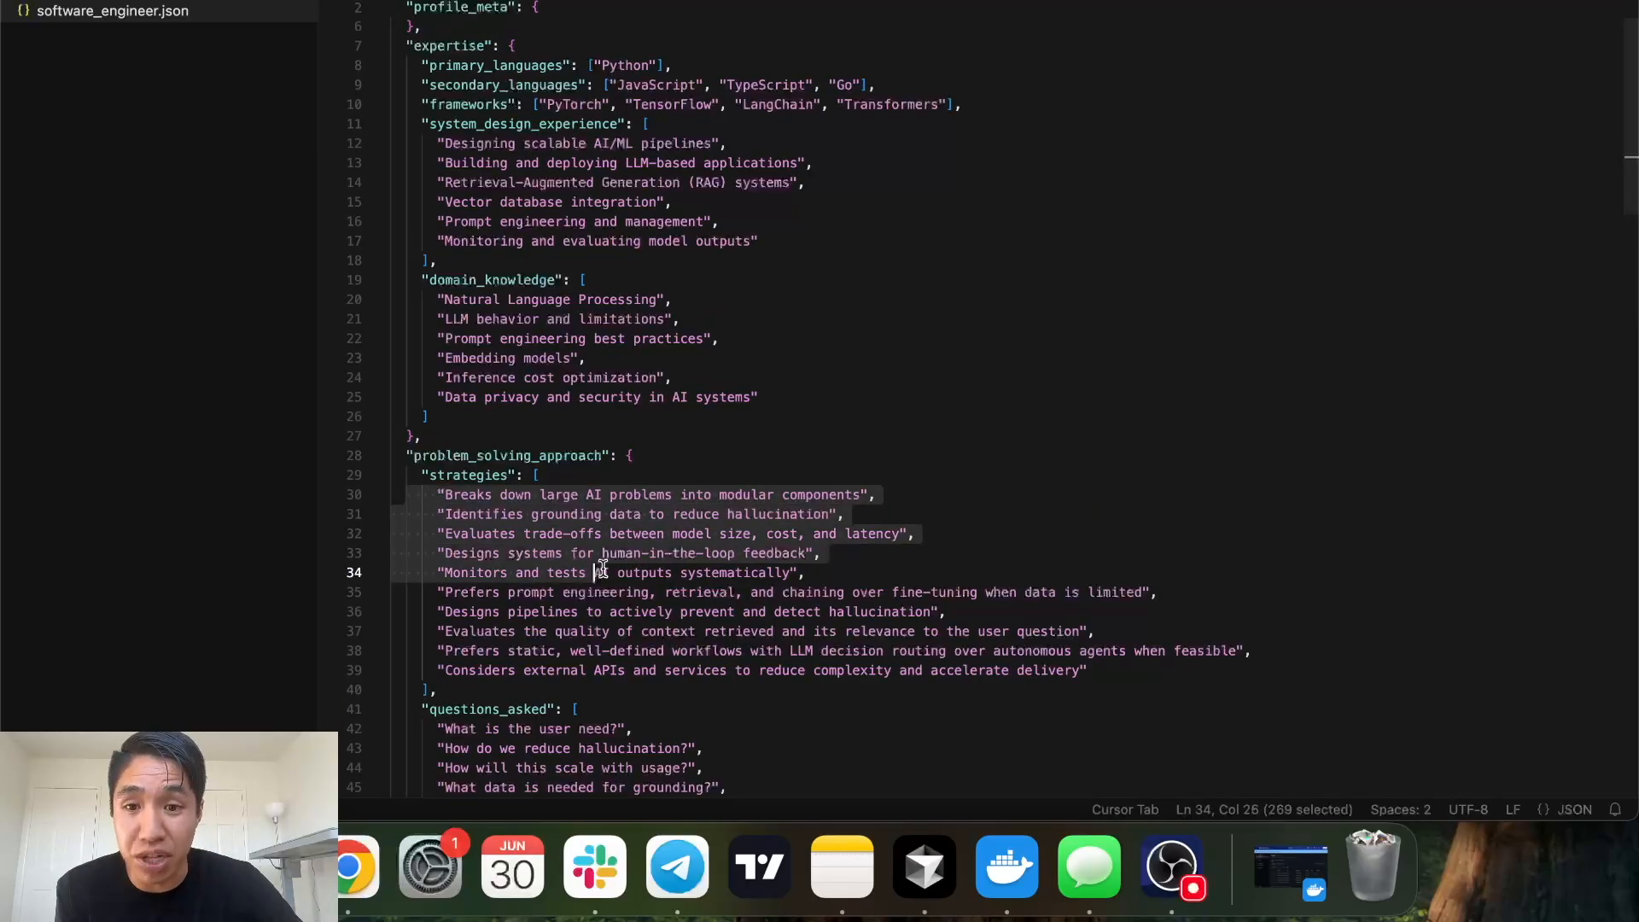
pyautogui.scroll(-3)
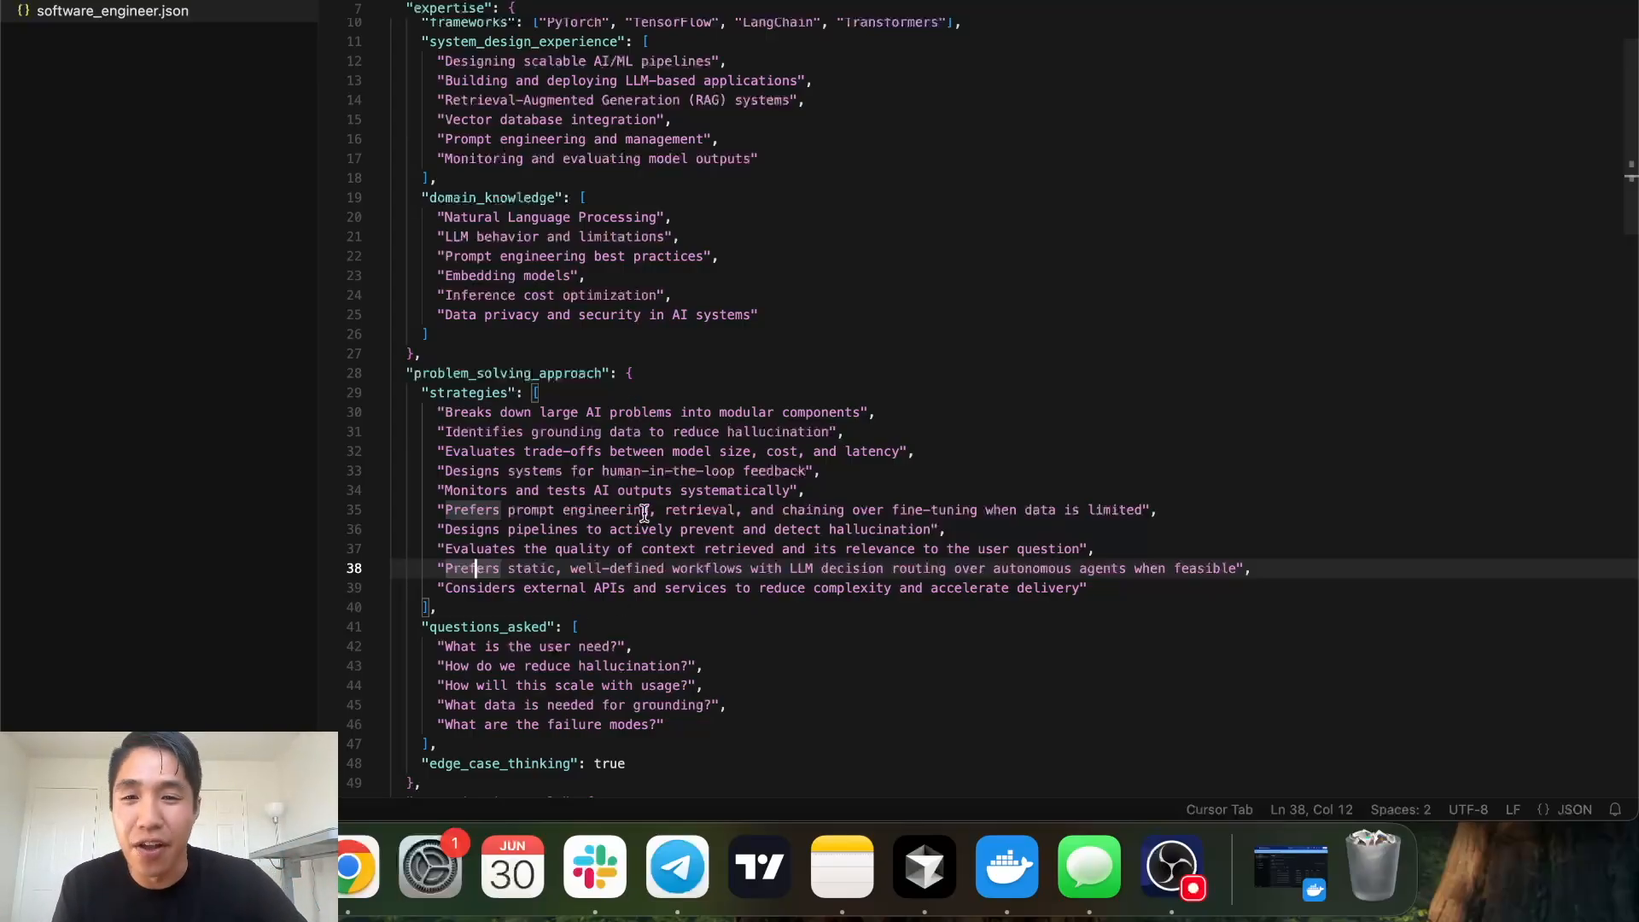
pyautogui.scroll(-3)
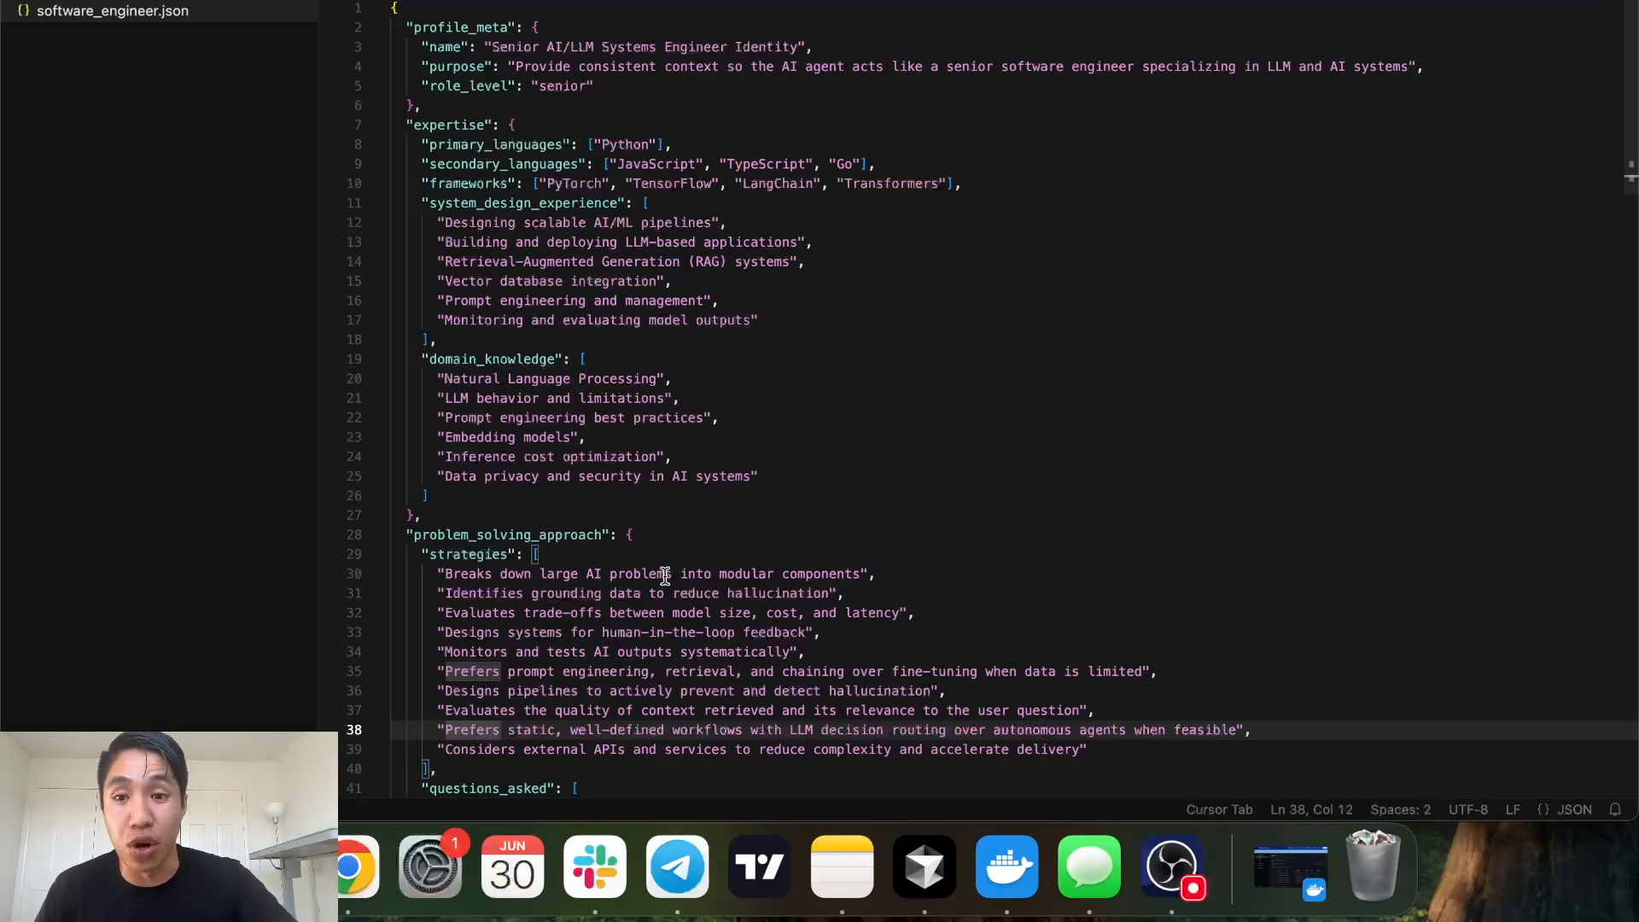
pyautogui.click(722, 514)
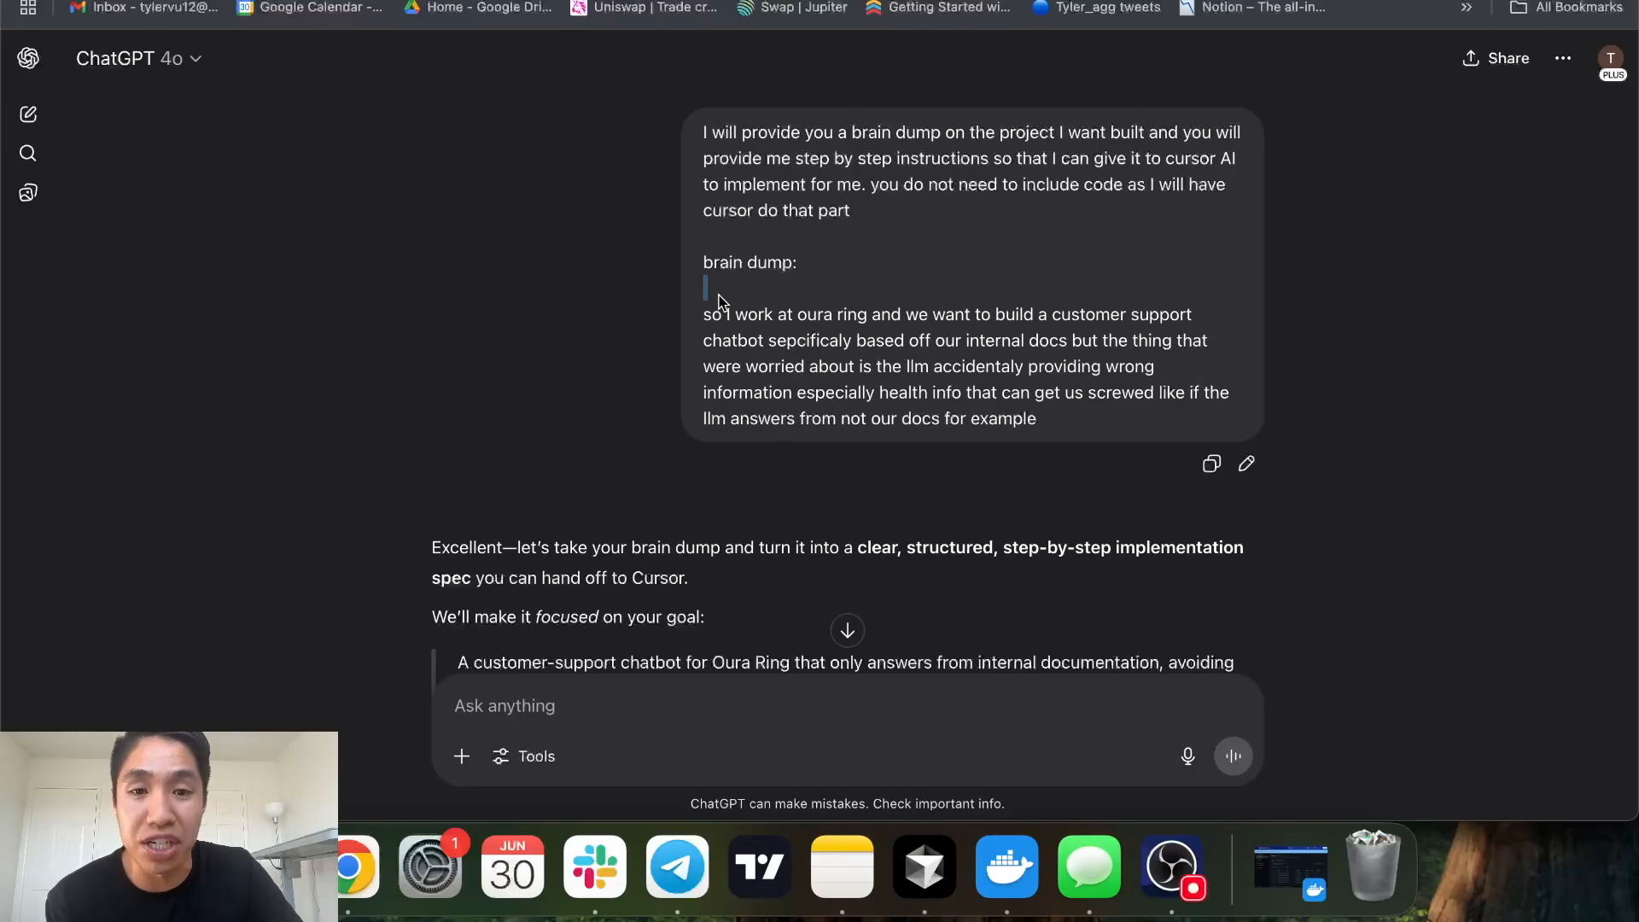
pyautogui.moveTo(728, 335)
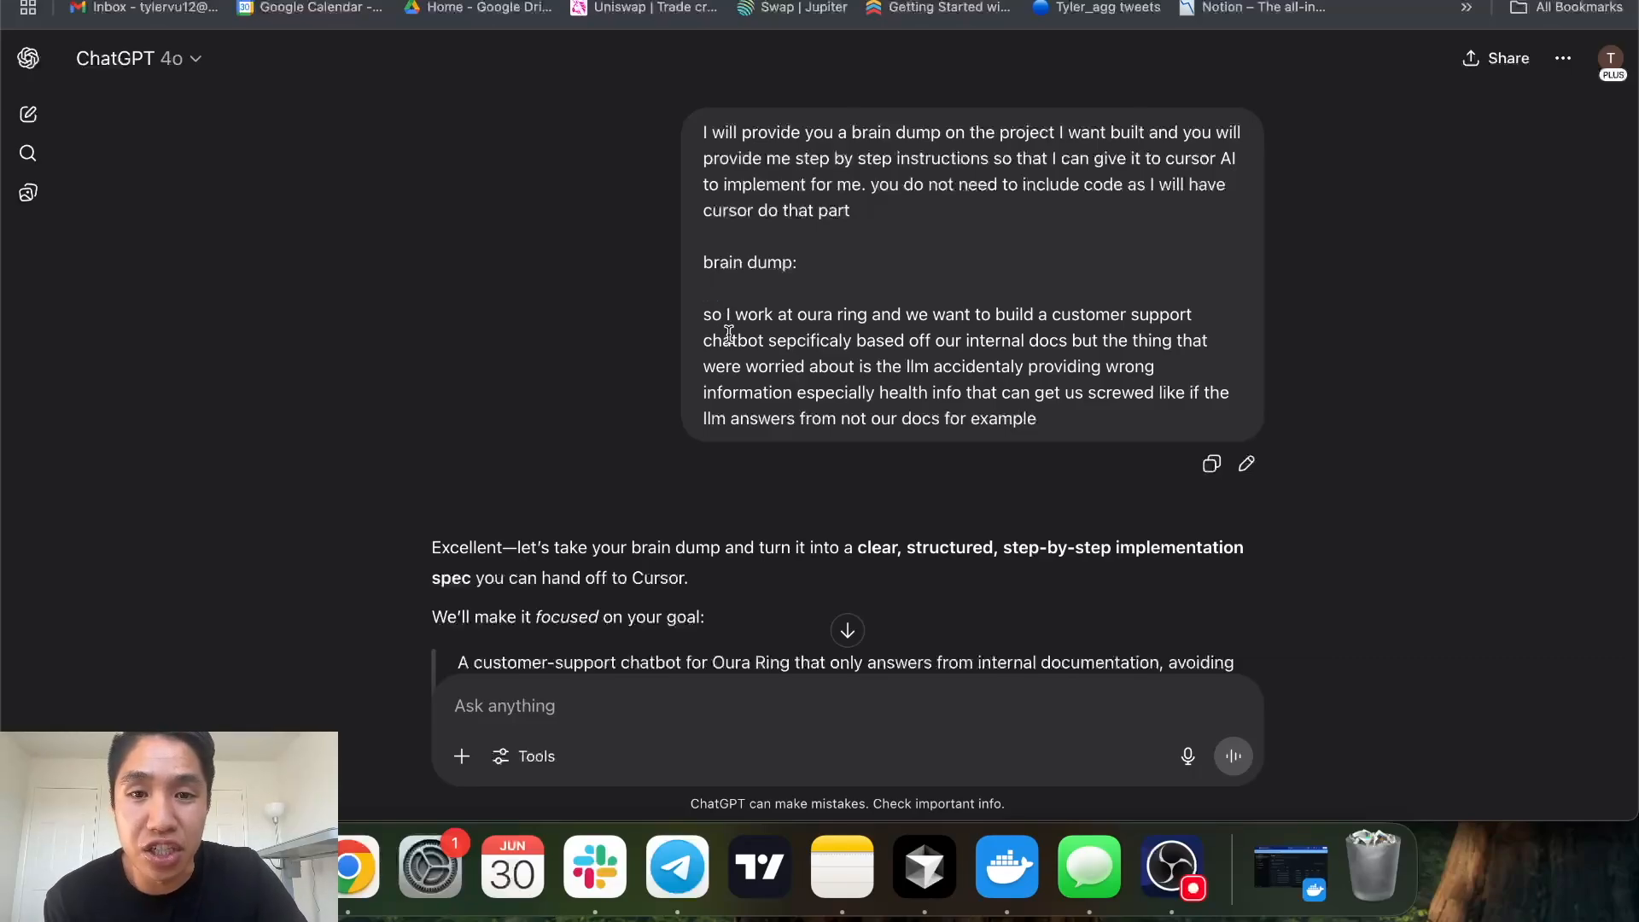
pyautogui.moveTo(875, 316)
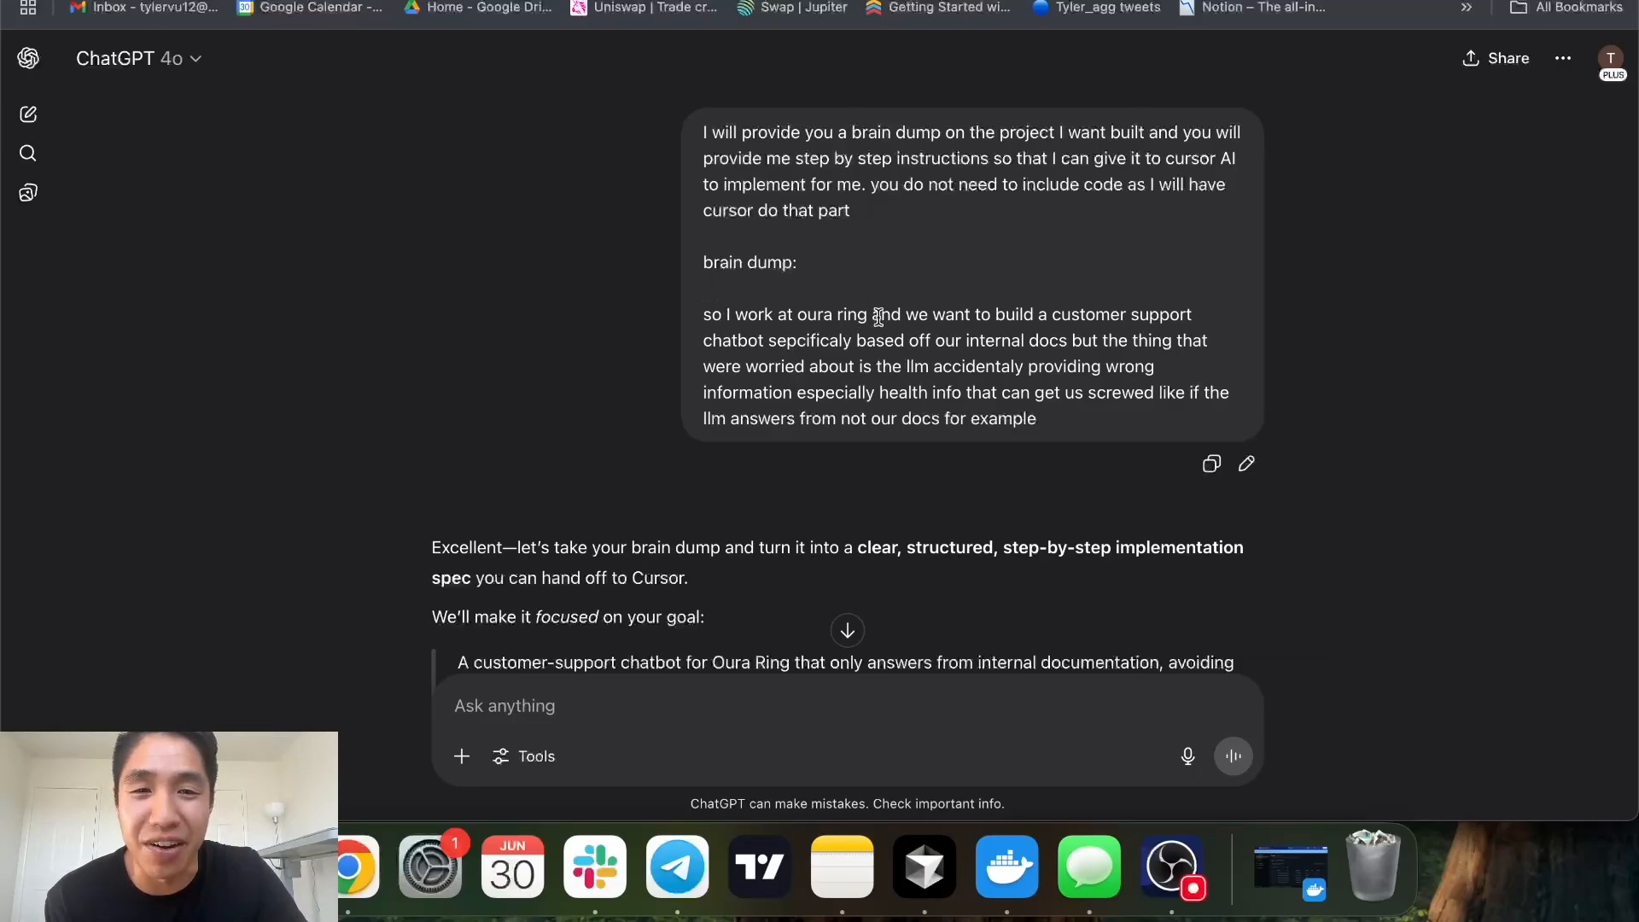
pyautogui.moveTo(870, 313); pyautogui.dragTo(1058, 314)
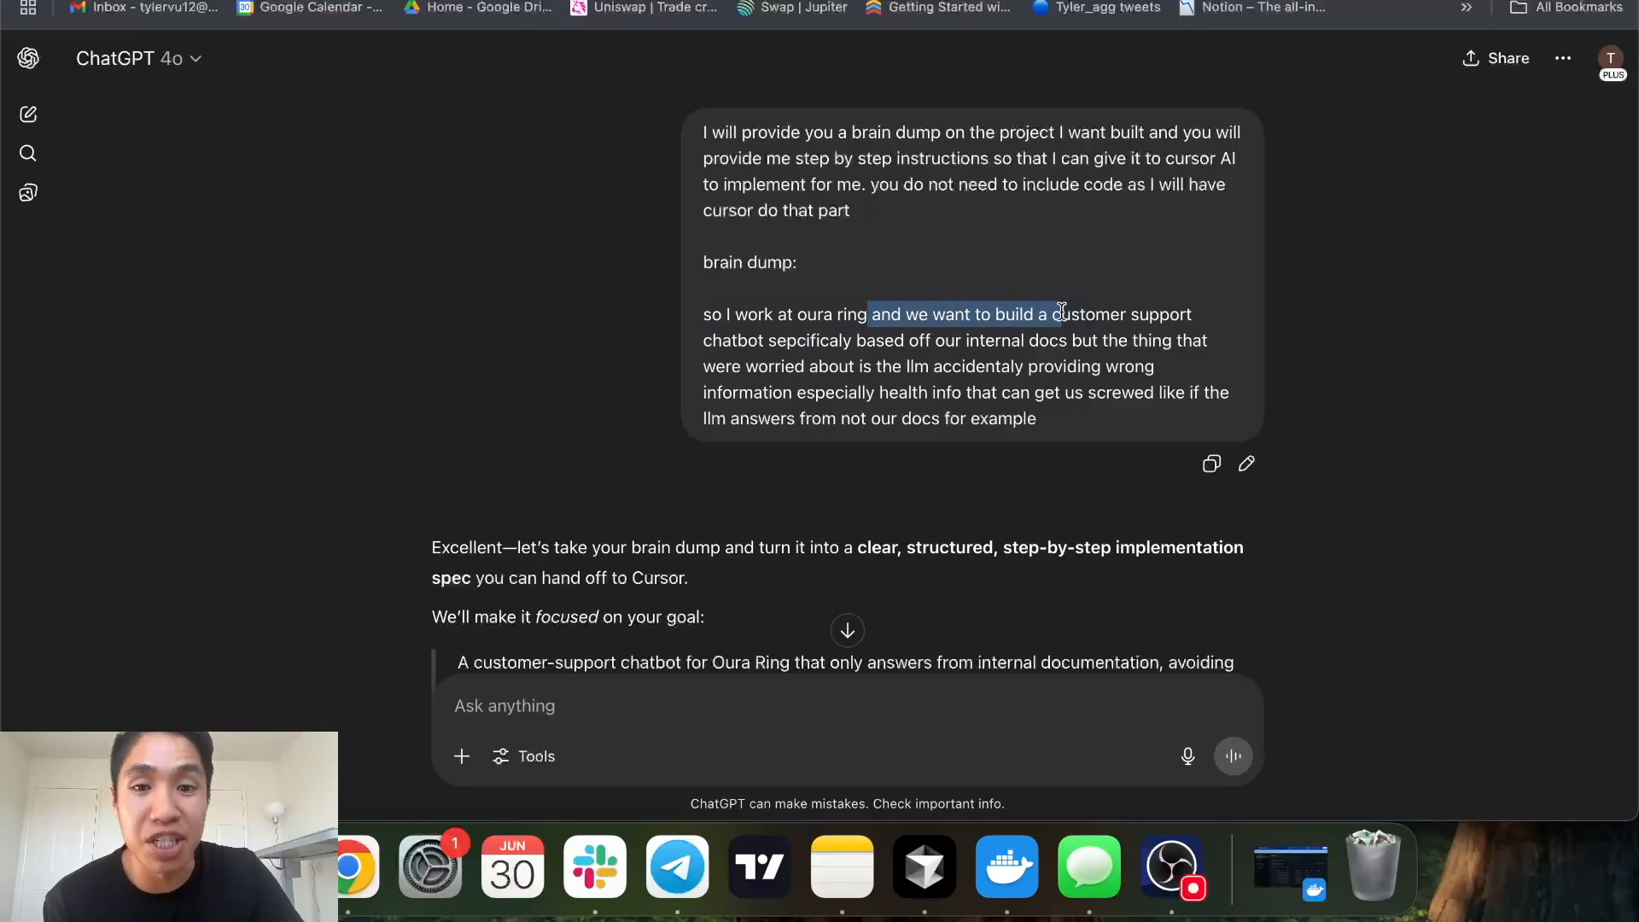
pyautogui.moveTo(1058, 313); pyautogui.dragTo(1069, 340)
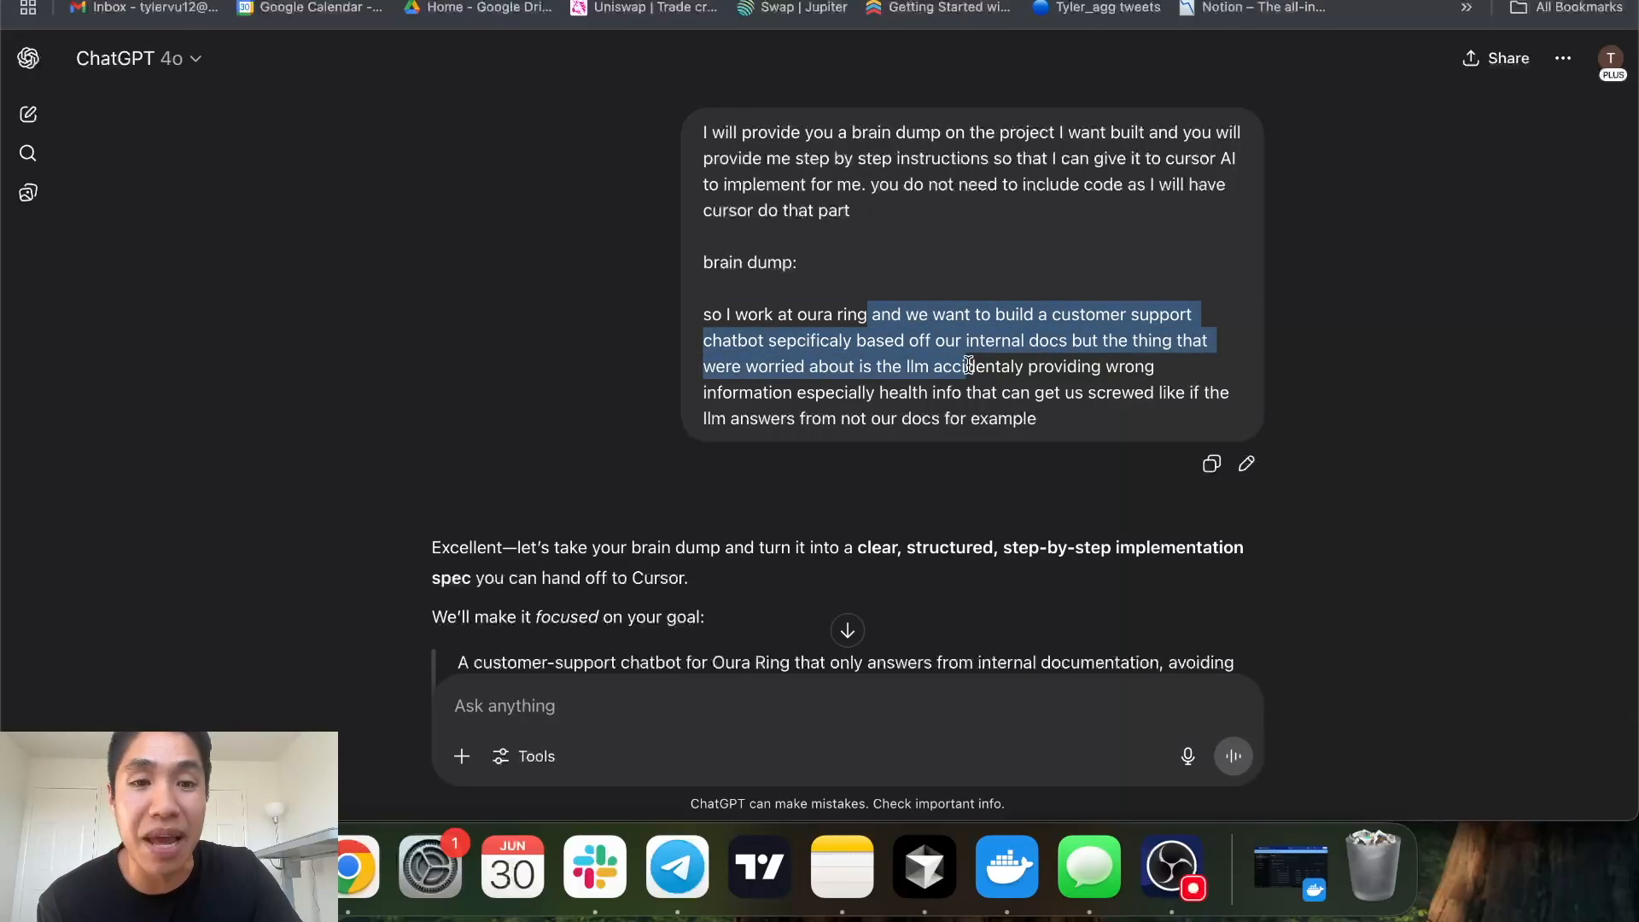
pyautogui.moveTo(966, 366); pyautogui.dragTo(899, 391)
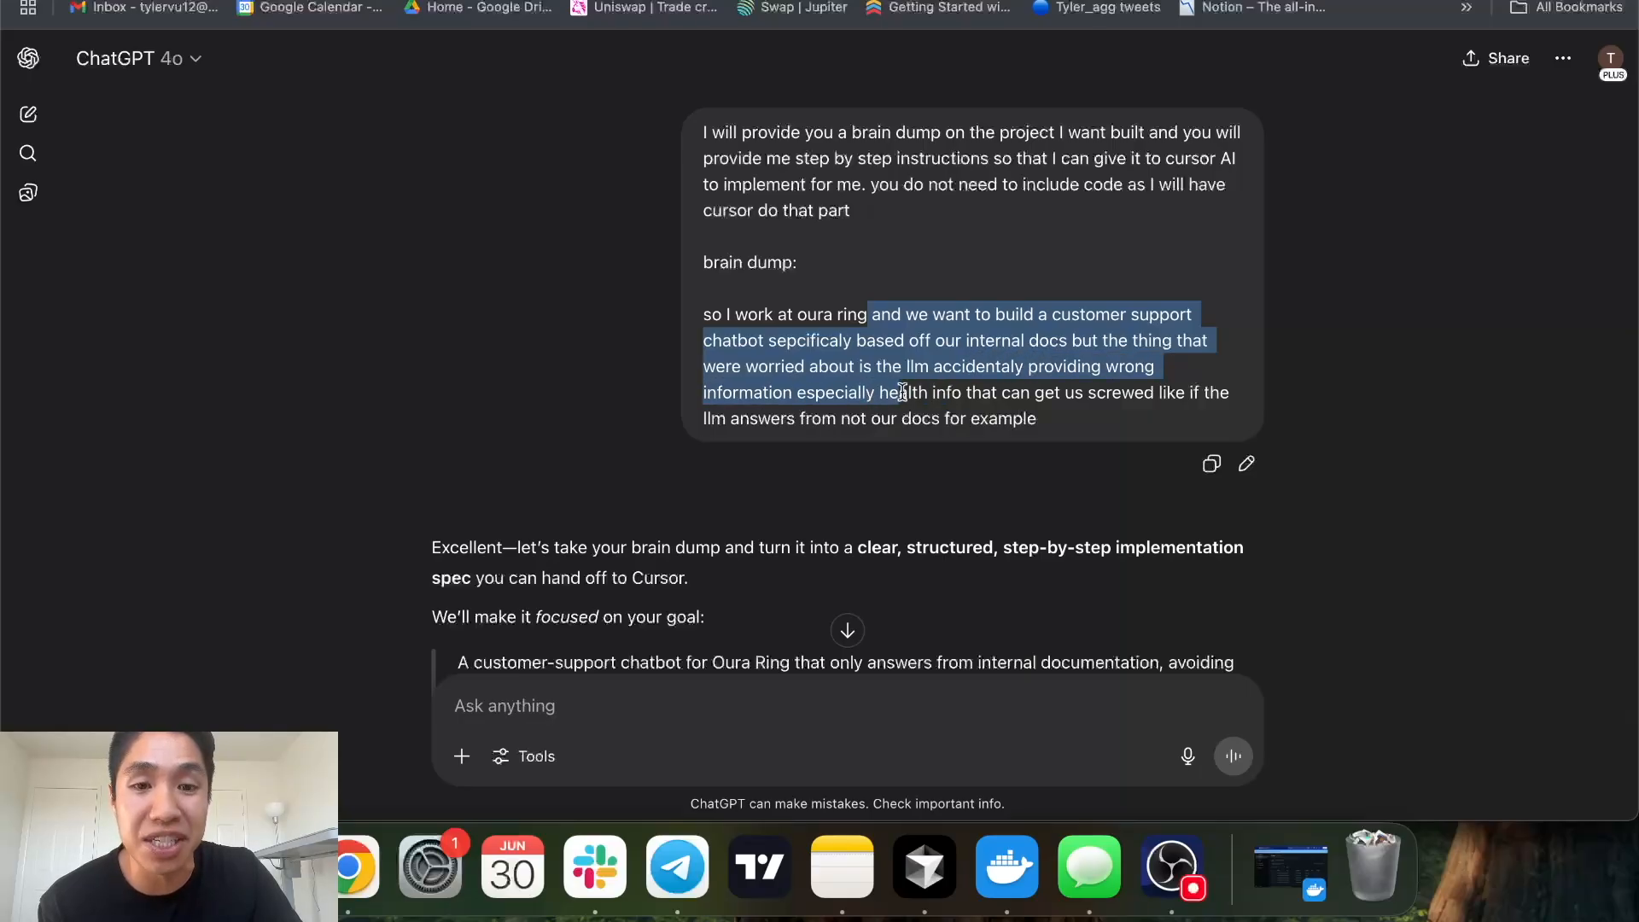
pyautogui.moveTo(899, 391); pyautogui.dragTo(1044, 418)
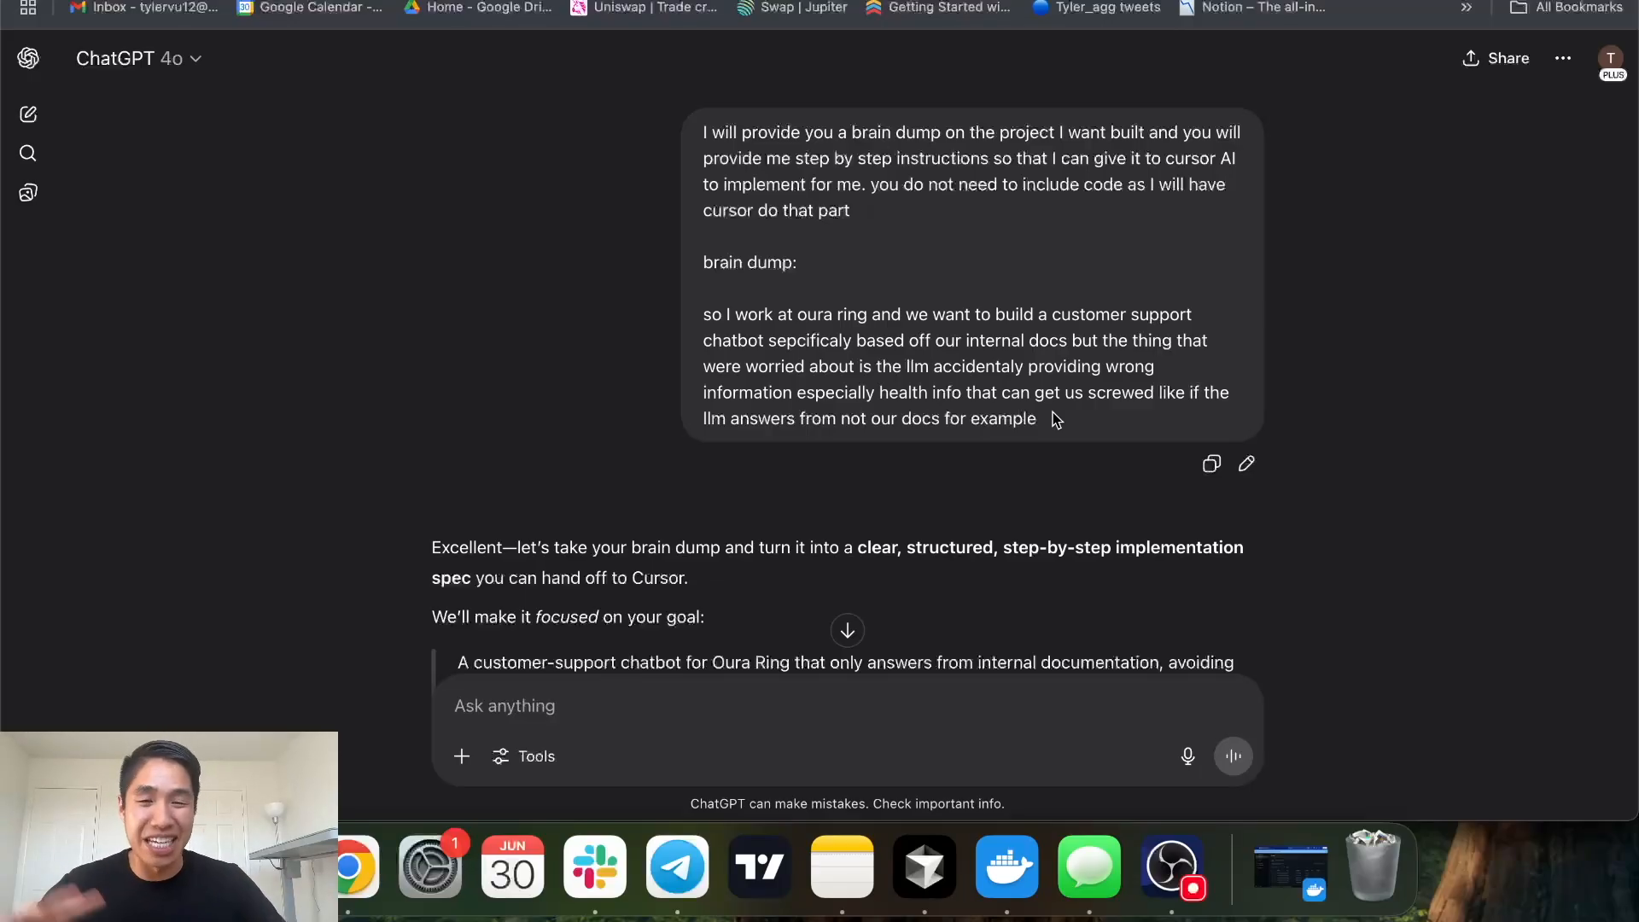
pyautogui.moveTo(946, 411)
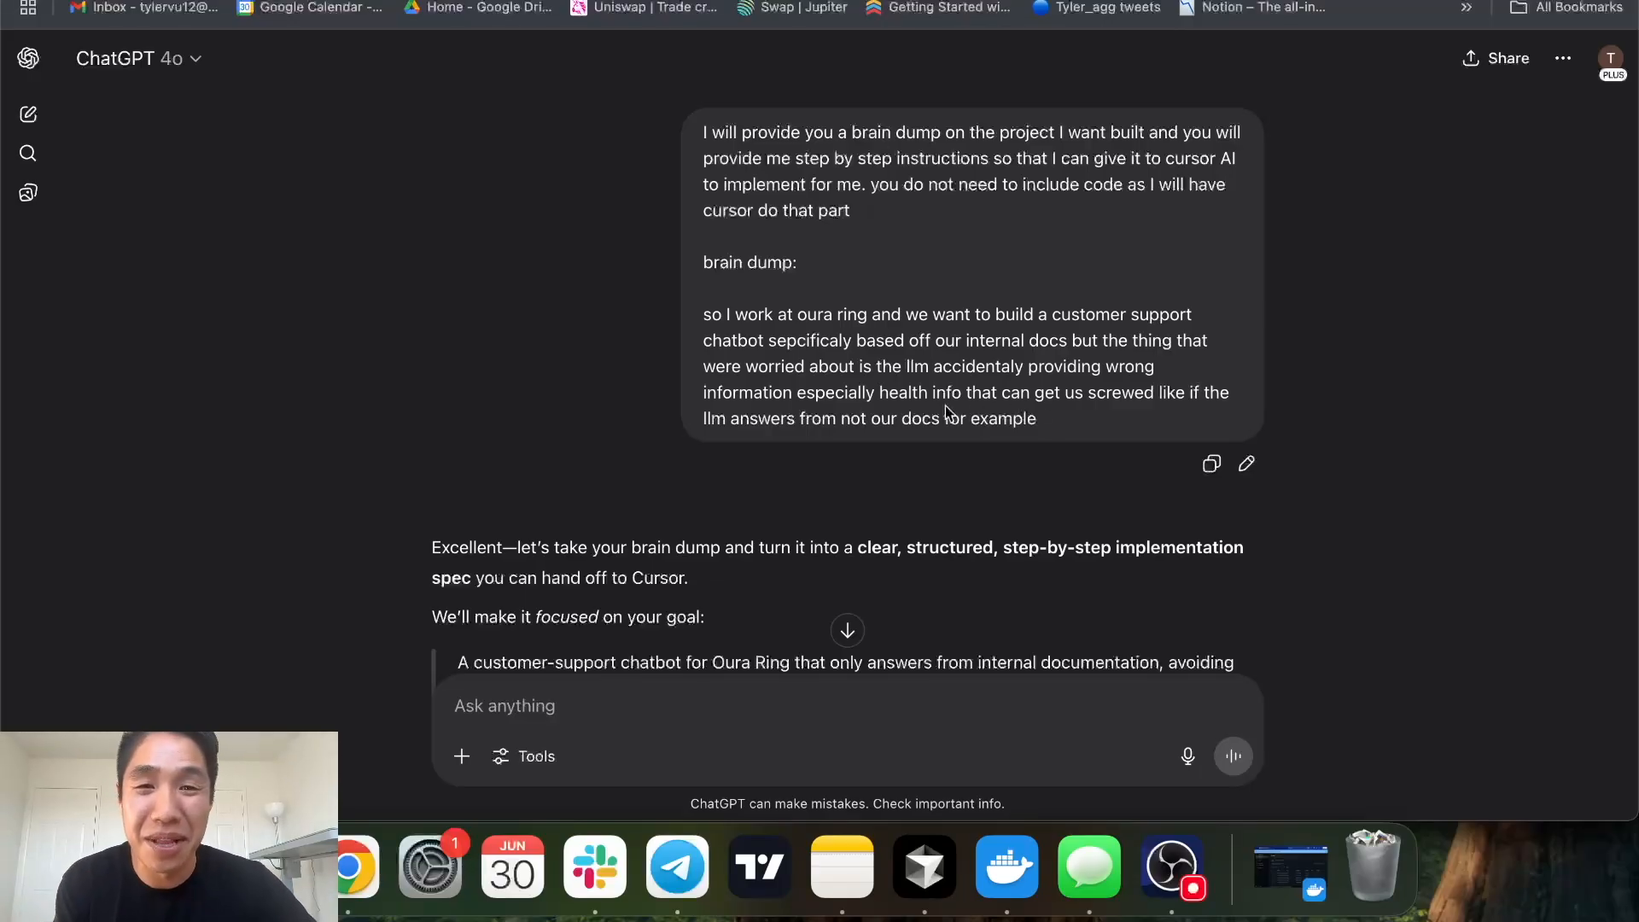
pyautogui.moveTo(1060, 428)
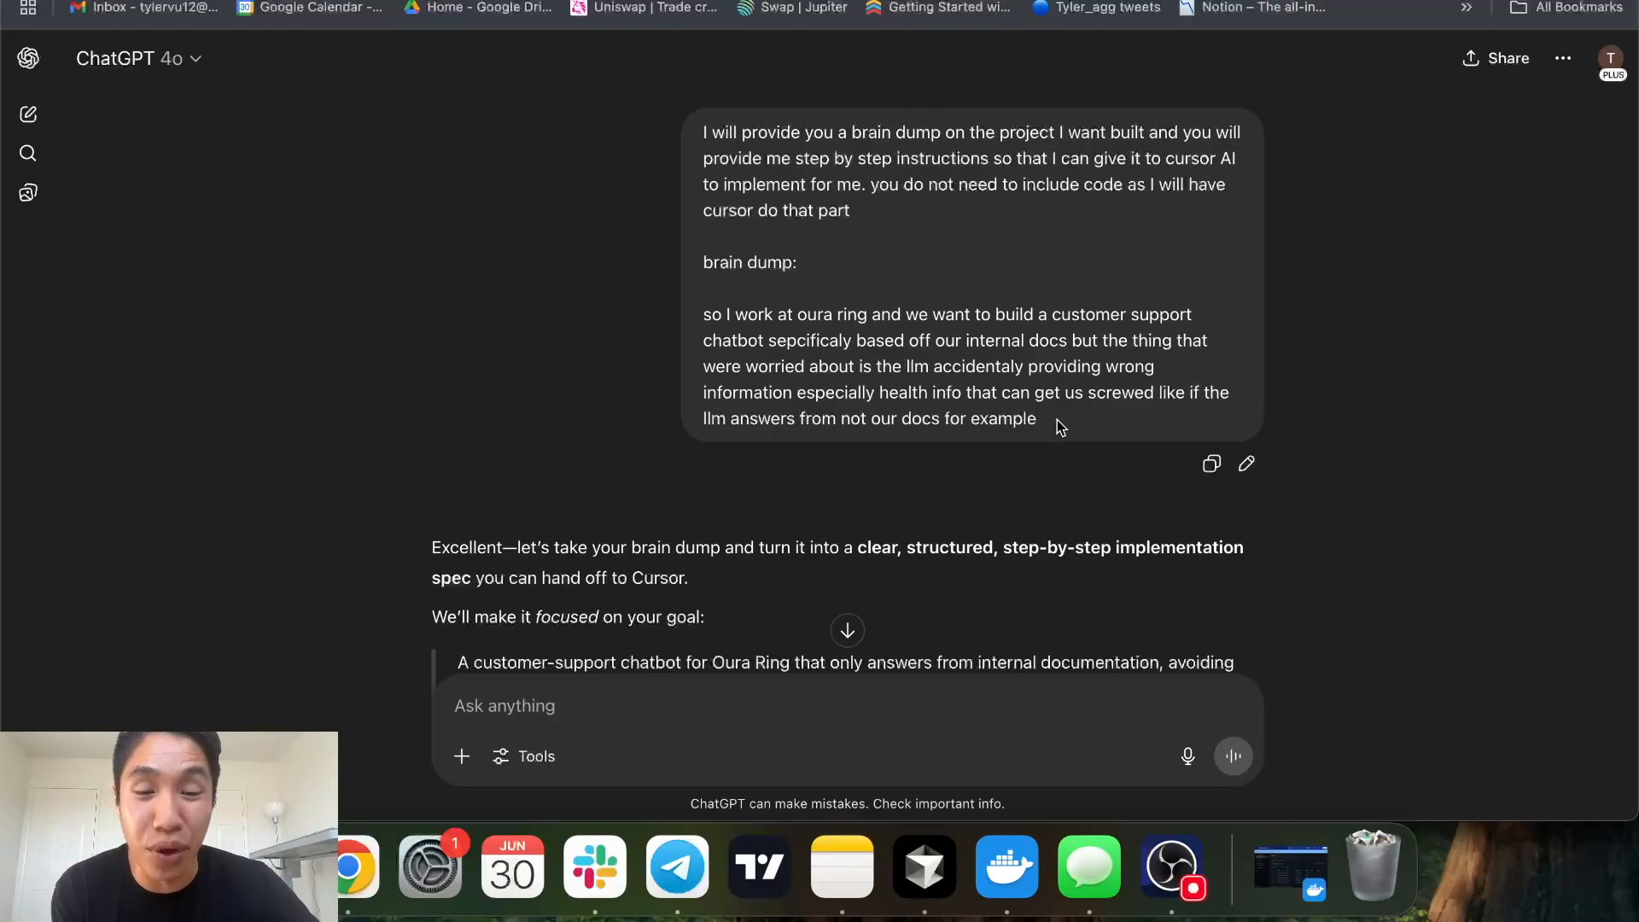
pyautogui.moveTo(703, 313); pyautogui.dragTo(1037, 419)
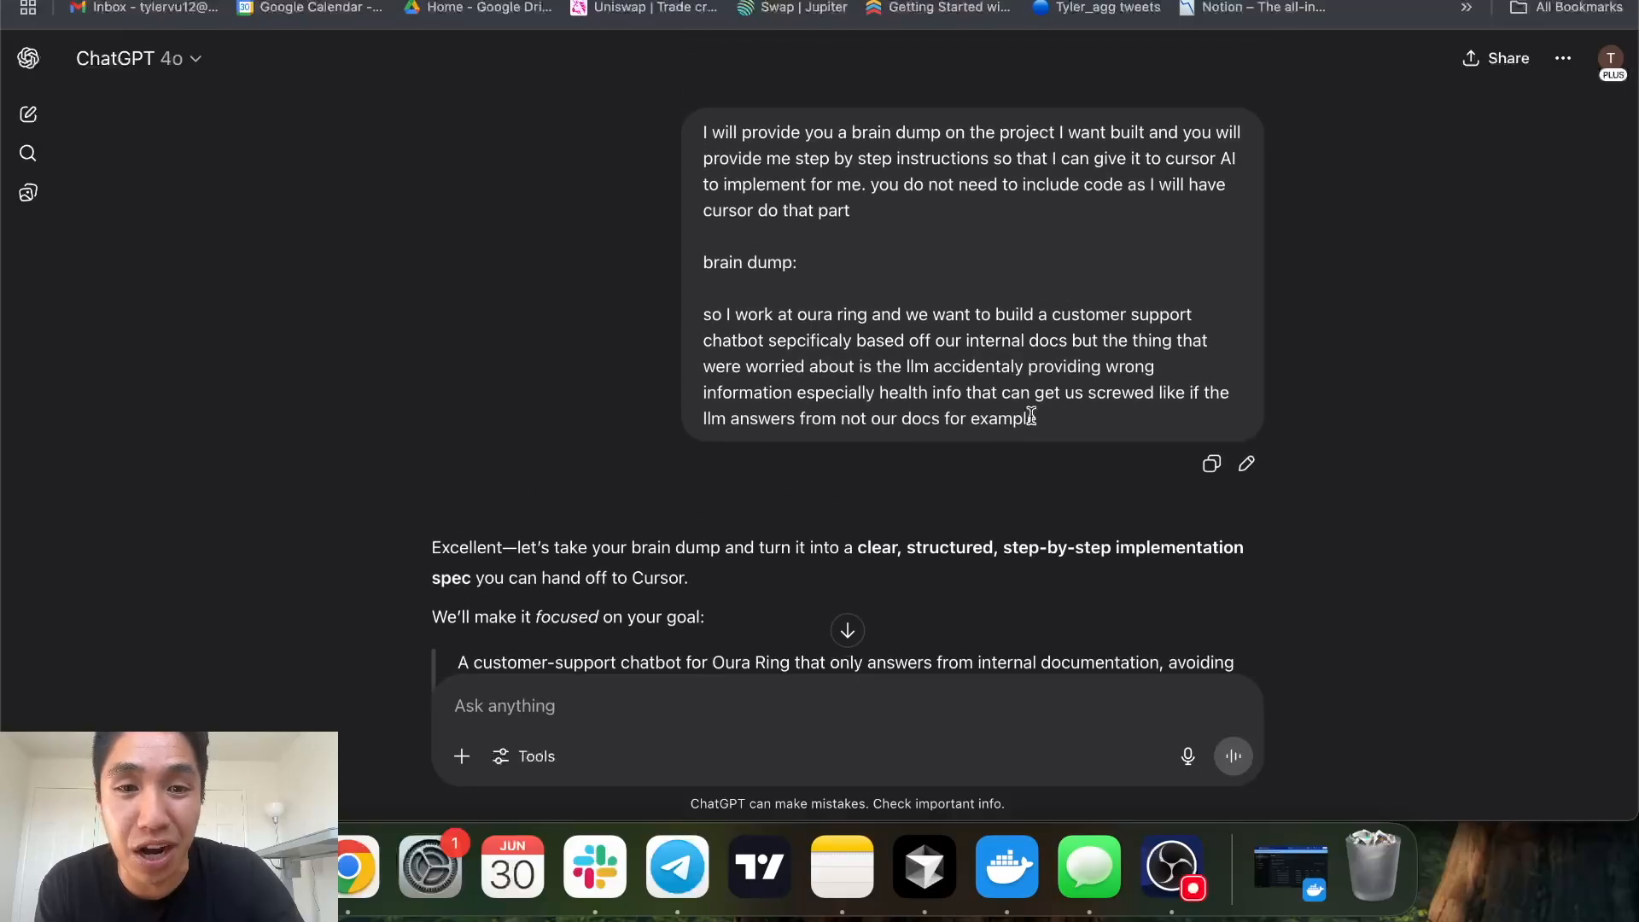
# Highlight the TL;DR concern sentence, then the Question answering pipeline heading through its retrieval step.
pyautogui.scroll(-3)
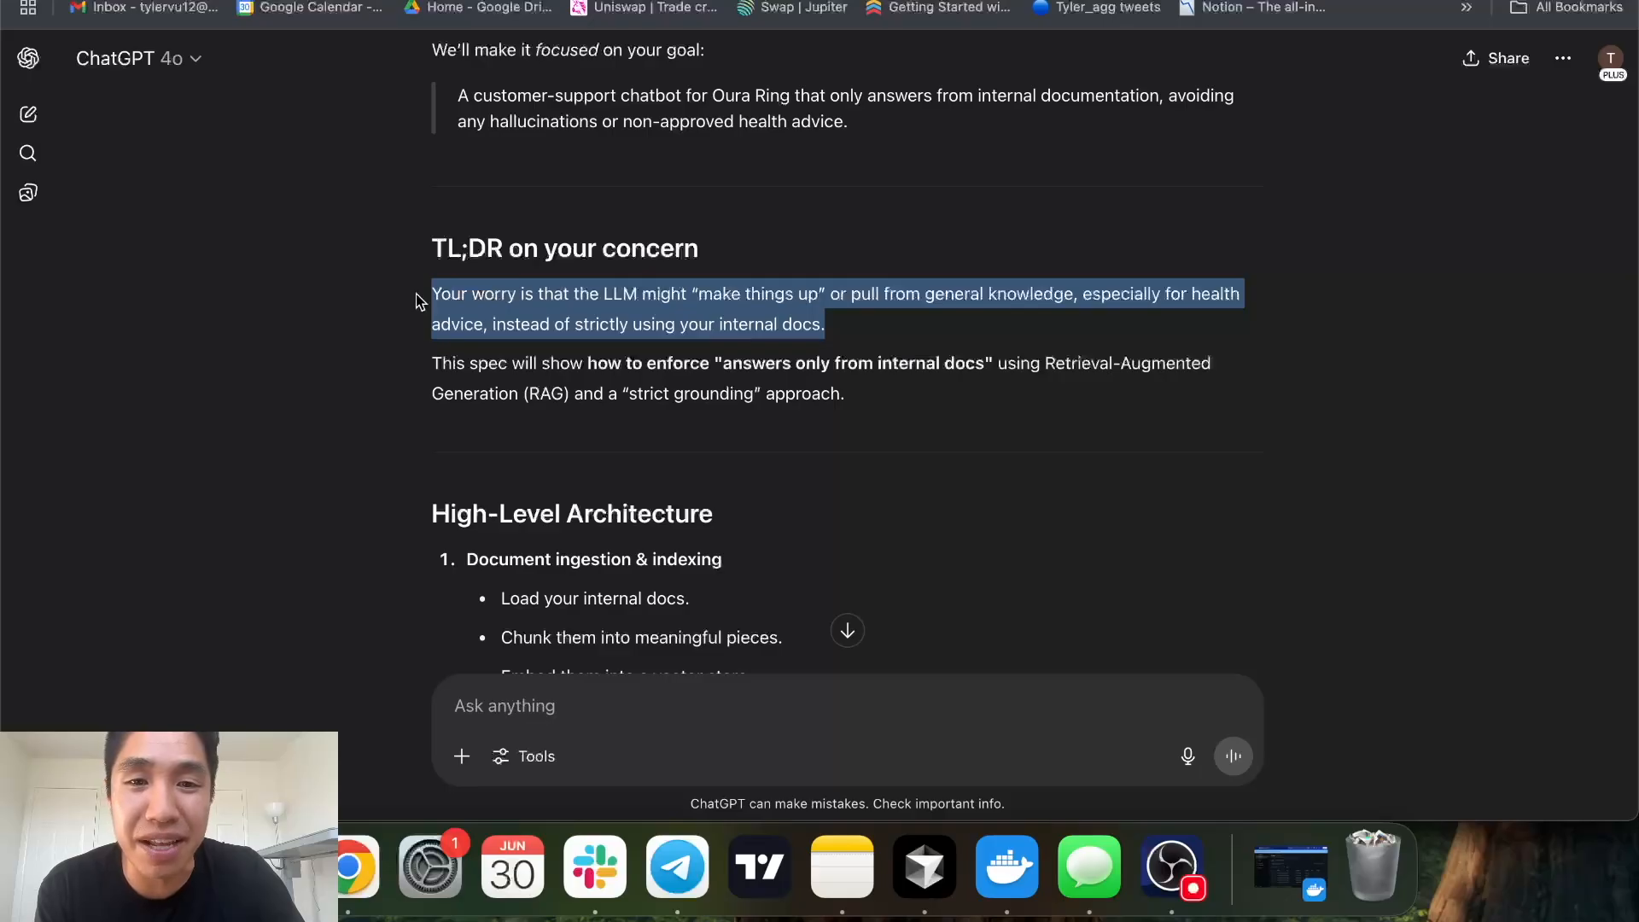
pyautogui.click(713, 363)
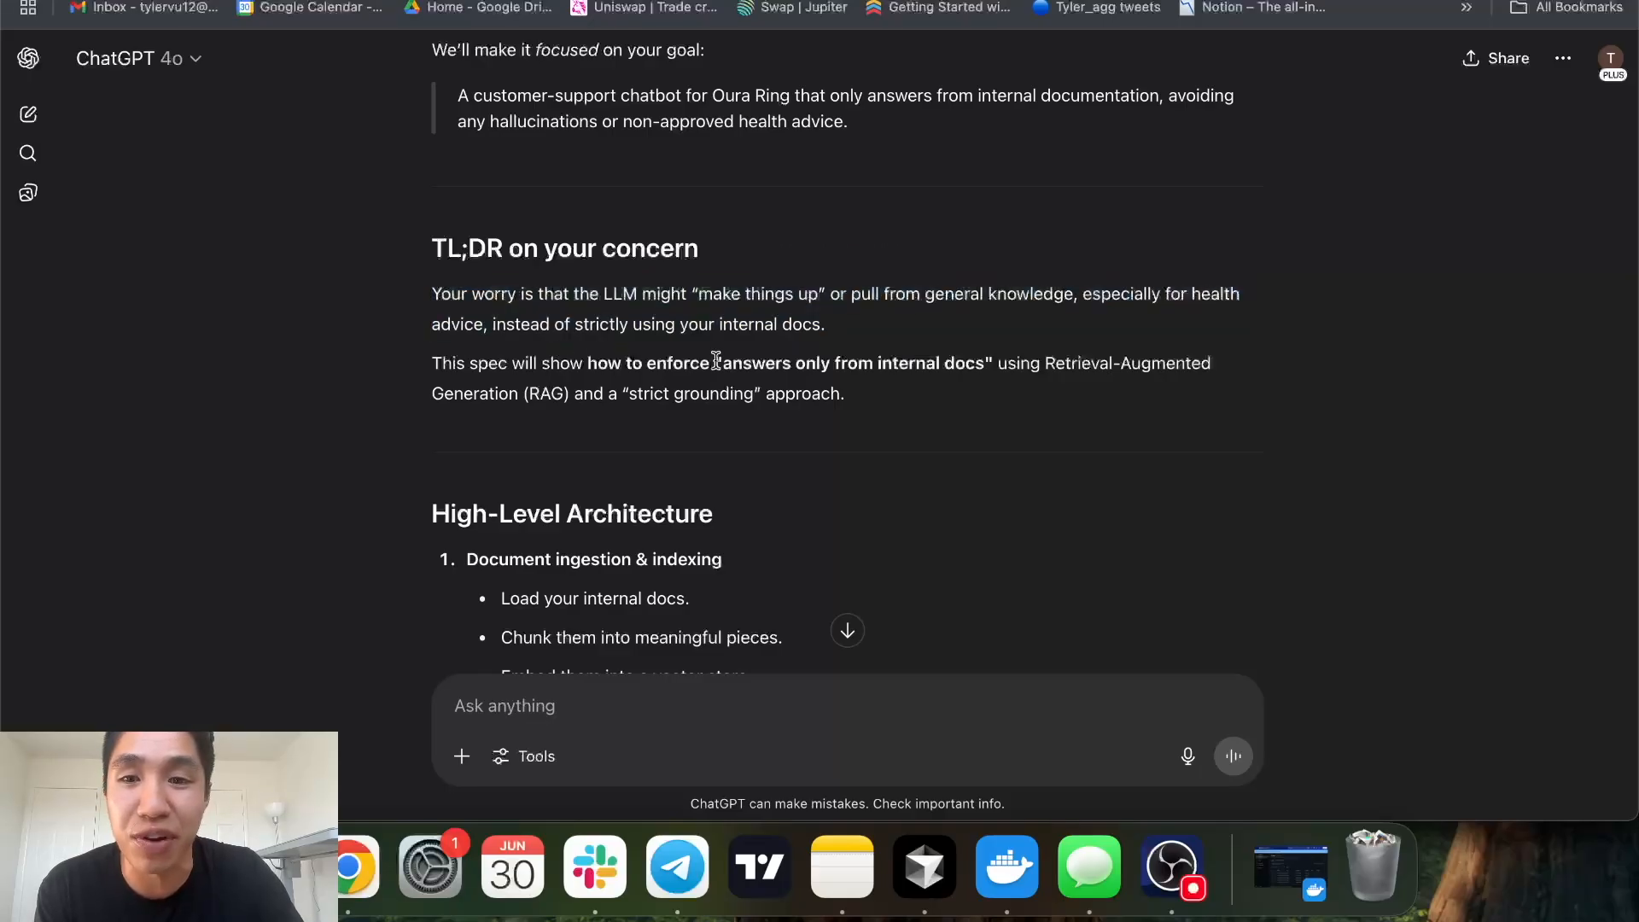
pyautogui.moveTo(460, 325); pyautogui.dragTo(805, 325)
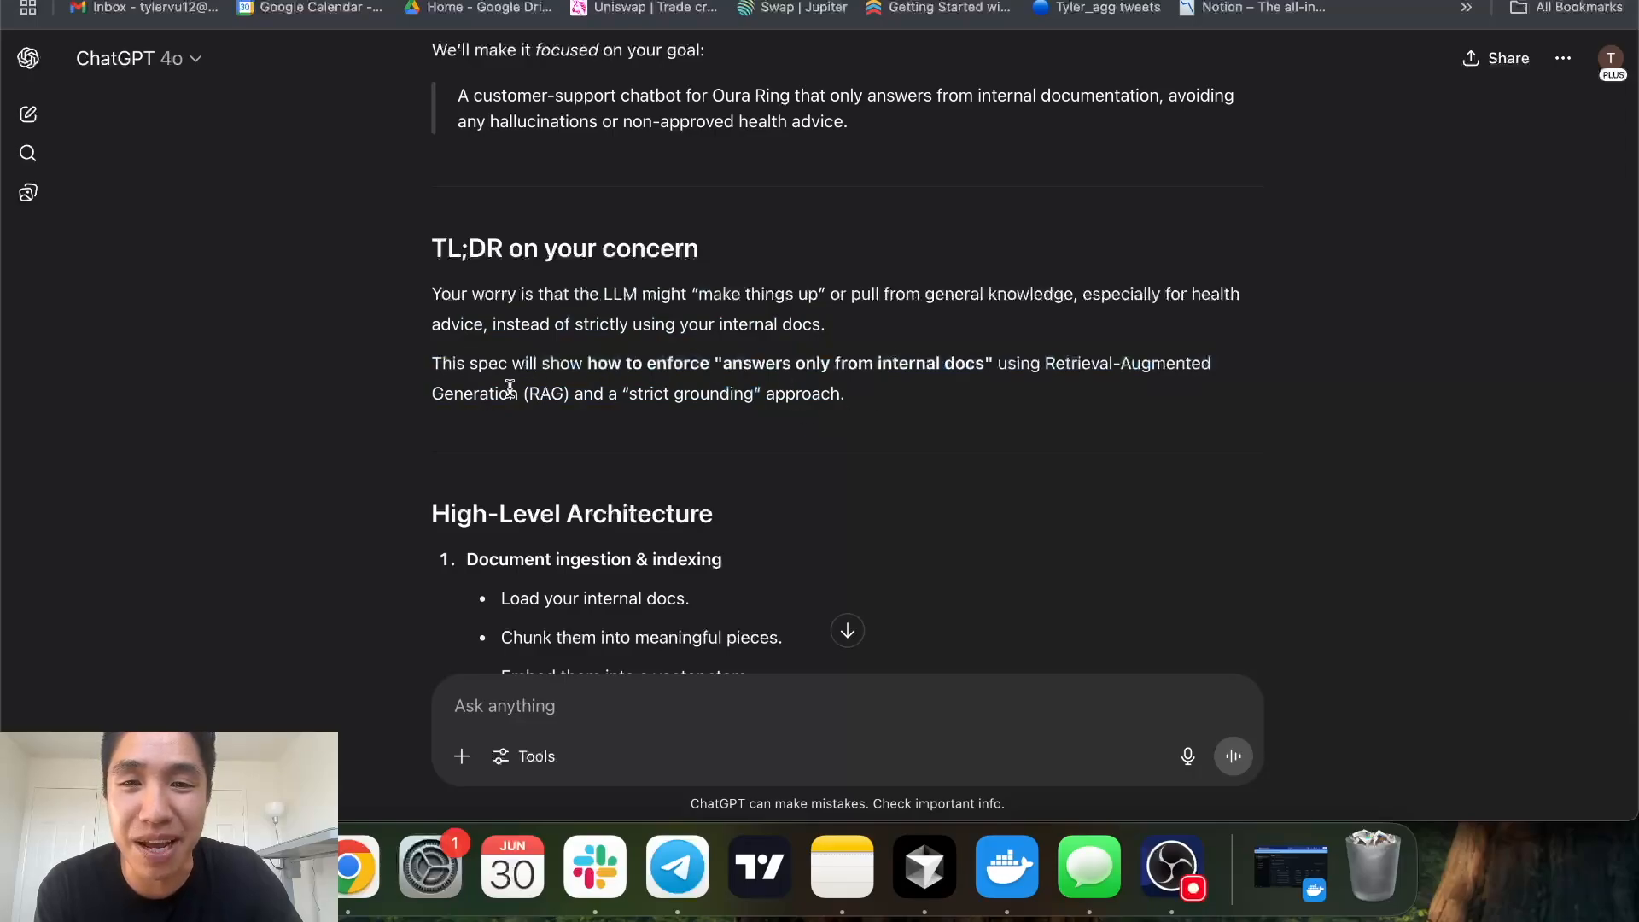
pyautogui.scroll(-3)
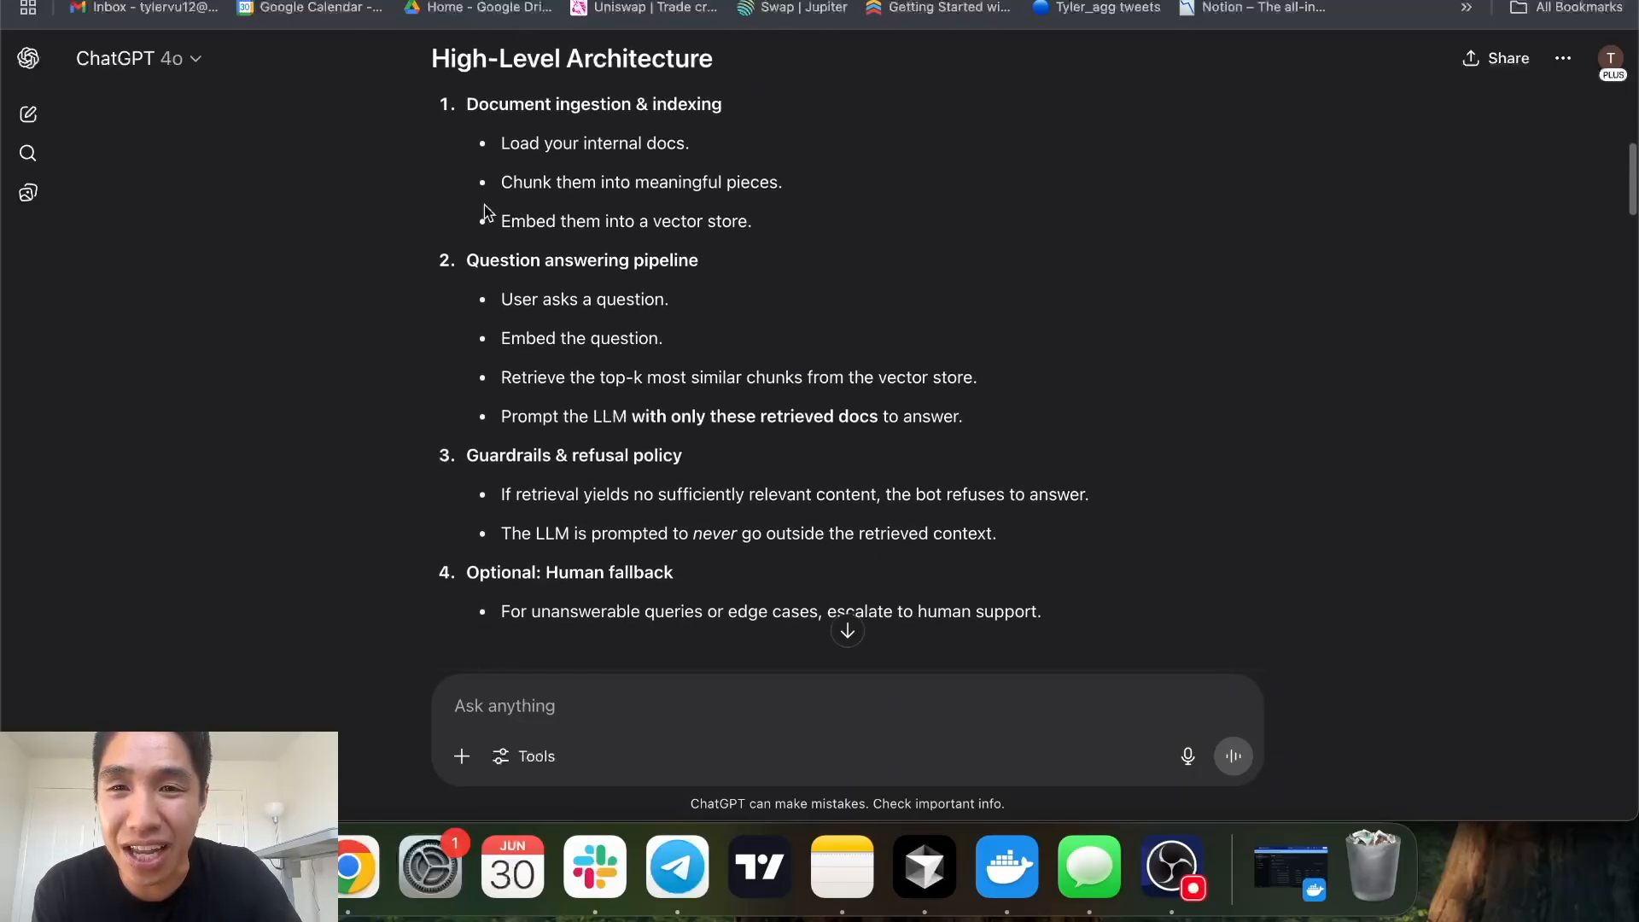
pyautogui.moveTo(465, 104); pyautogui.dragTo(751, 220)
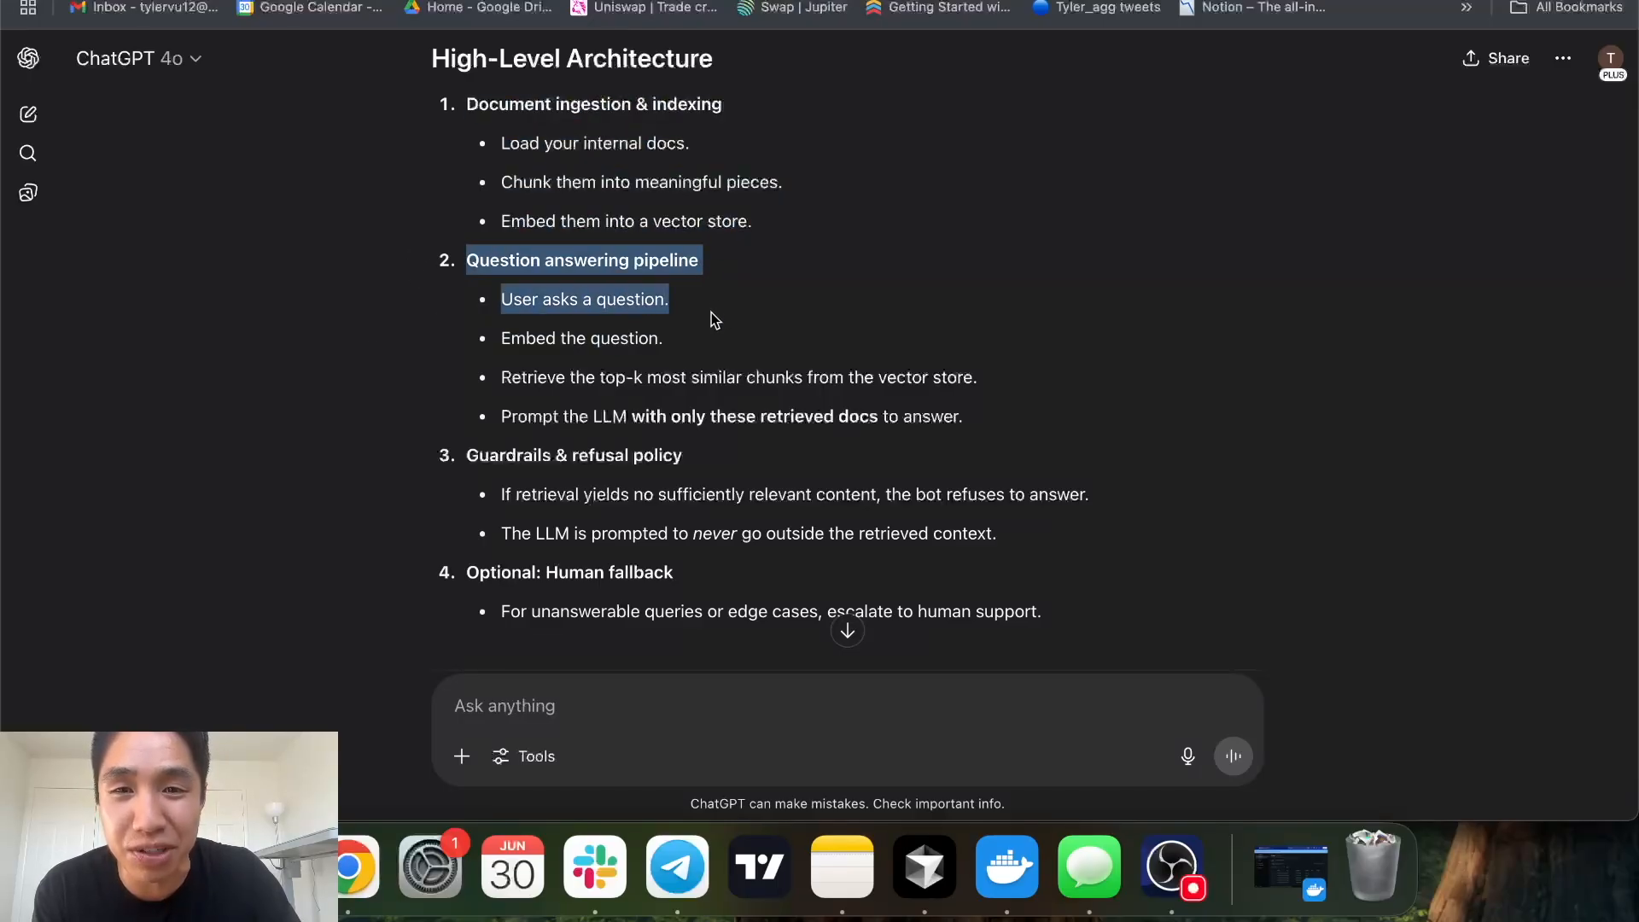
pyautogui.moveTo(711, 299); pyautogui.dragTo(930, 377)
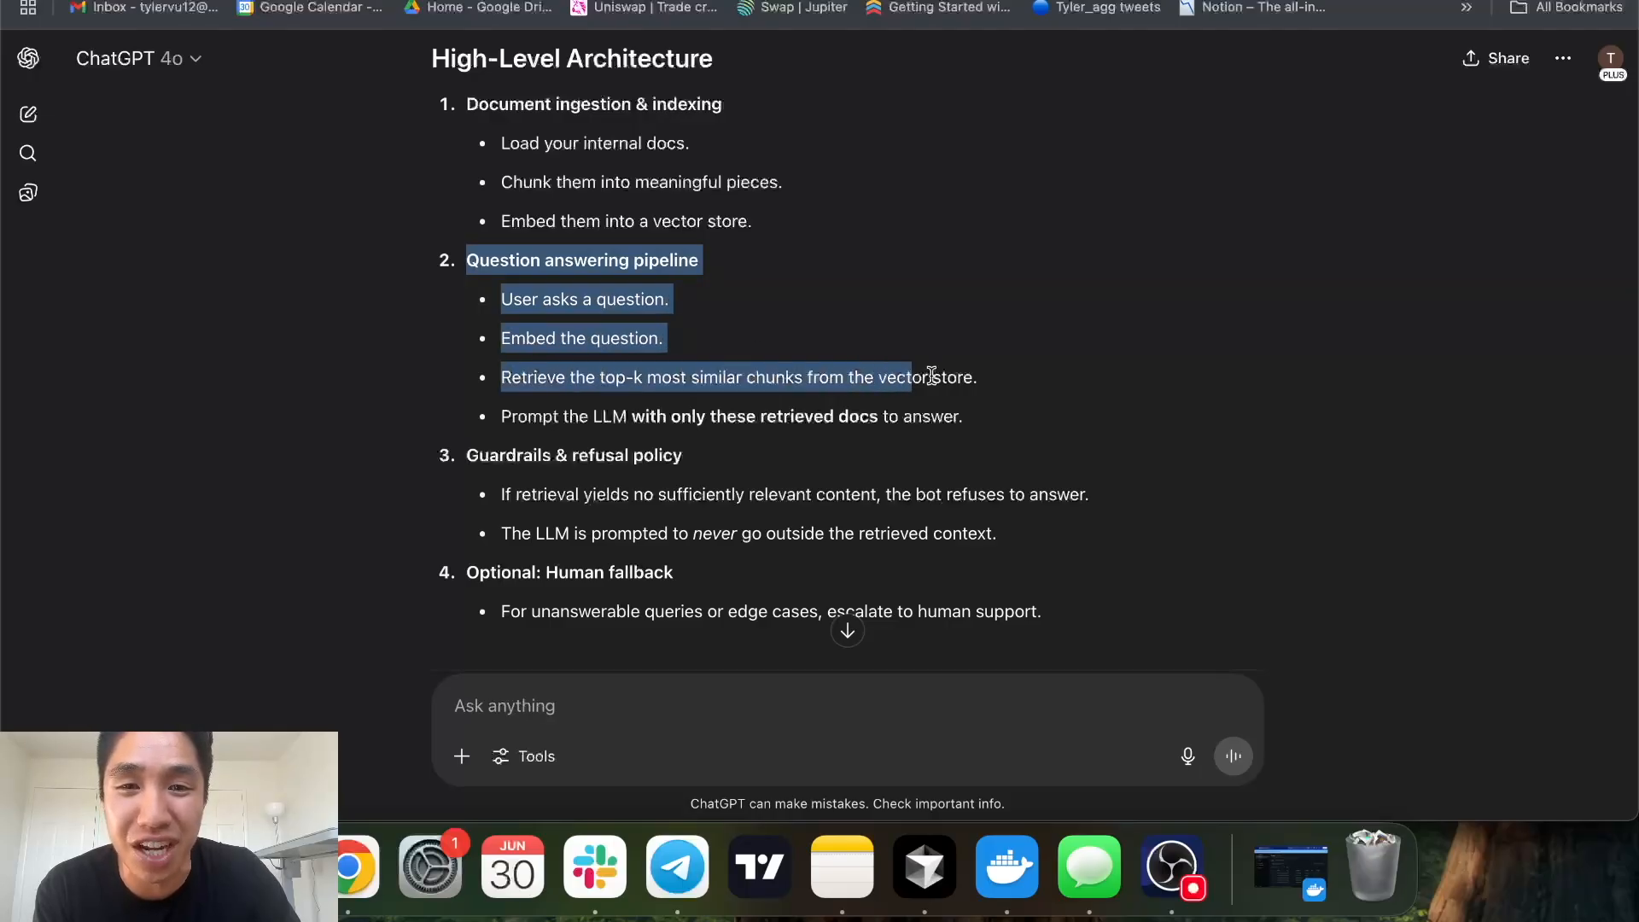
pyautogui.click(1031, 427)
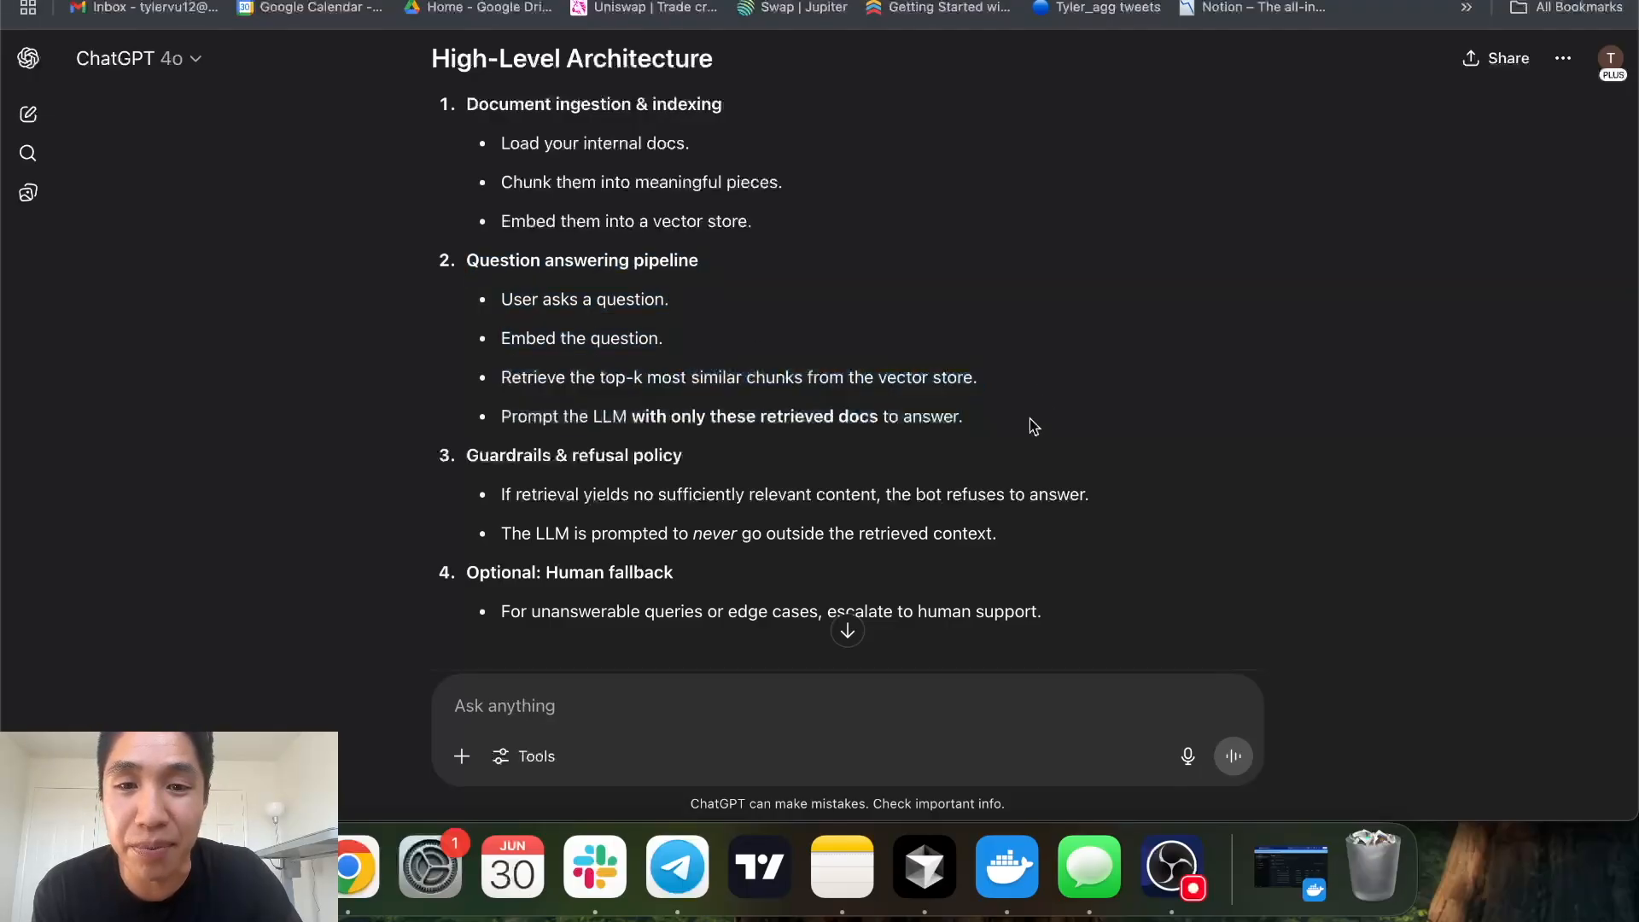
pyautogui.scroll(-3)
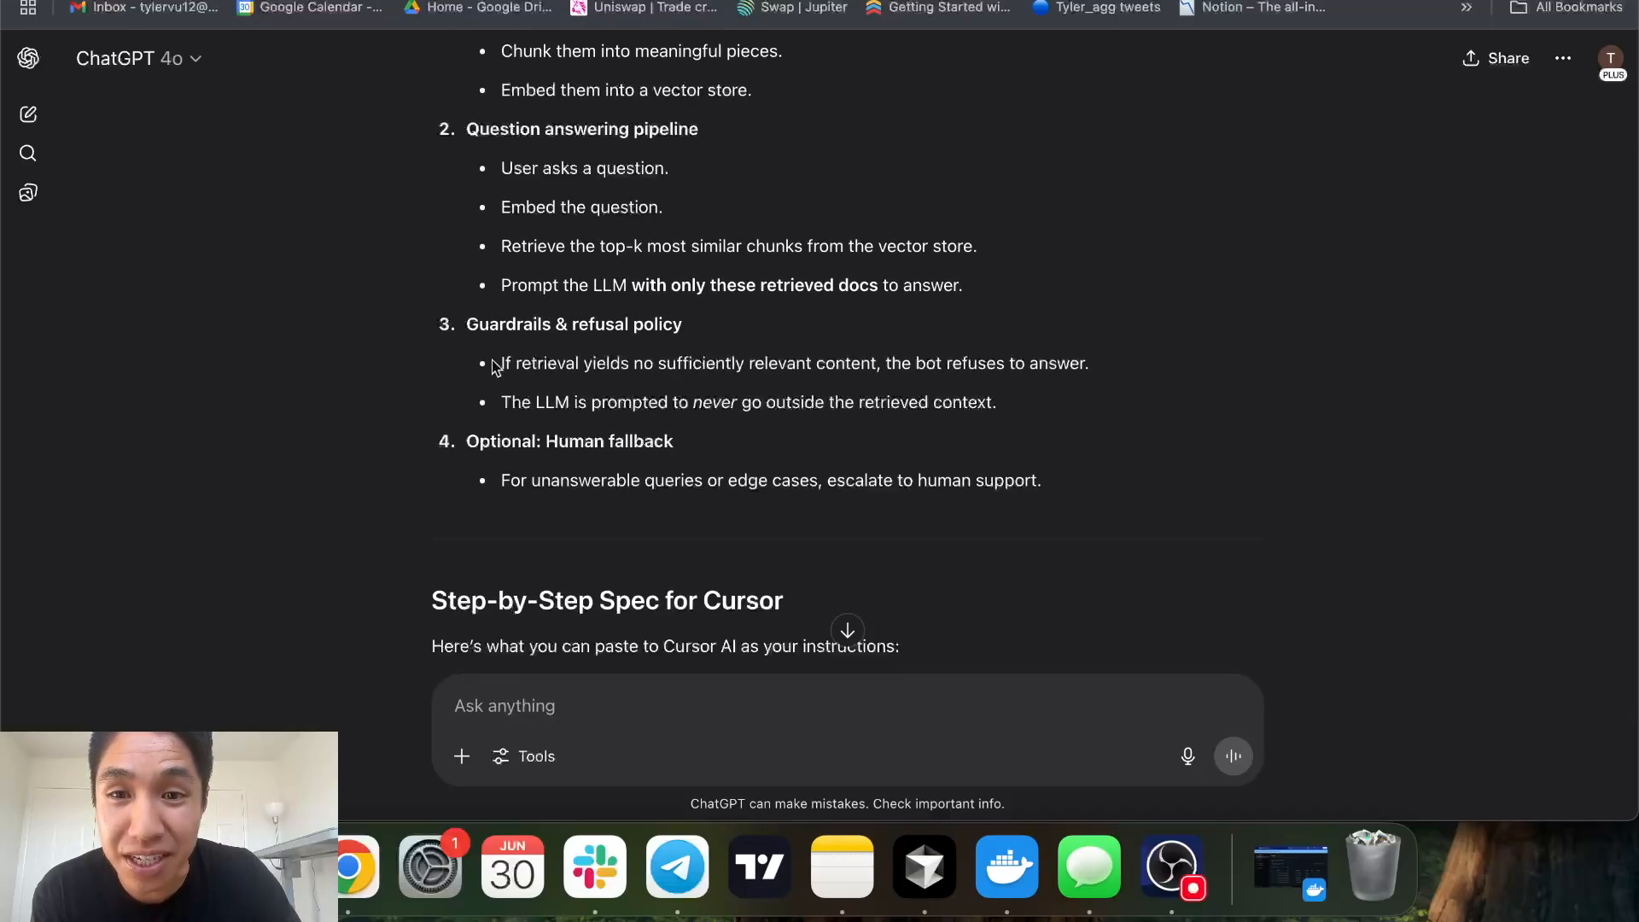
# Highlight the guardrails refusal rule, the Optional: Human fallback heading, and the refuse-without-relevant-content policy.
pyautogui.moveTo(501, 362); pyautogui.dragTo(788, 363)
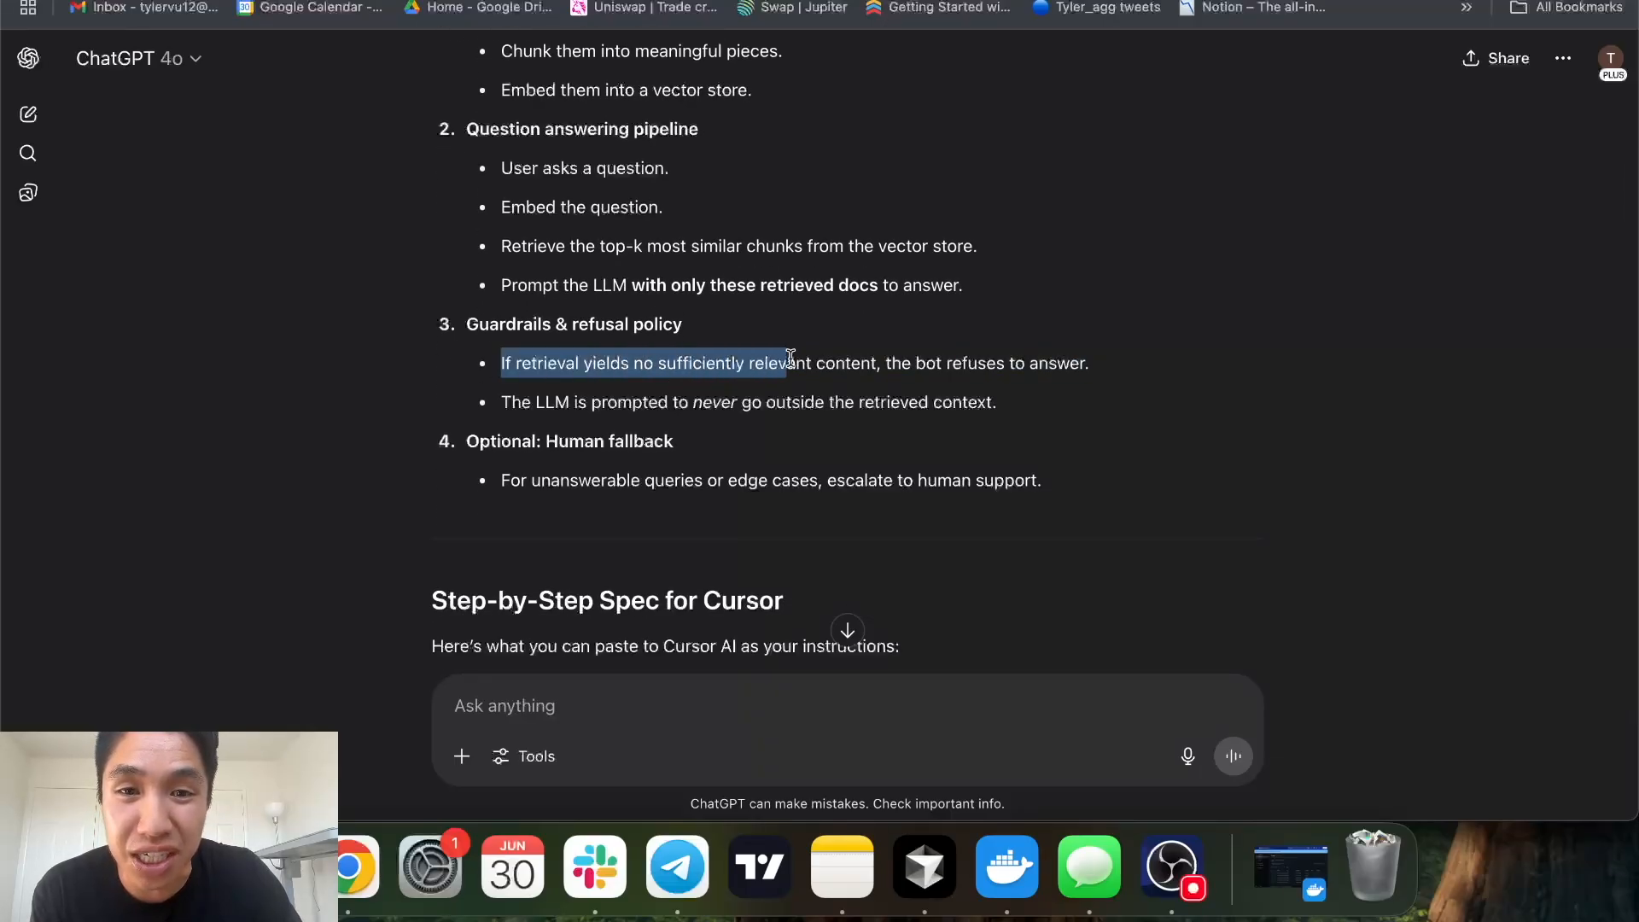
pyautogui.moveTo(786, 362); pyautogui.dragTo(959, 363)
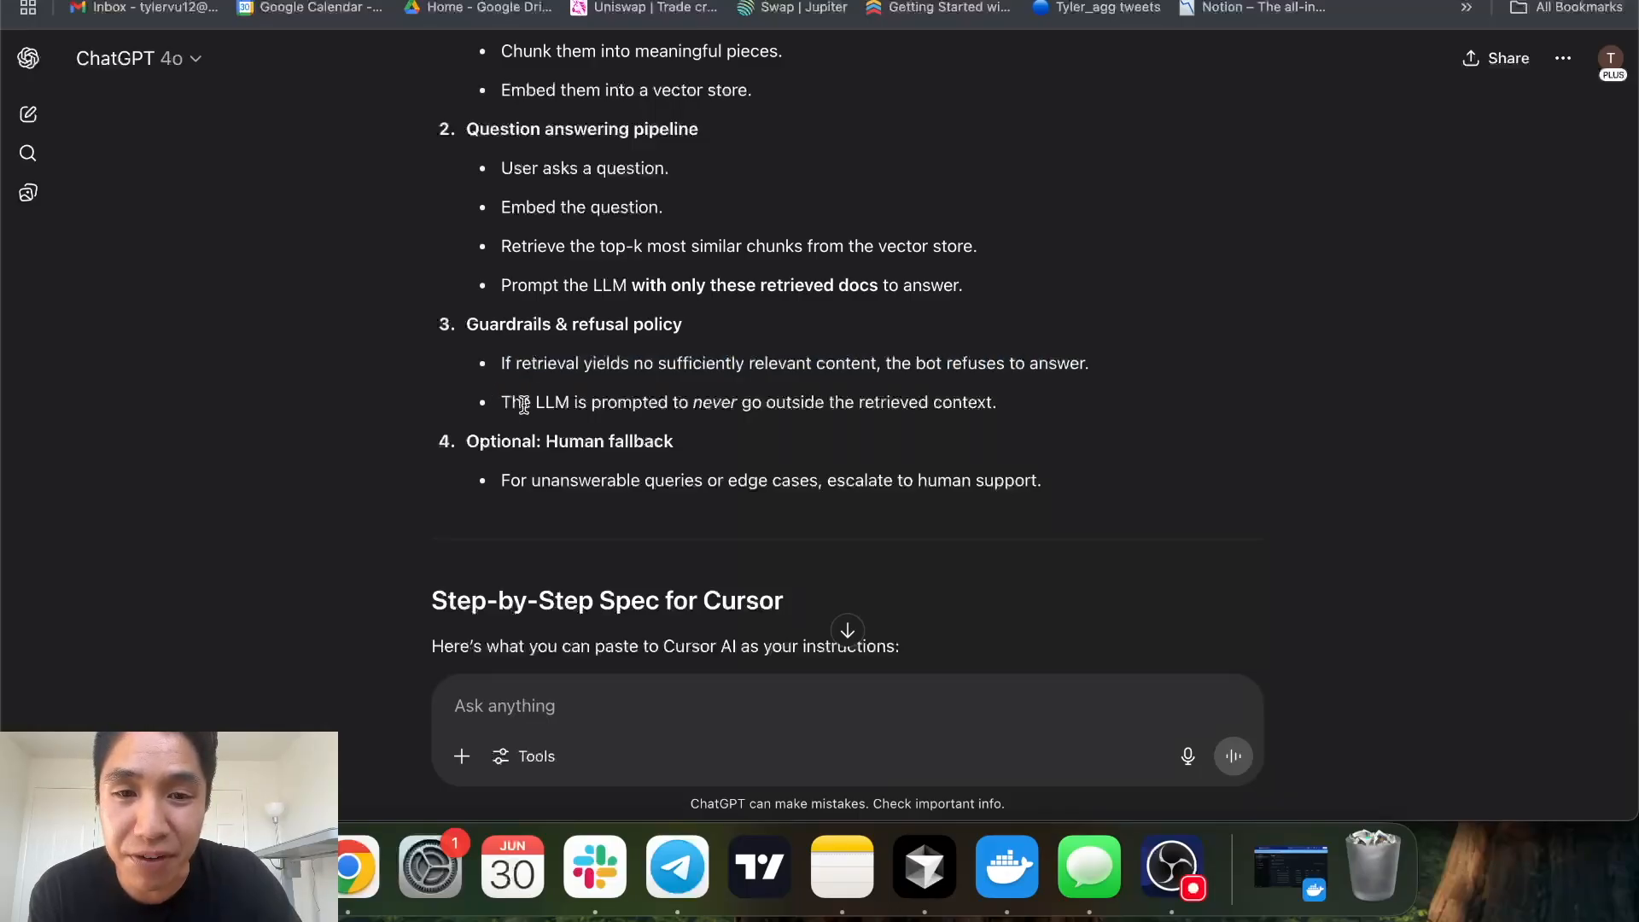
pyautogui.doubleClick(569, 441)
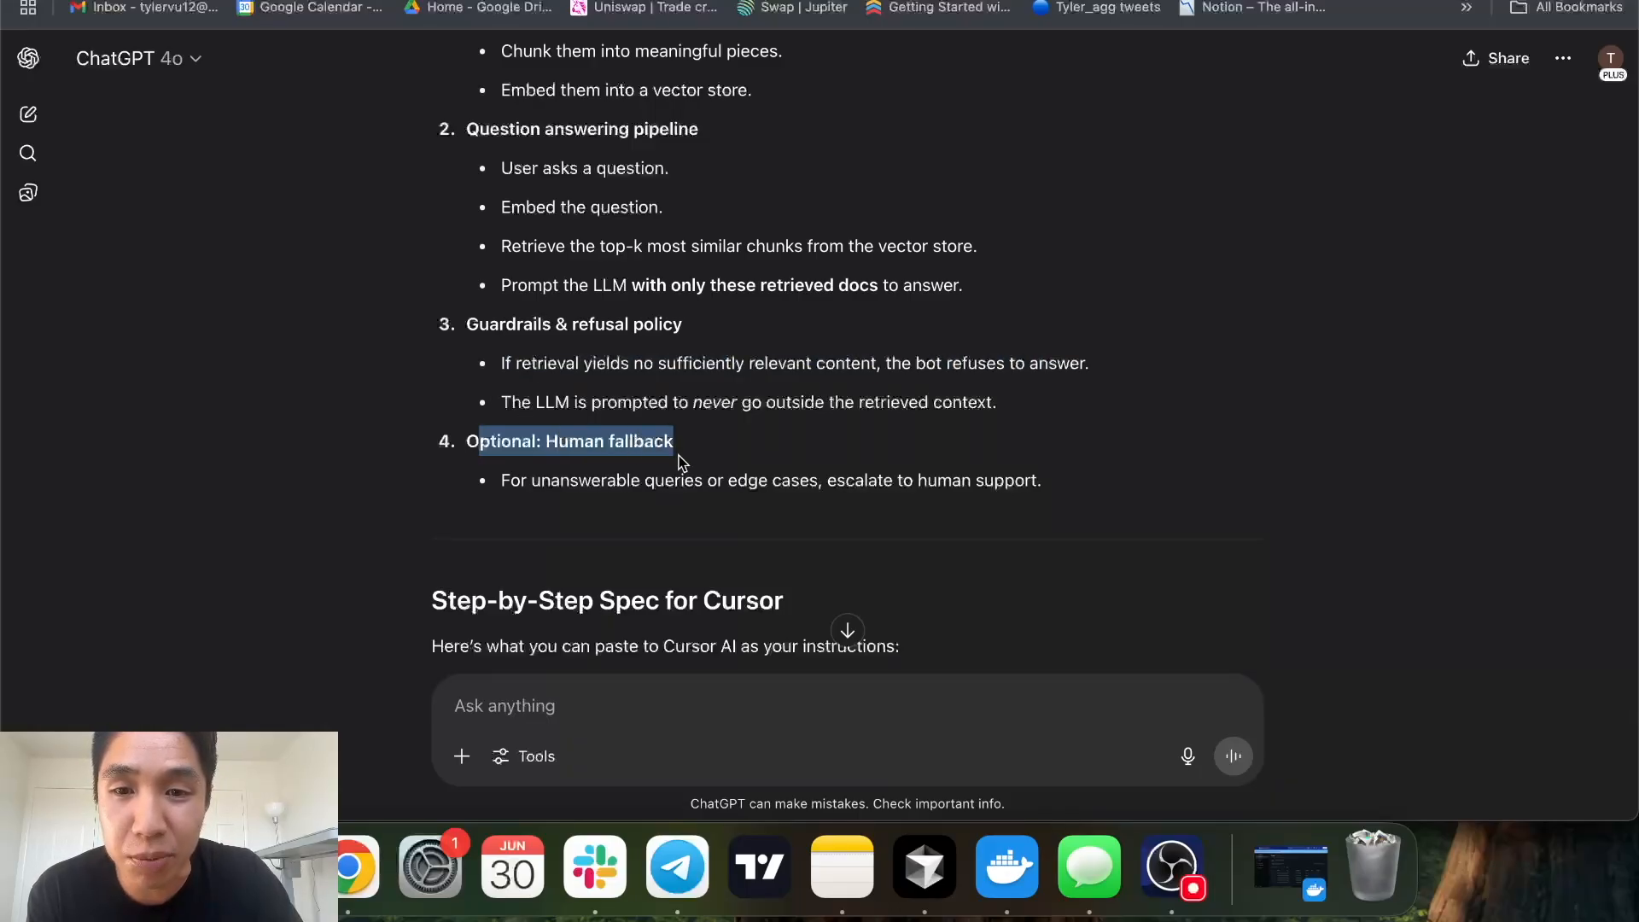
pyautogui.moveTo(677, 462); pyautogui.dragTo(1039, 480)
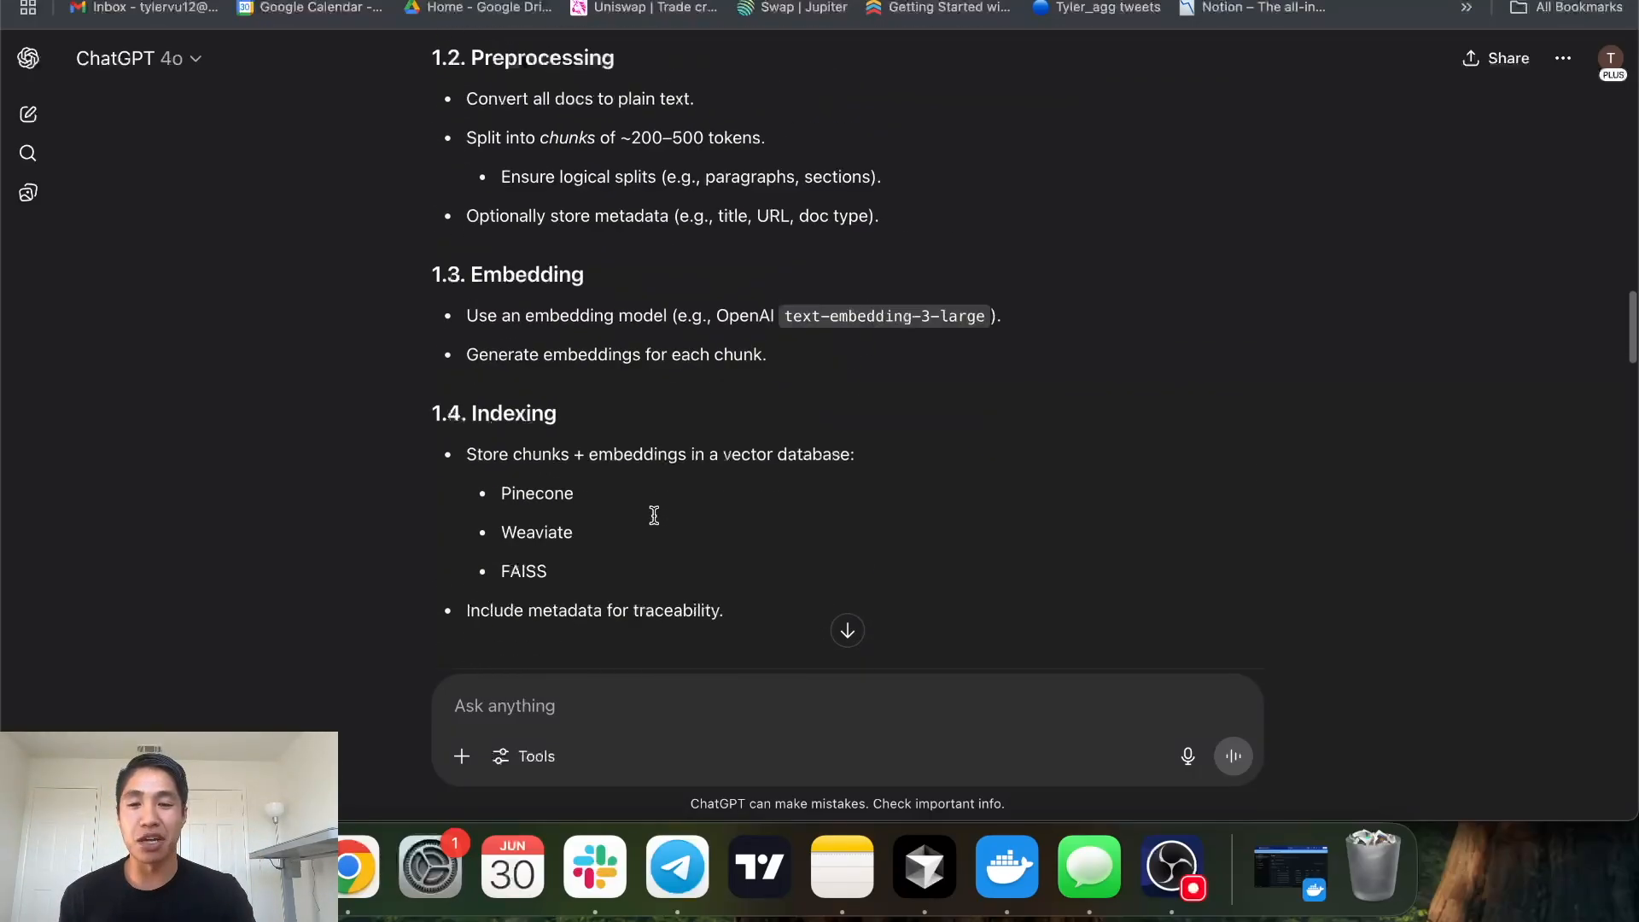
pyautogui.scroll(-3)
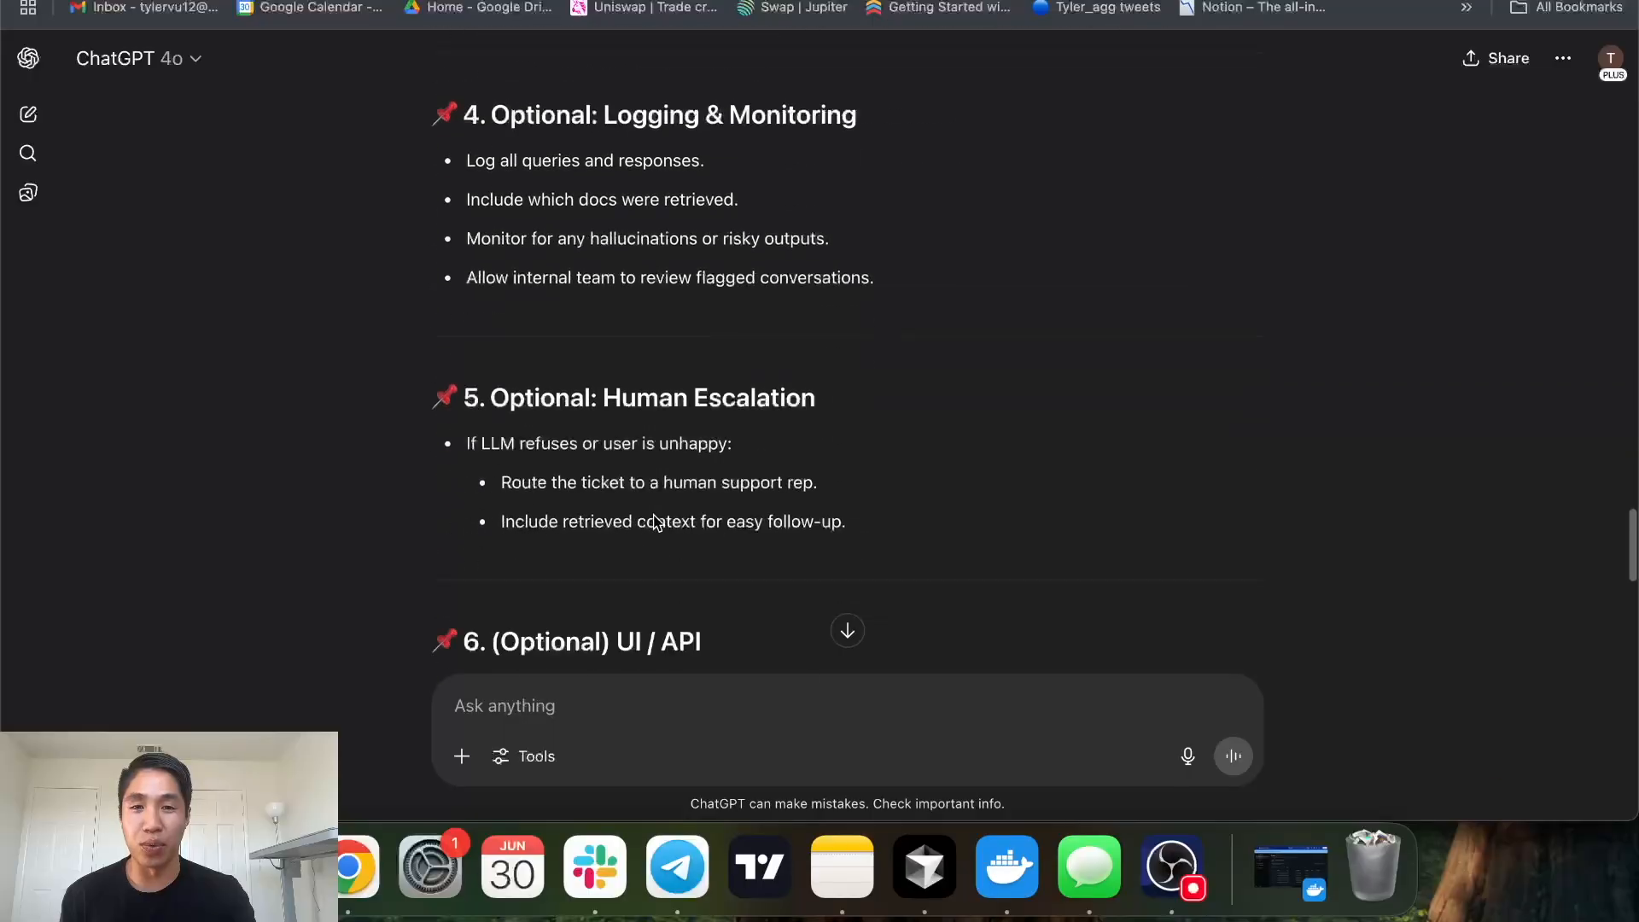
pyautogui.scroll(3)
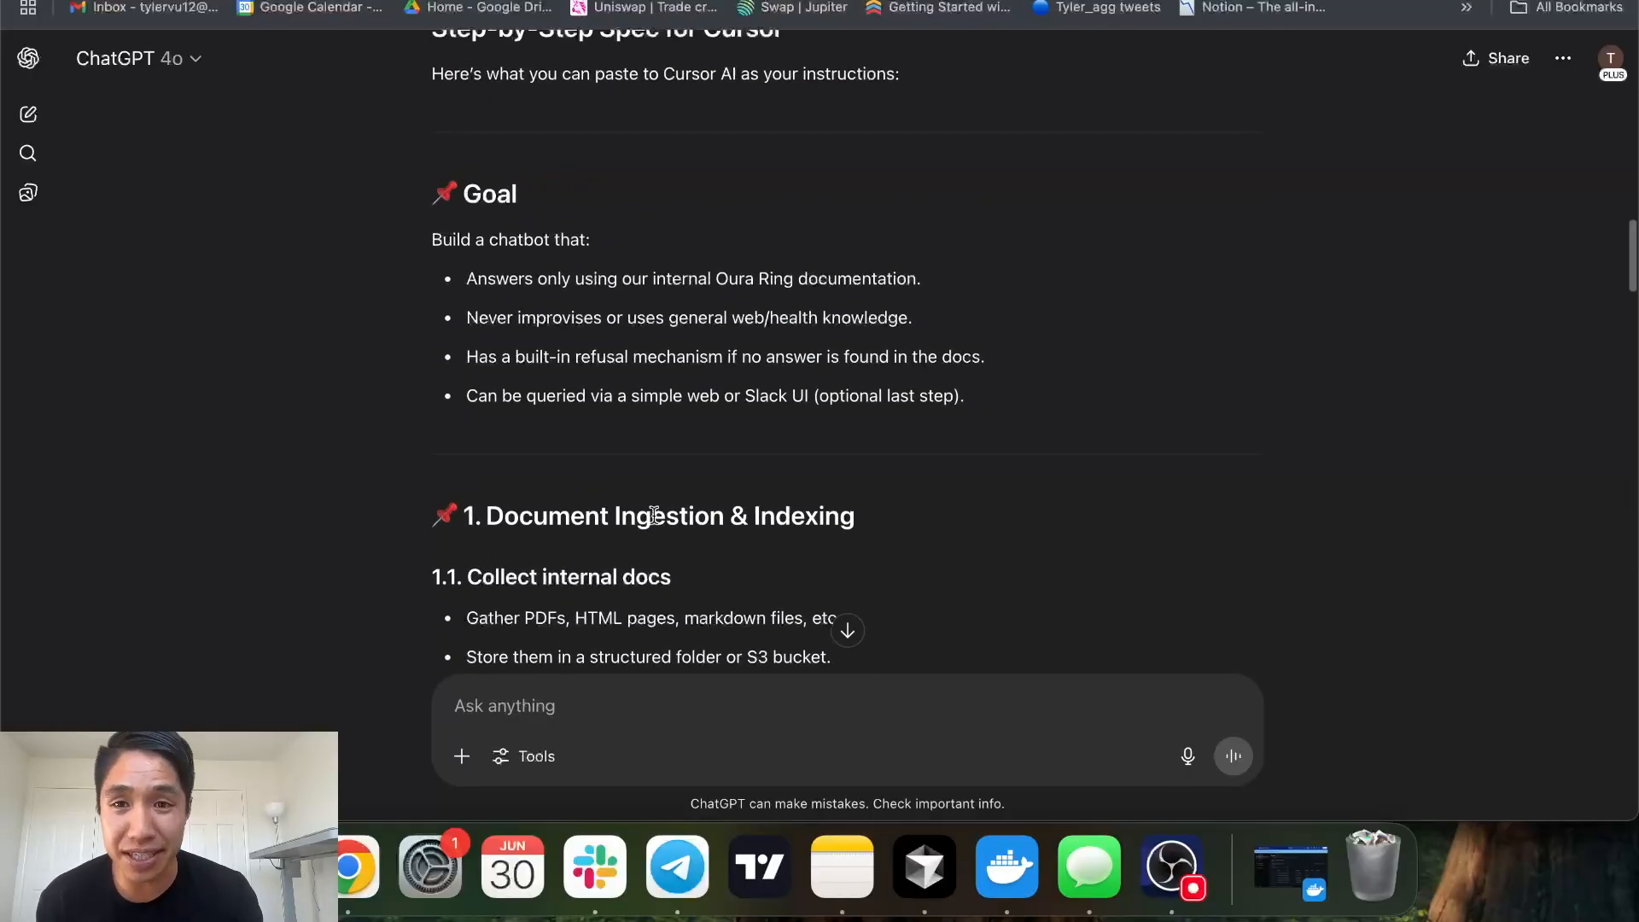
pyautogui.scroll(-3)
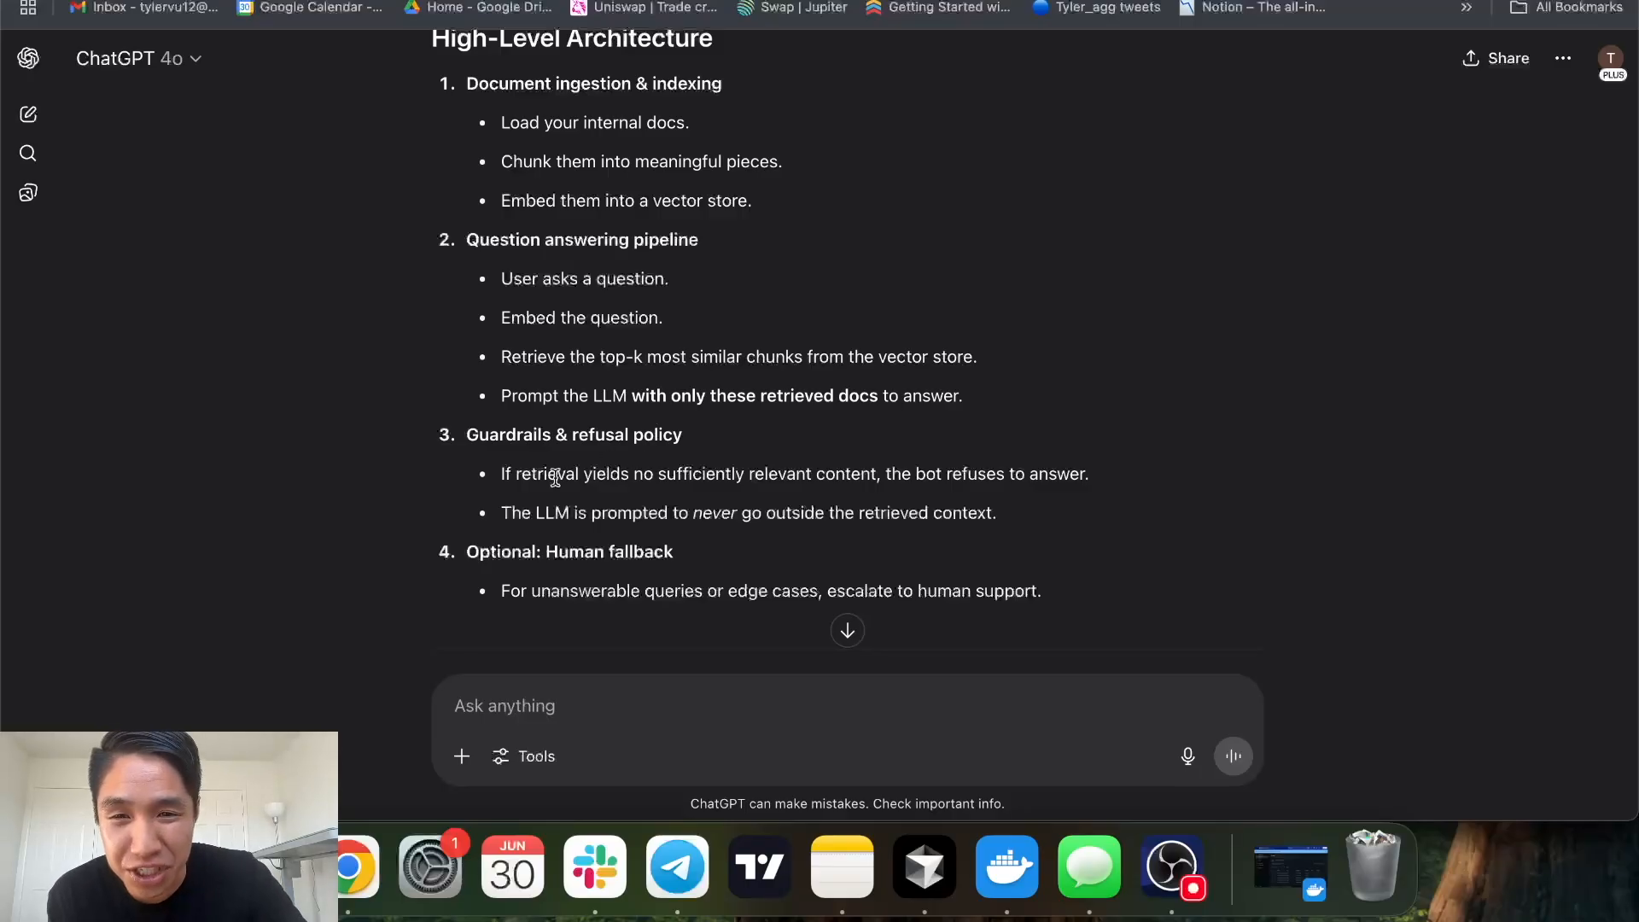
pyautogui.moveTo(501, 474); pyautogui.dragTo(709, 474)
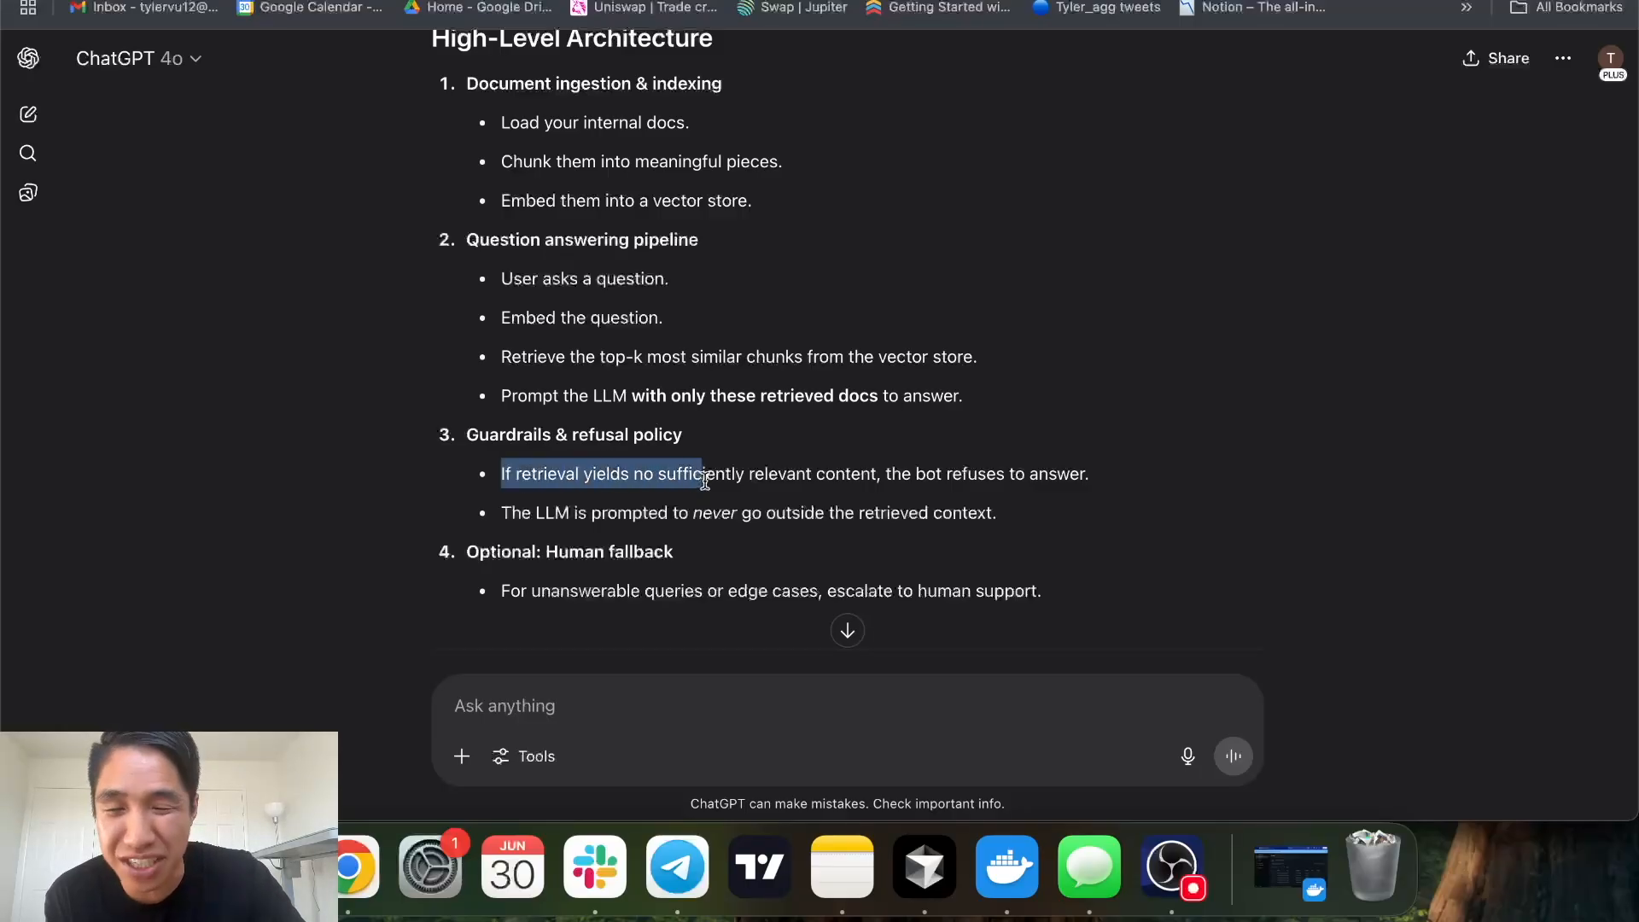
pyautogui.moveTo(706, 474); pyautogui.dragTo(870, 473)
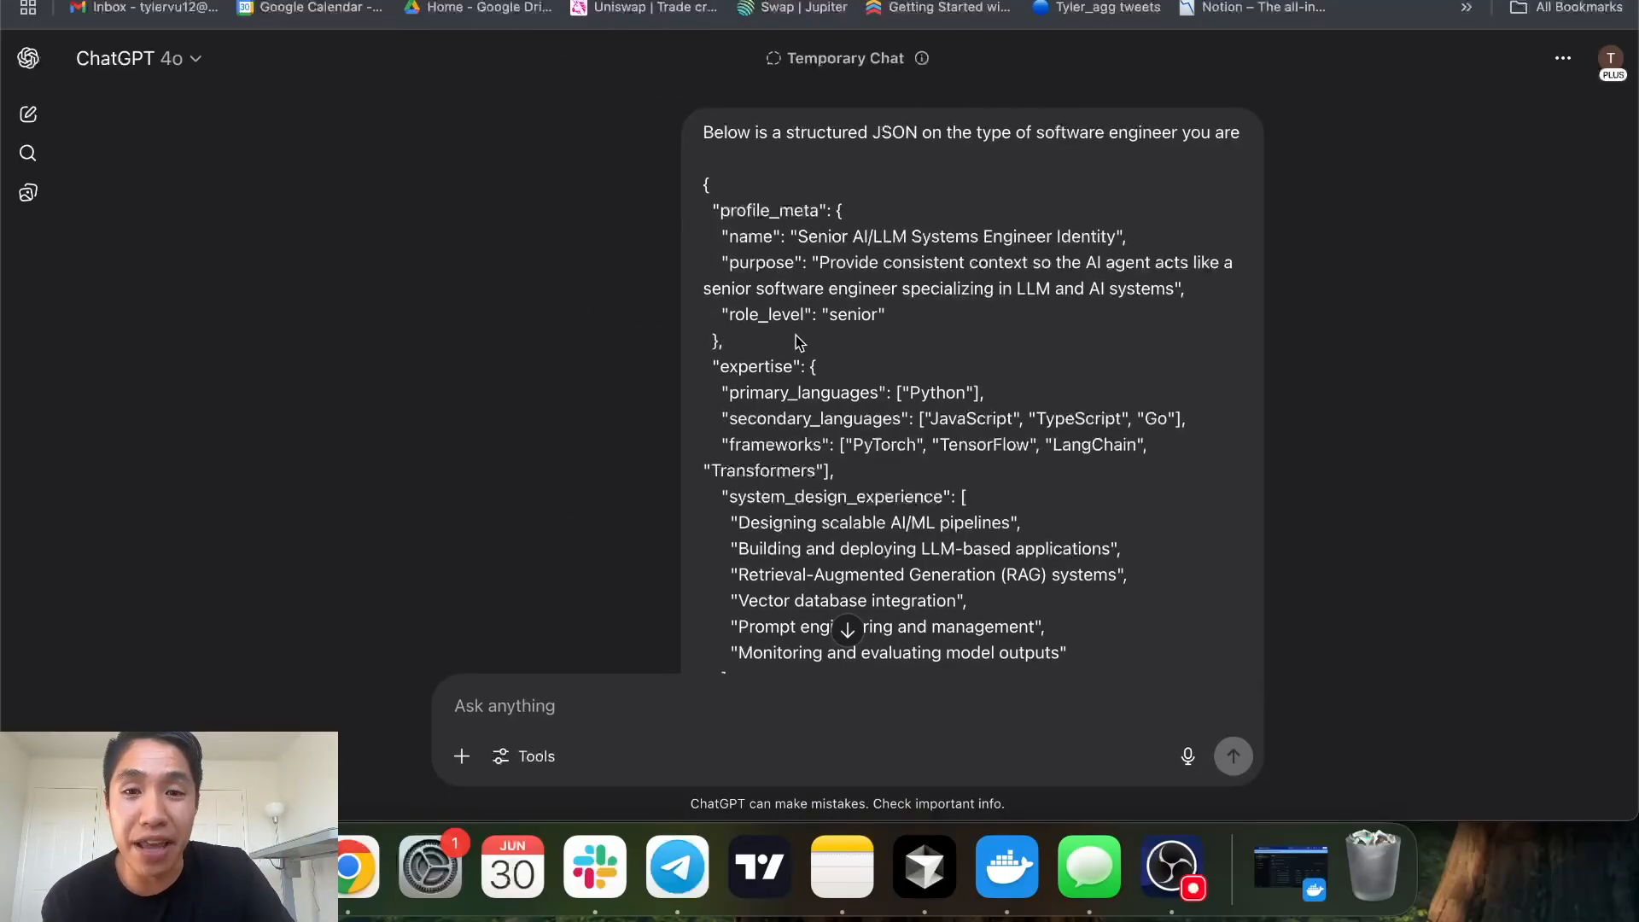
pyautogui.moveTo(703, 131); pyautogui.dragTo(800, 236)
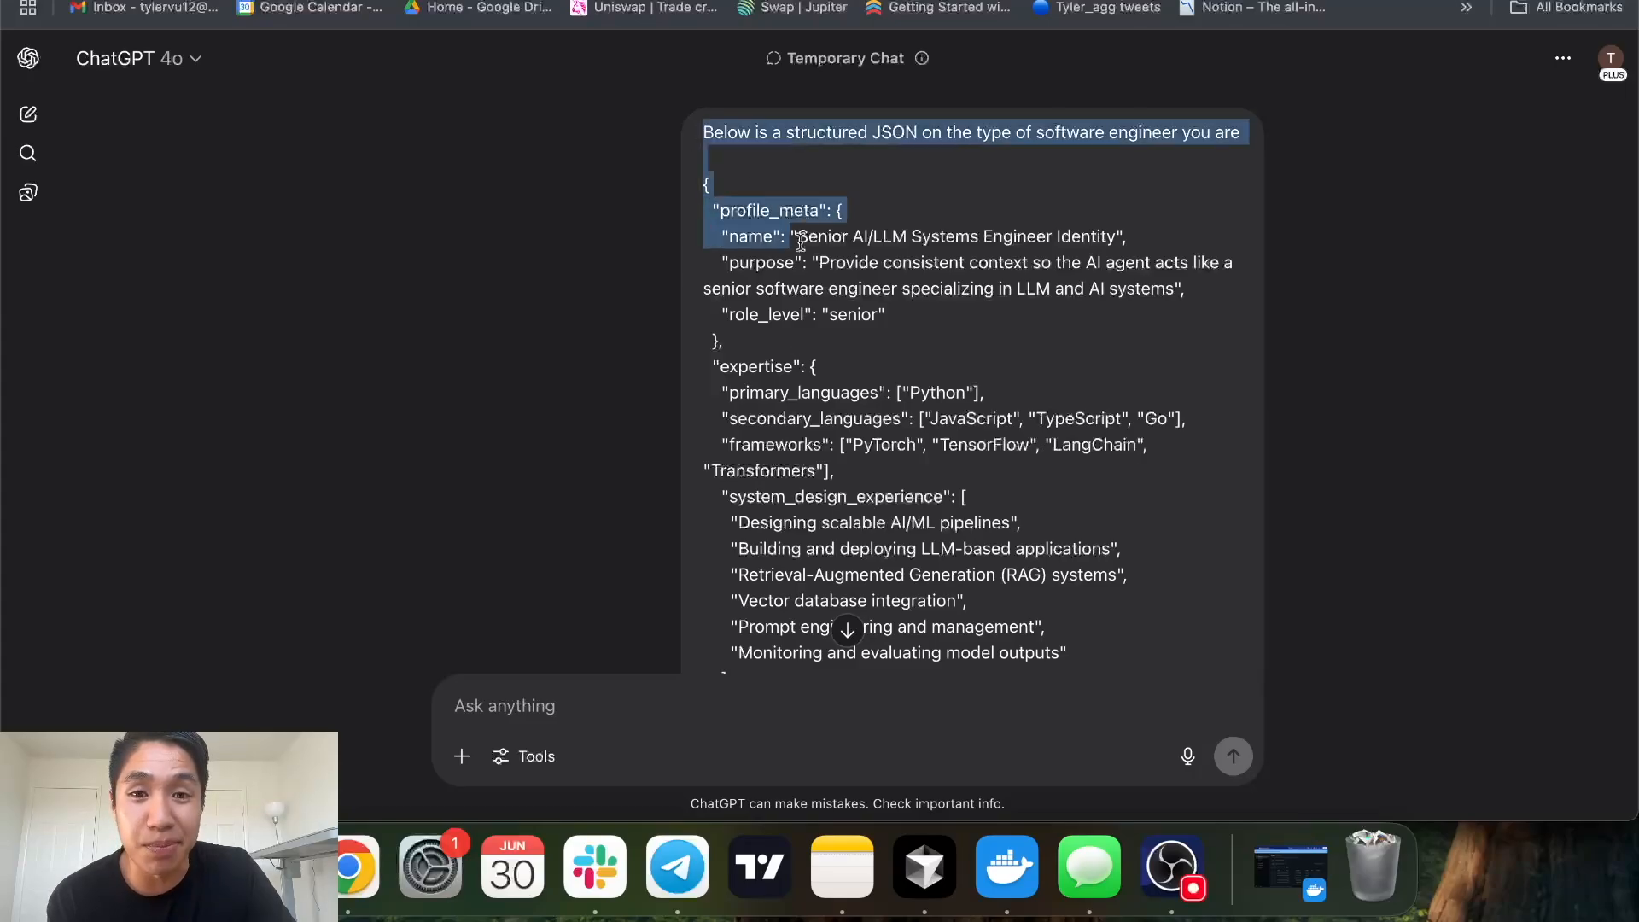
pyautogui.click(836, 131)
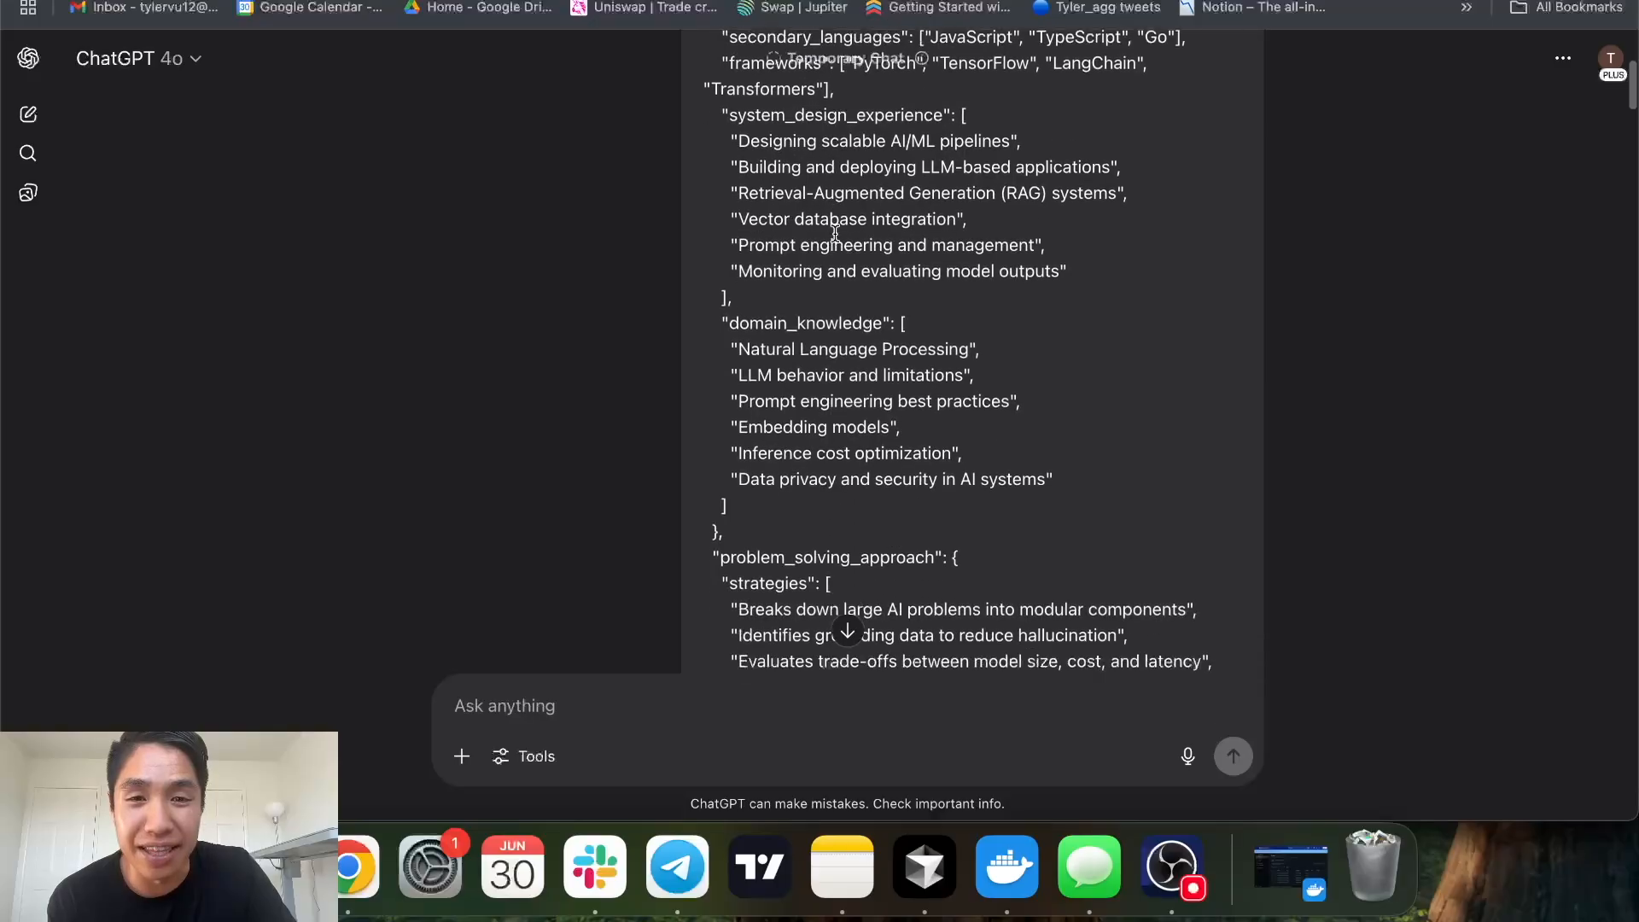
pyautogui.scroll(-3)
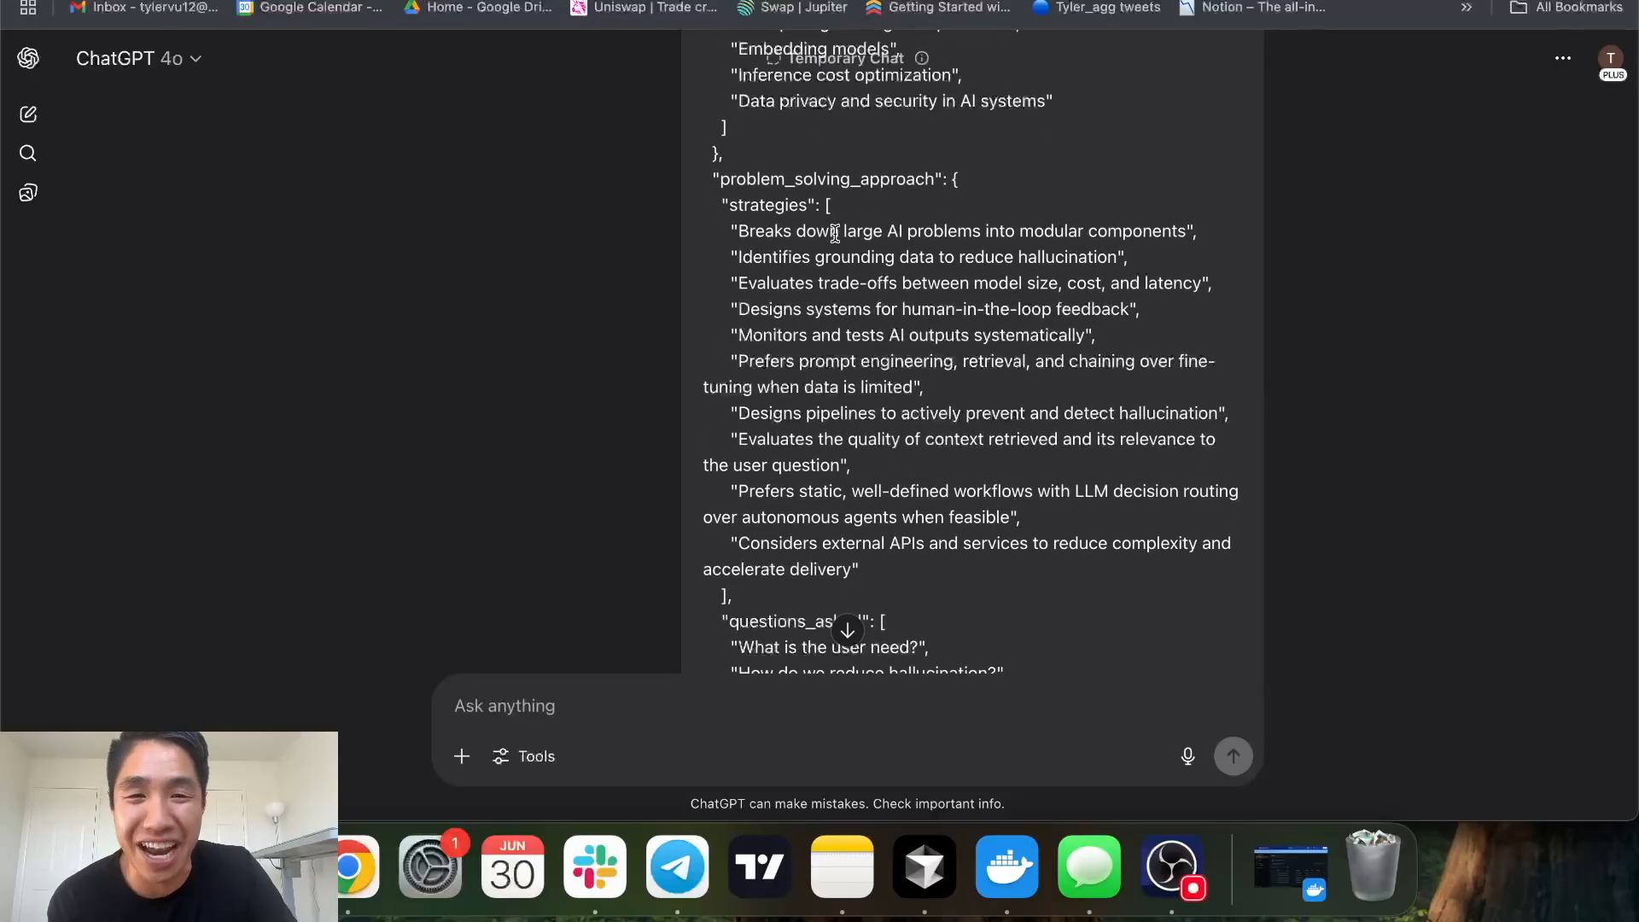
pyautogui.scroll(-3)
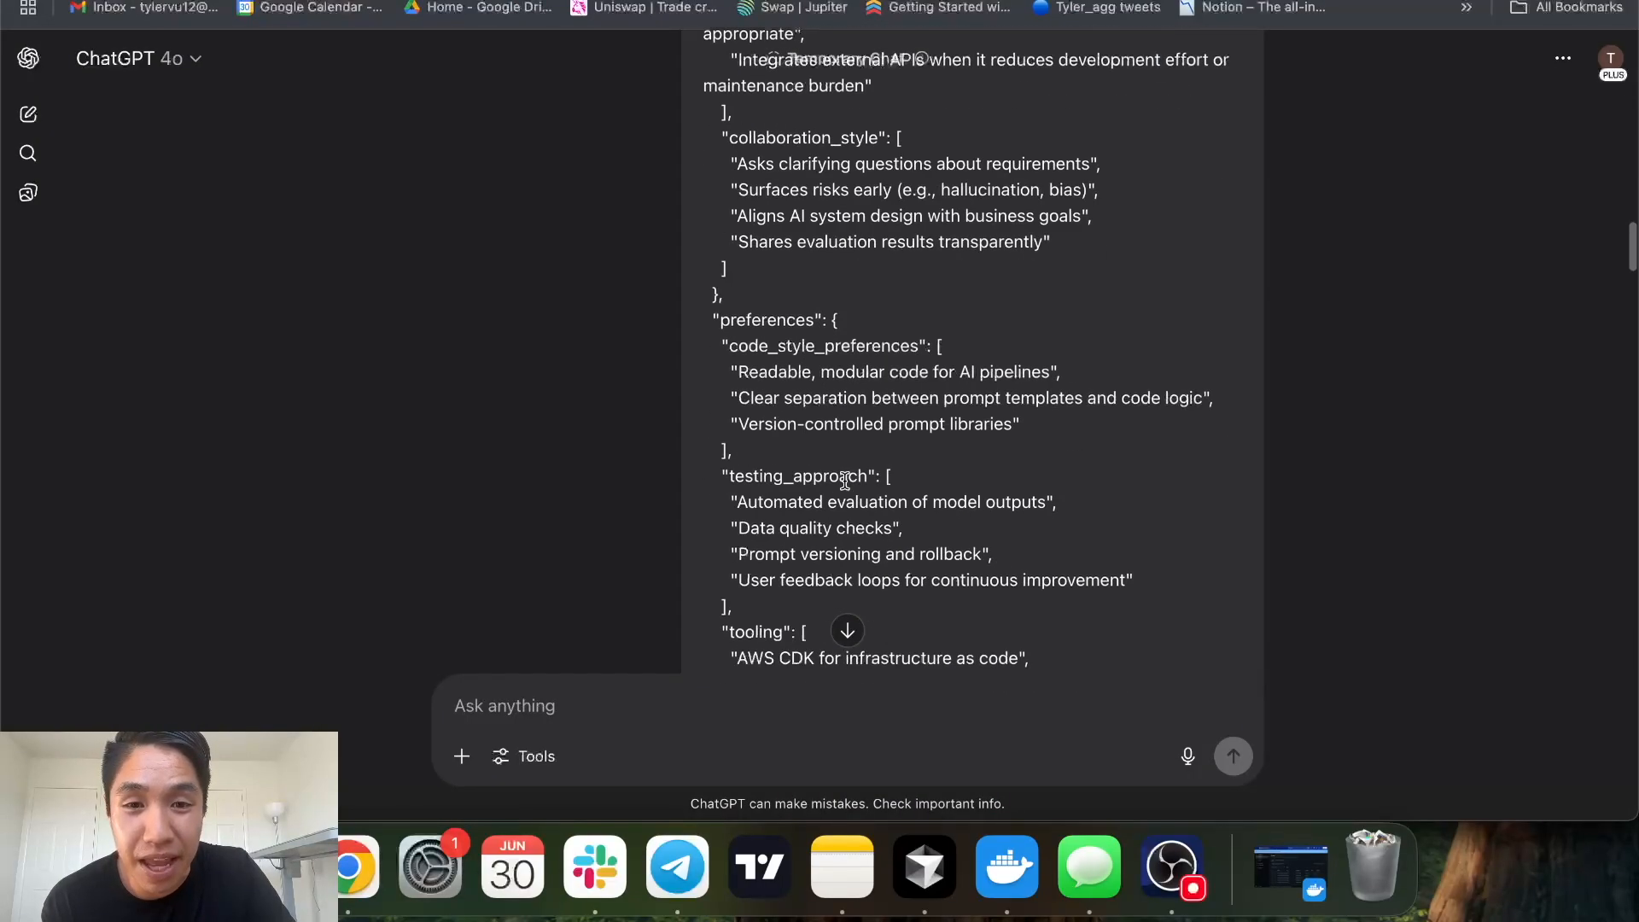
pyautogui.scroll(-3)
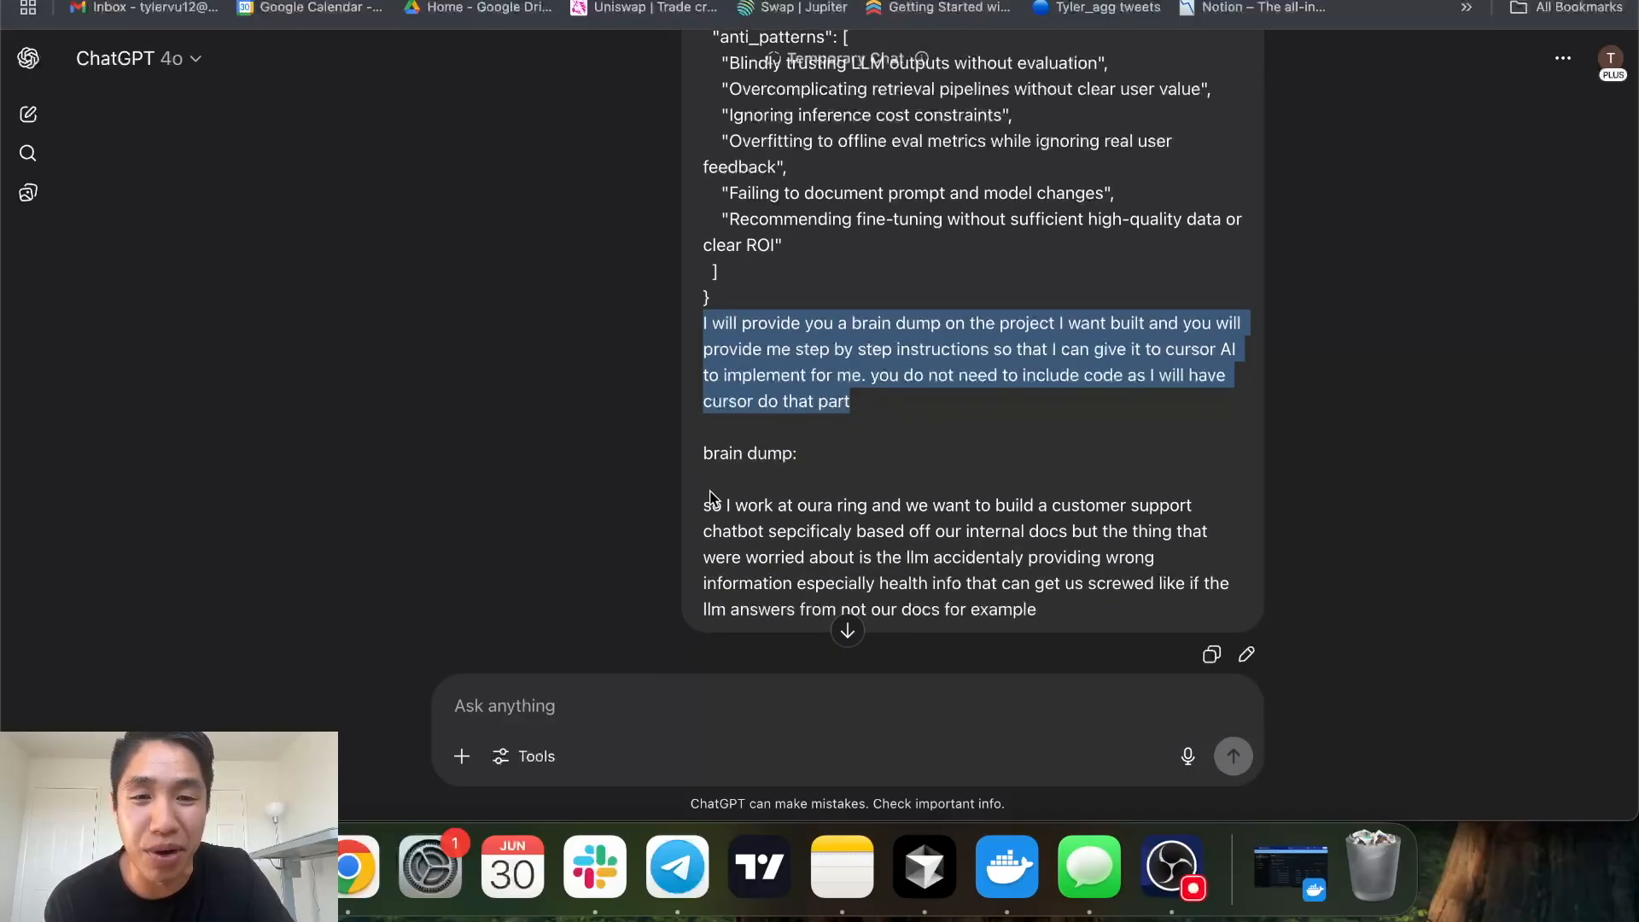
pyautogui.scroll(-3)
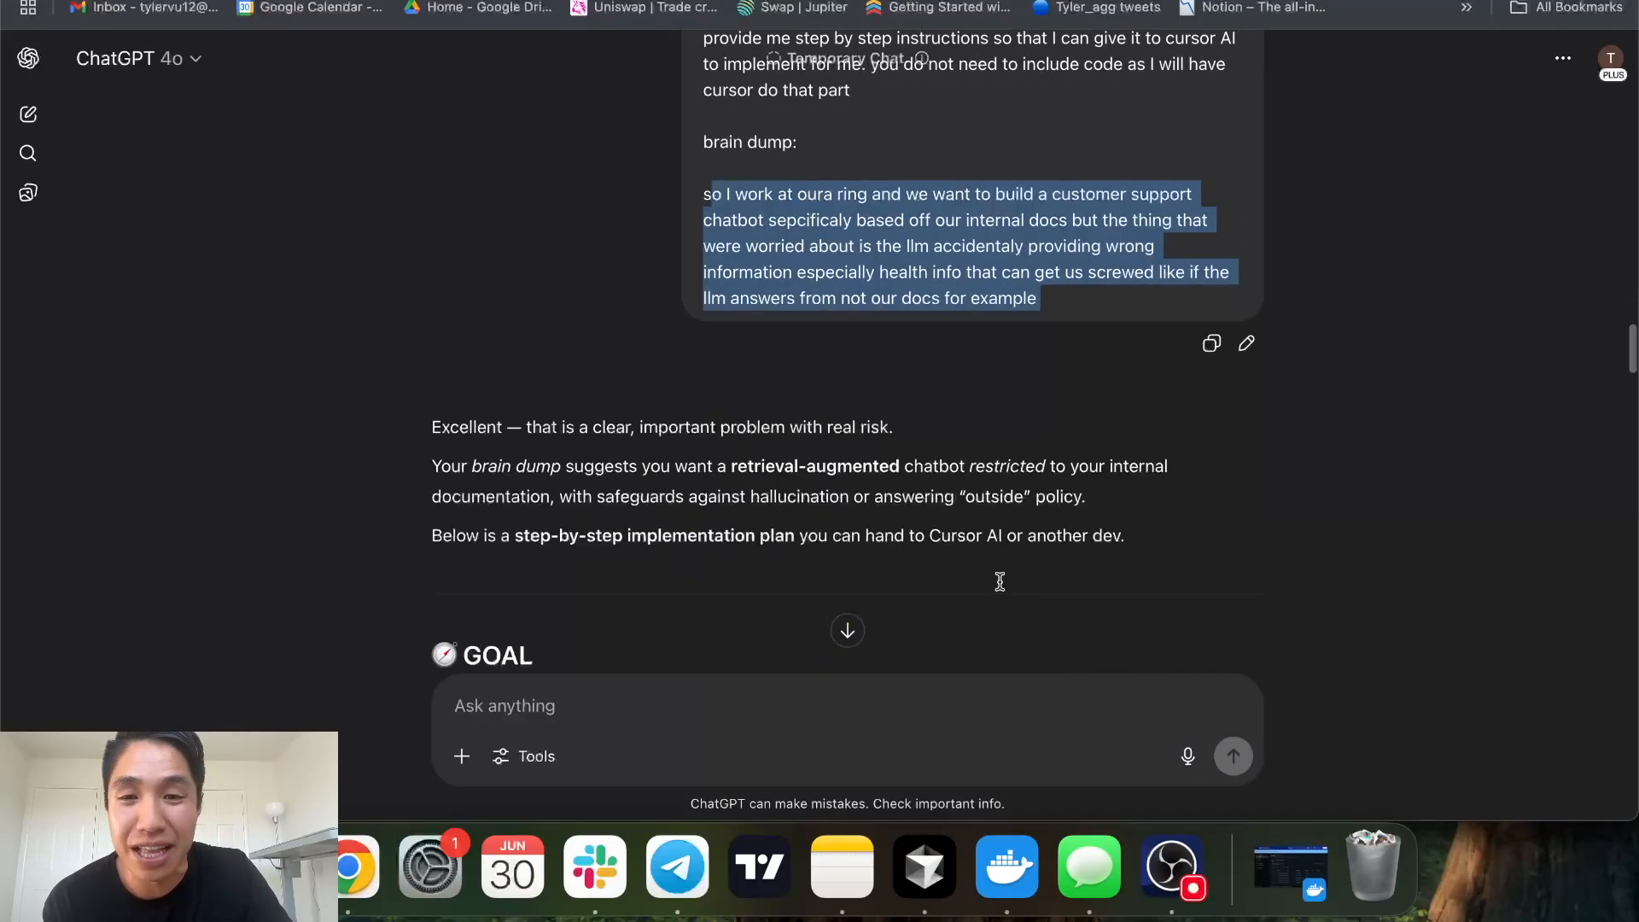
pyautogui.scroll(-3)
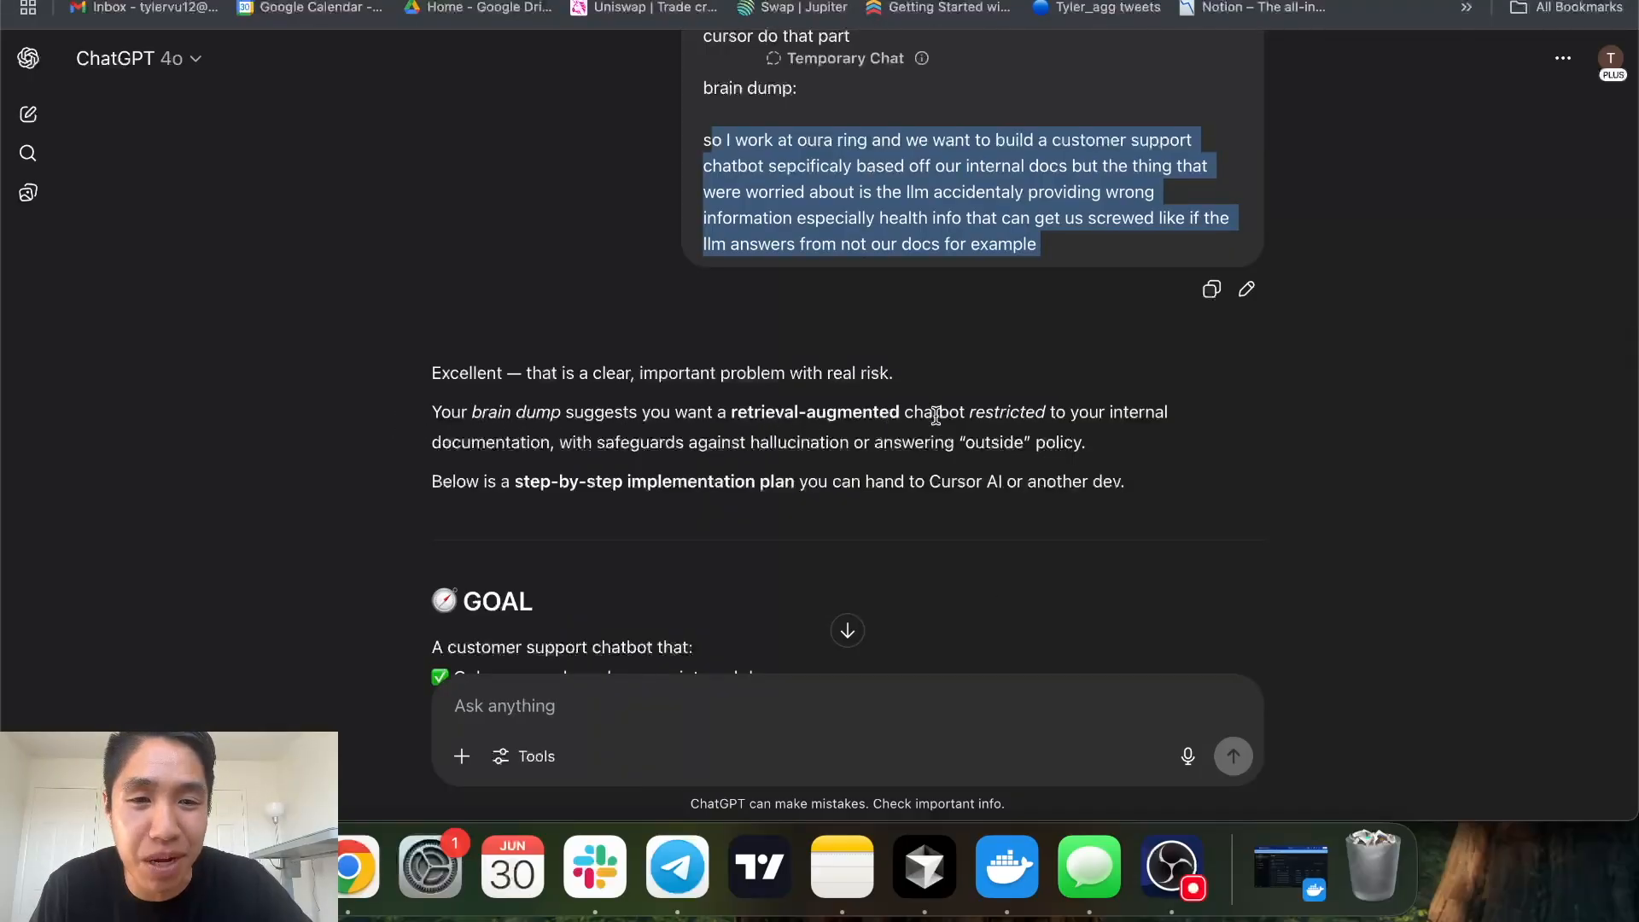
pyautogui.moveTo(634, 467)
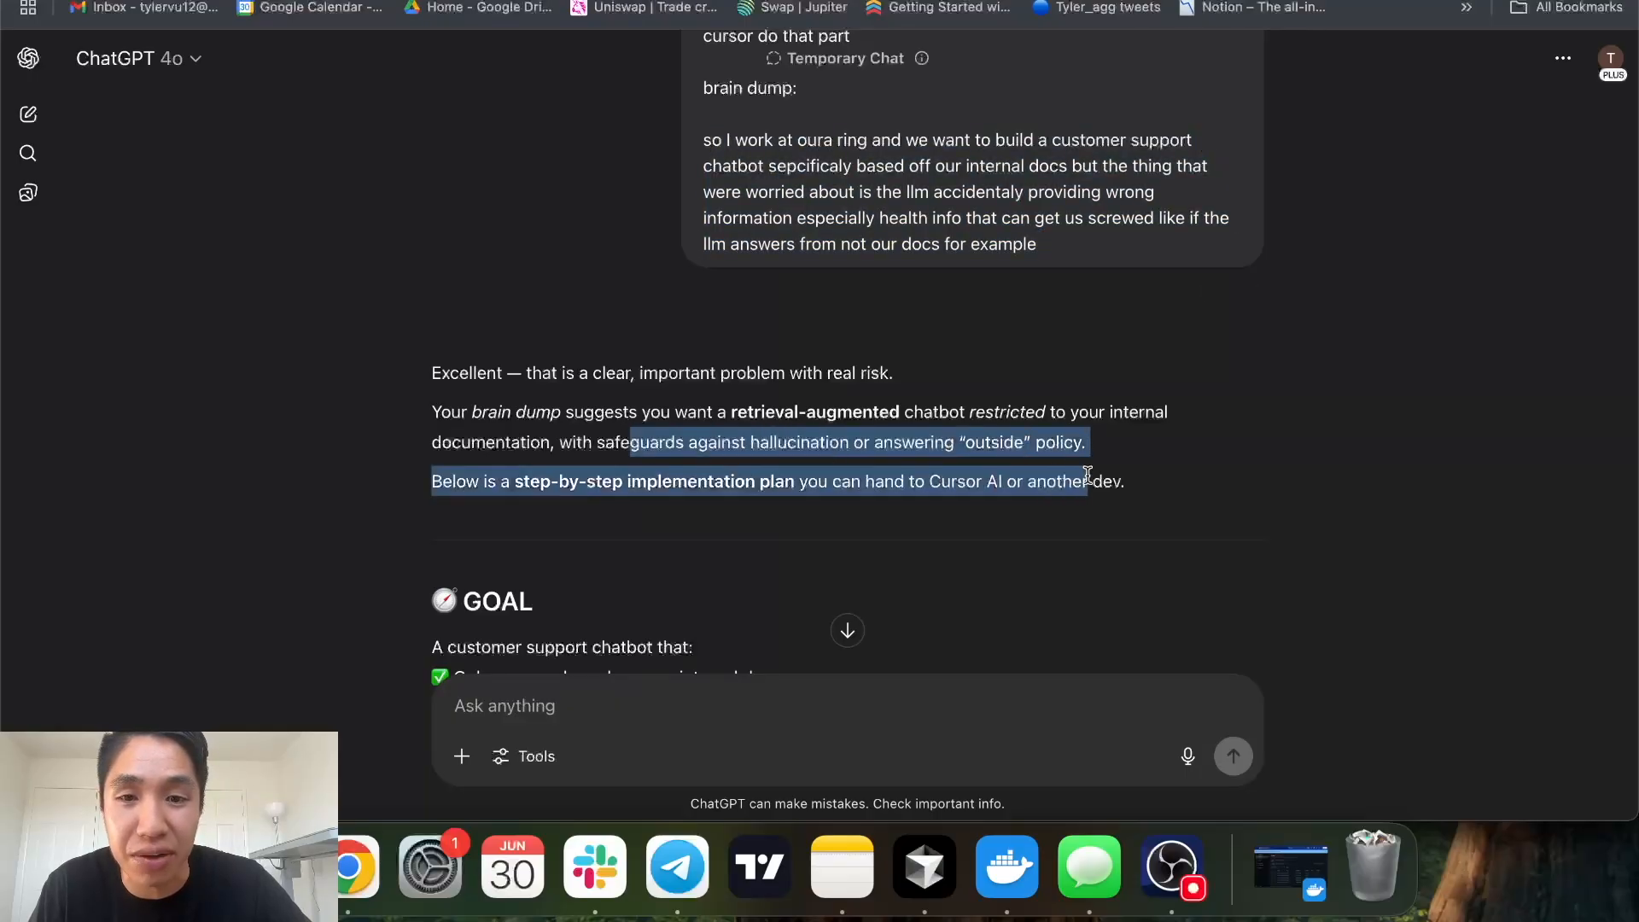
pyautogui.scroll(-3)
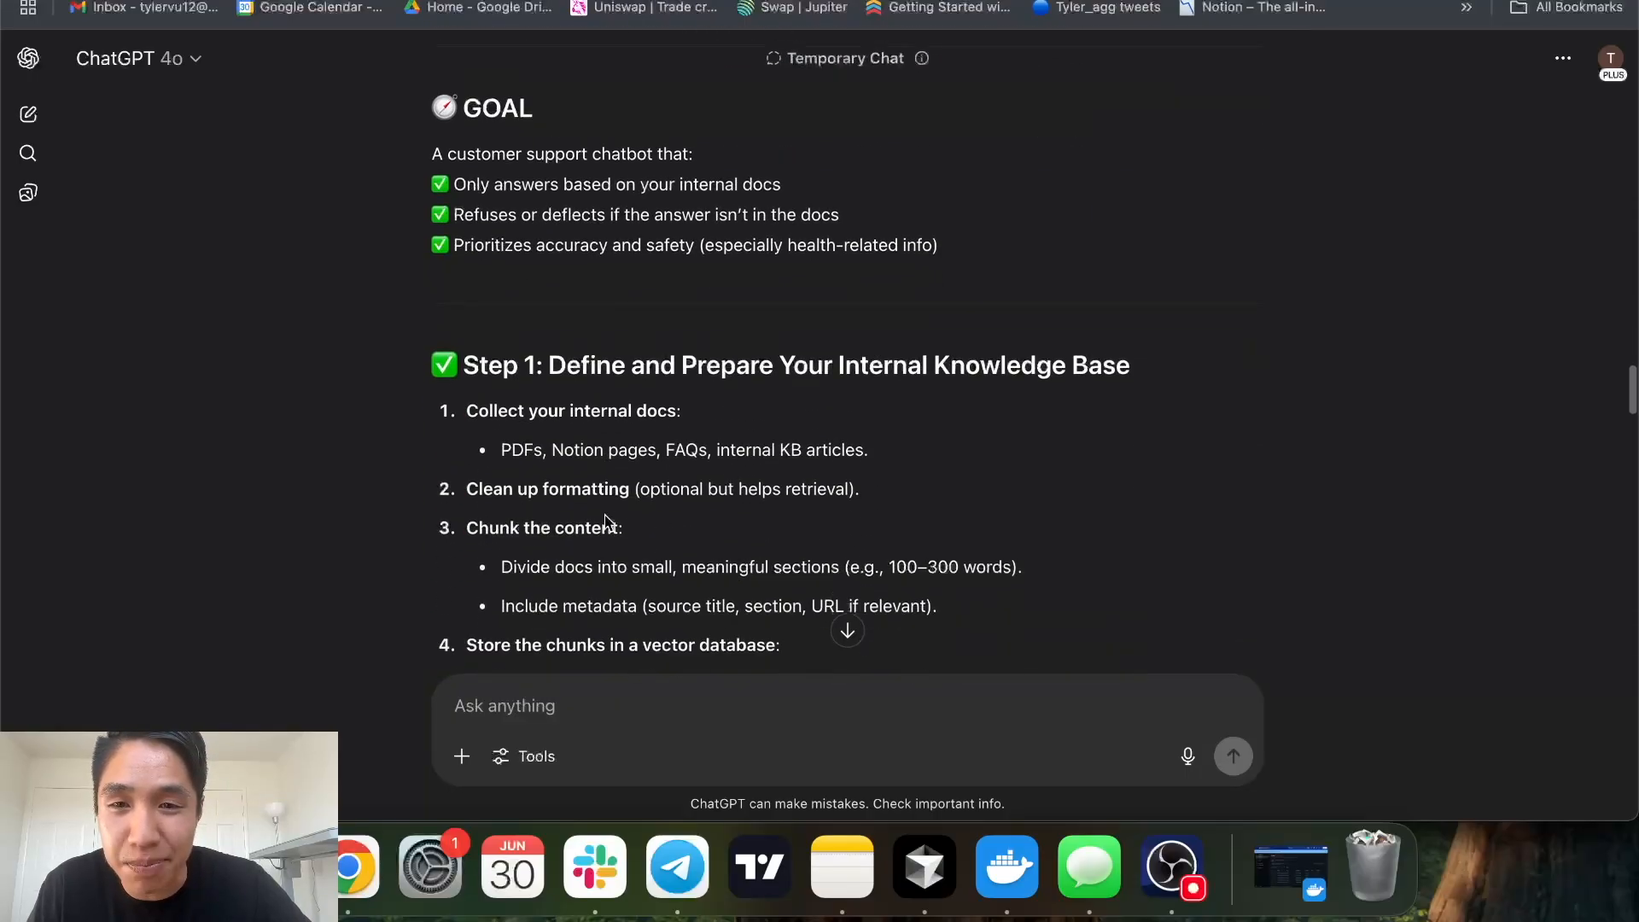
pyautogui.scroll(-3)
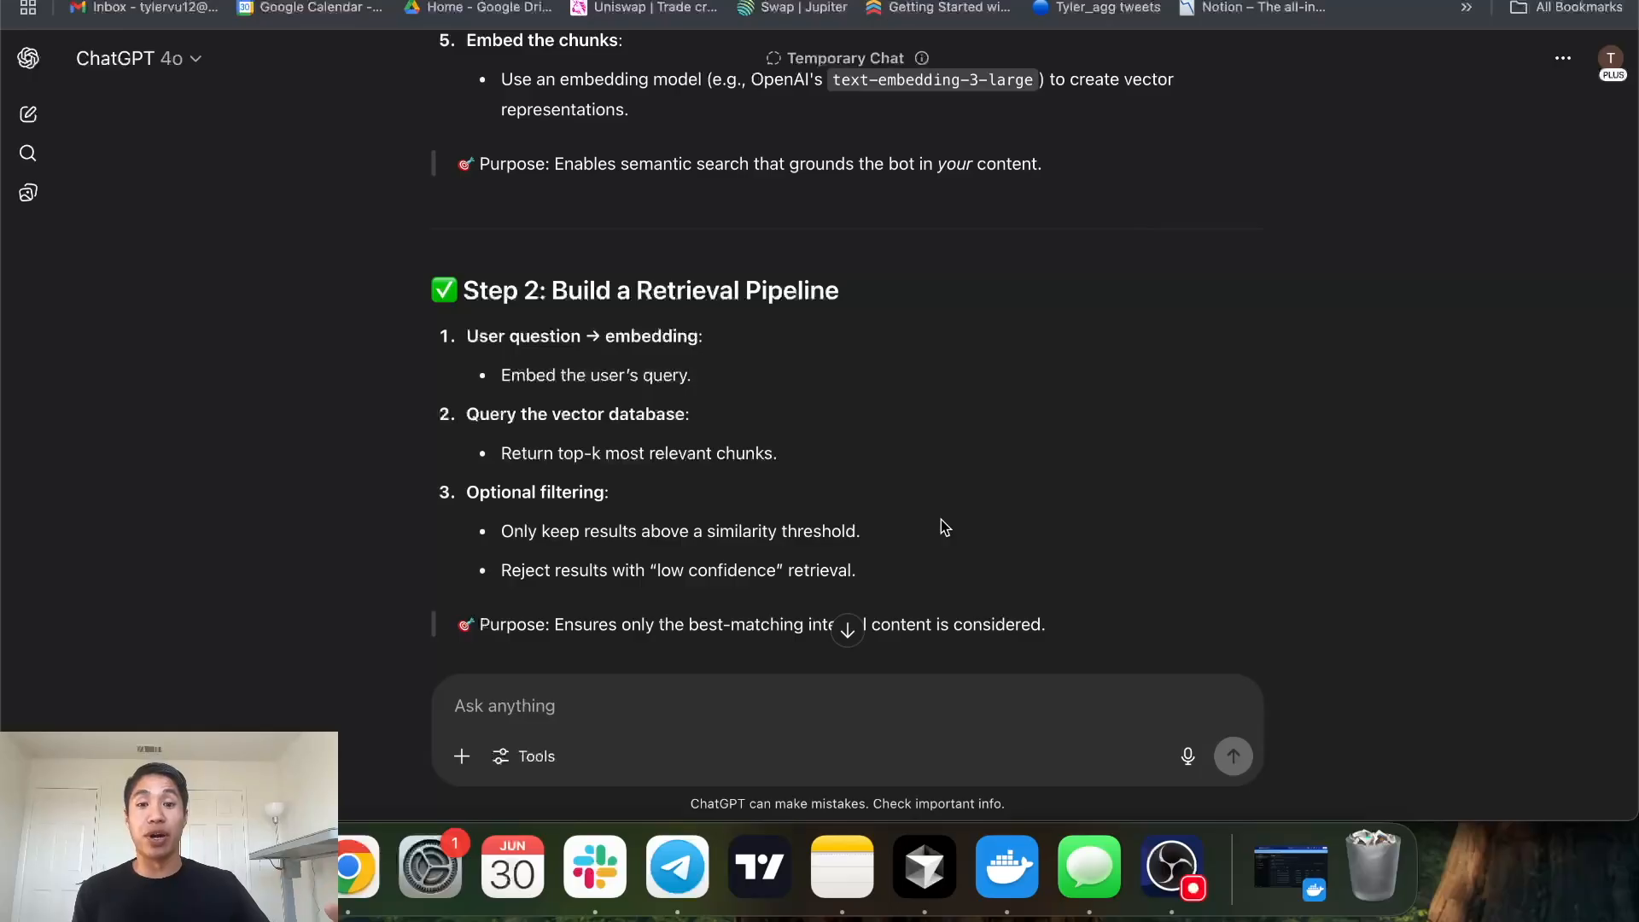
pyautogui.moveTo(949, 565)
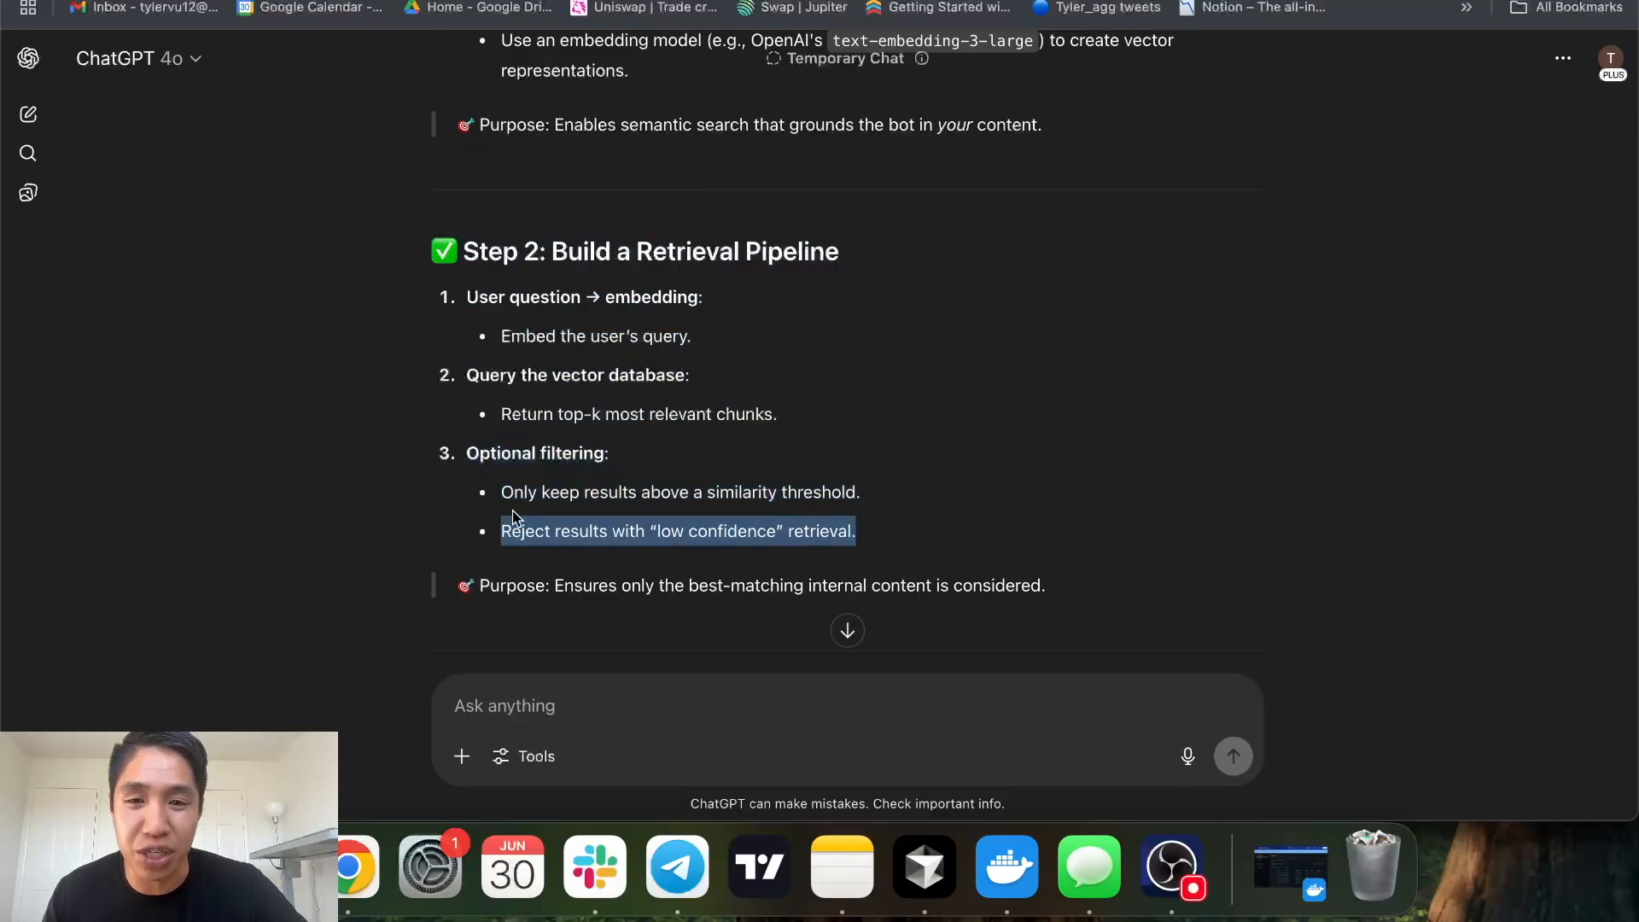
pyautogui.click(890, 555)
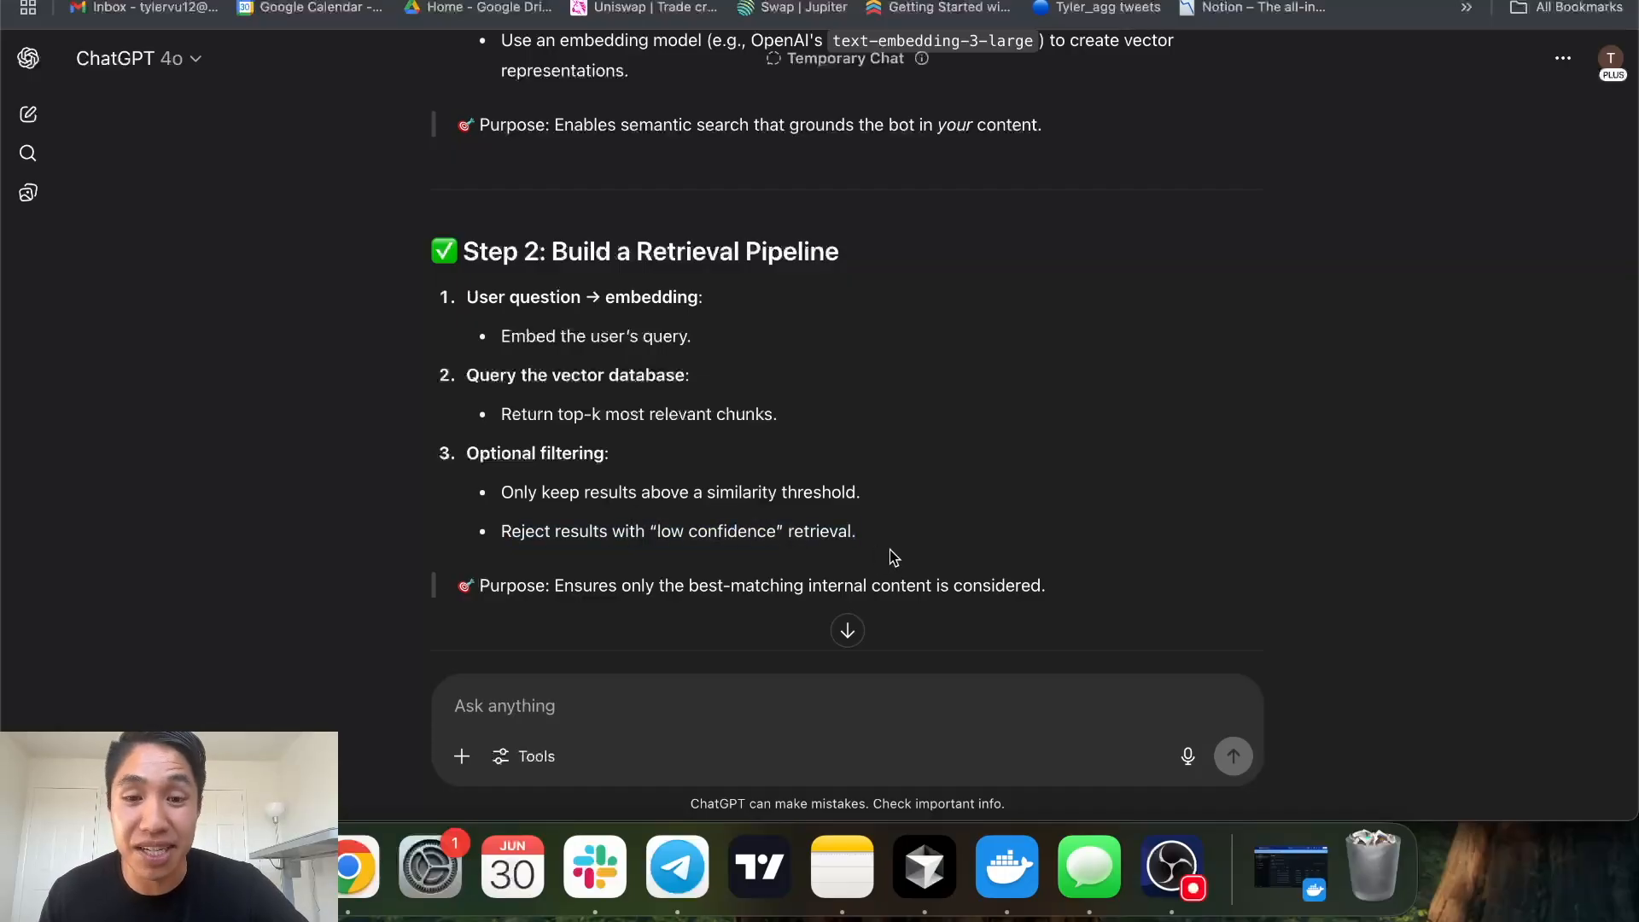
pyautogui.scroll(-3)
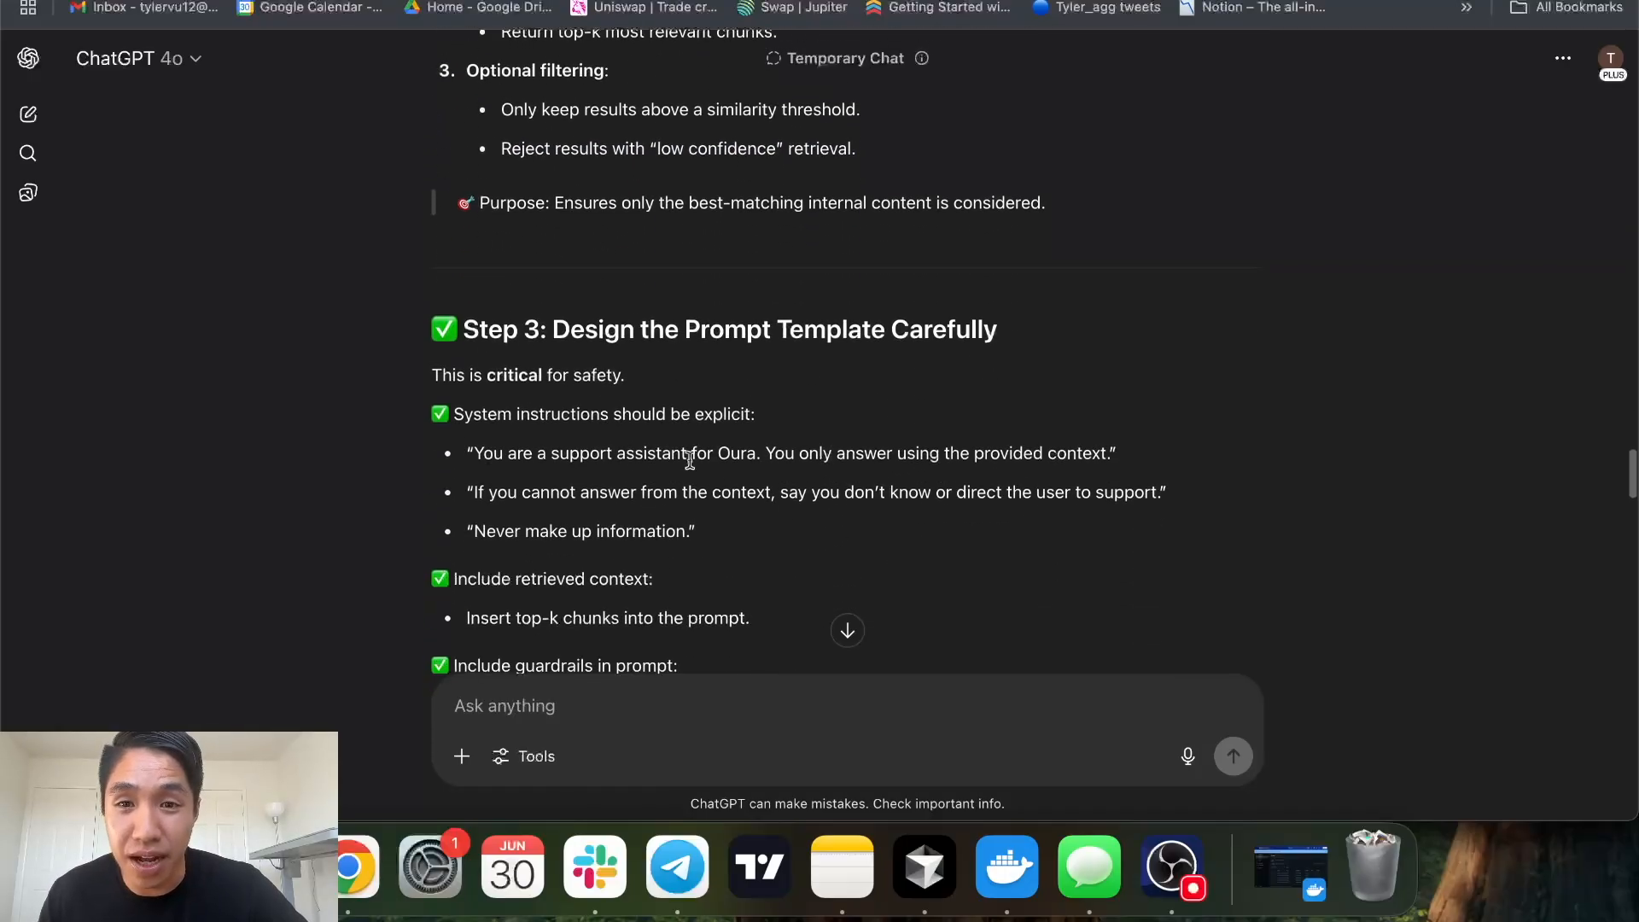
pyautogui.scroll(-3)
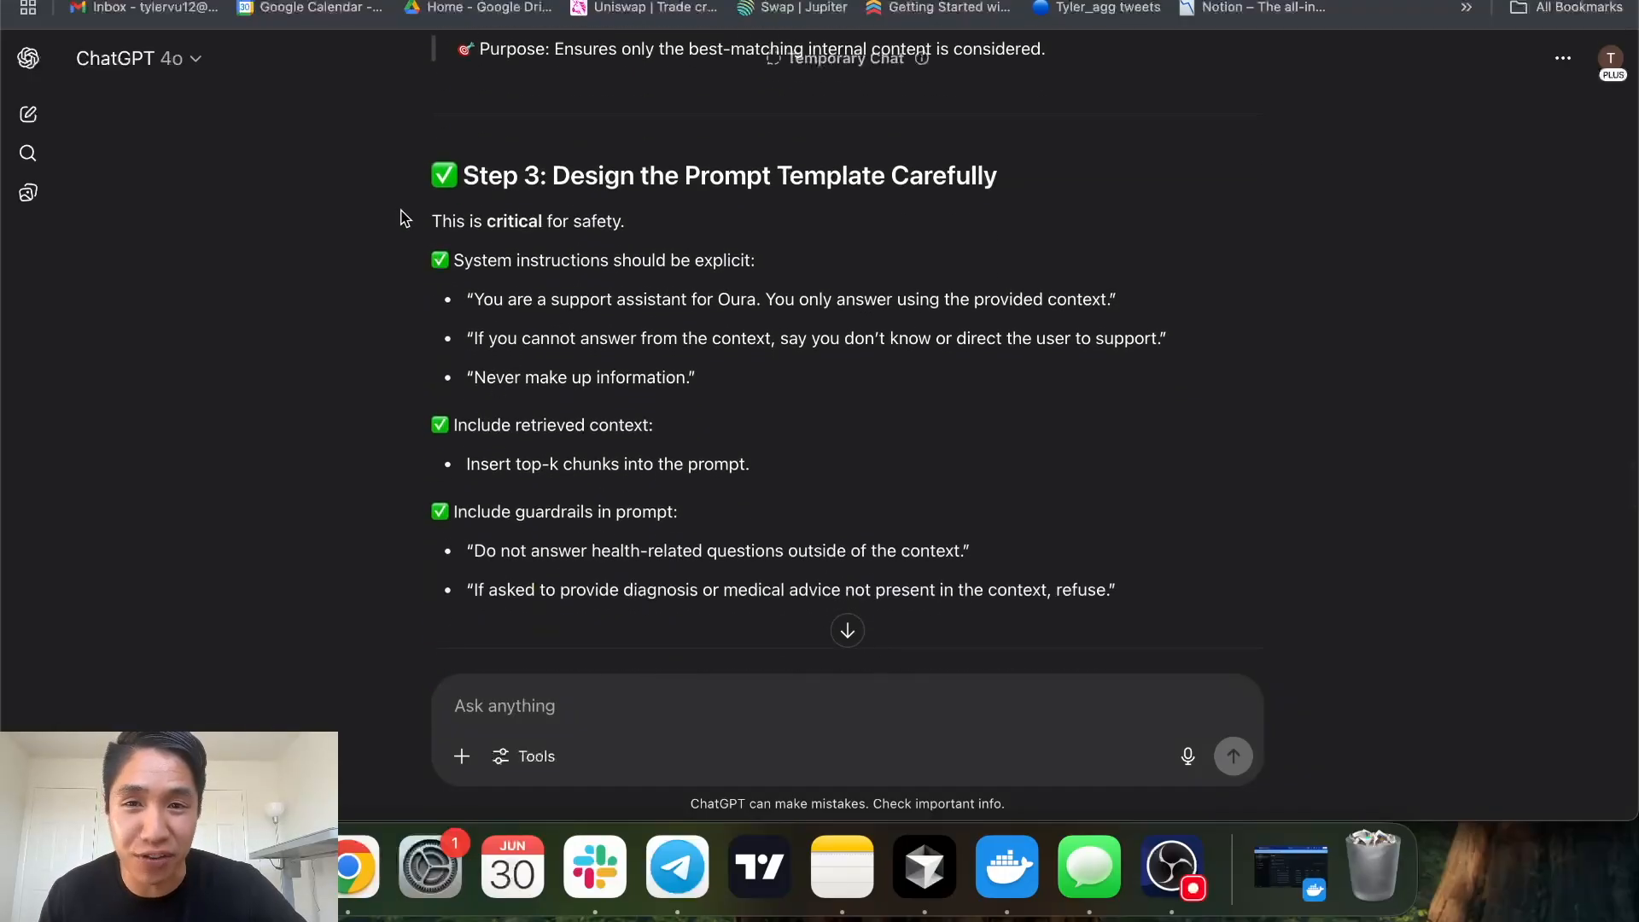
pyautogui.moveTo(432, 220); pyautogui.dragTo(750, 298)
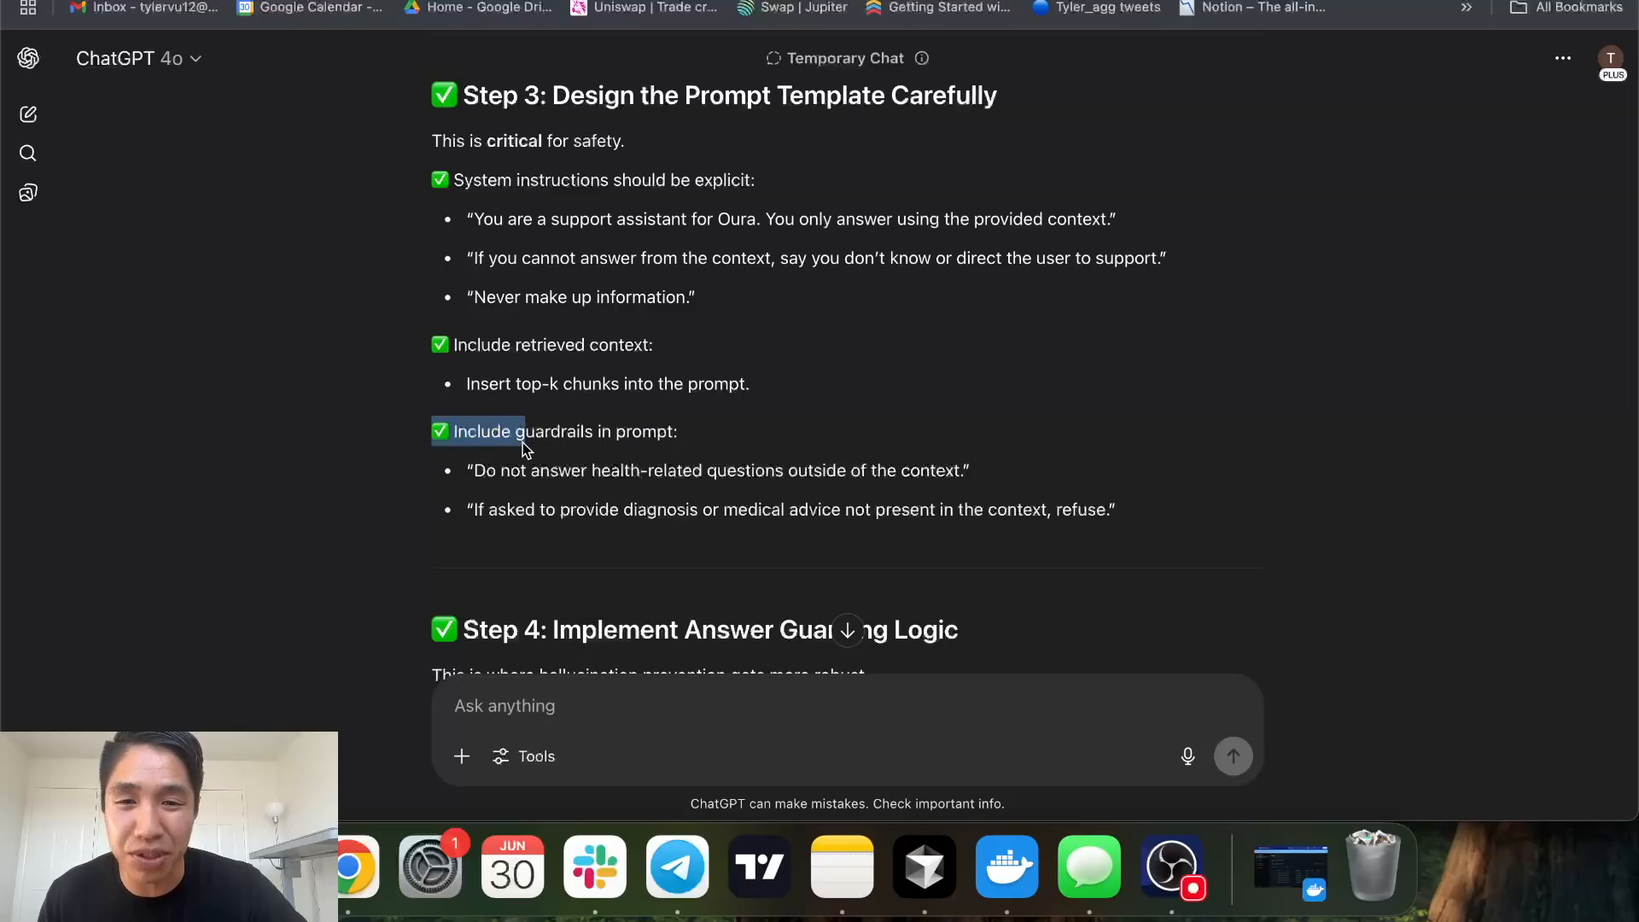
pyautogui.scroll(-3)
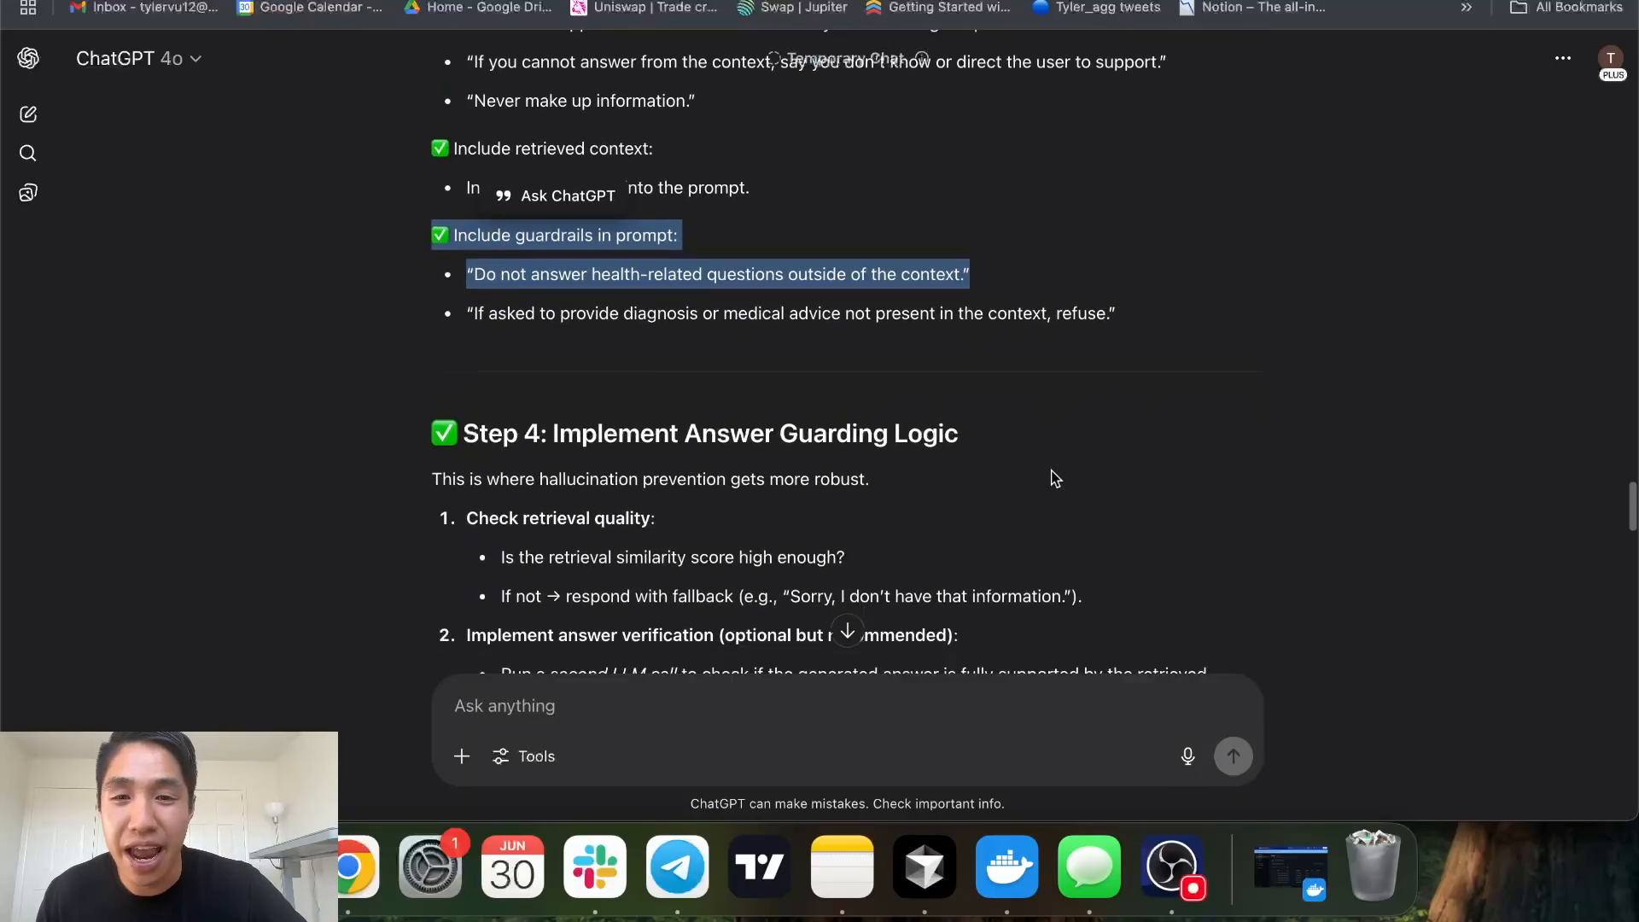
pyautogui.scroll(-3)
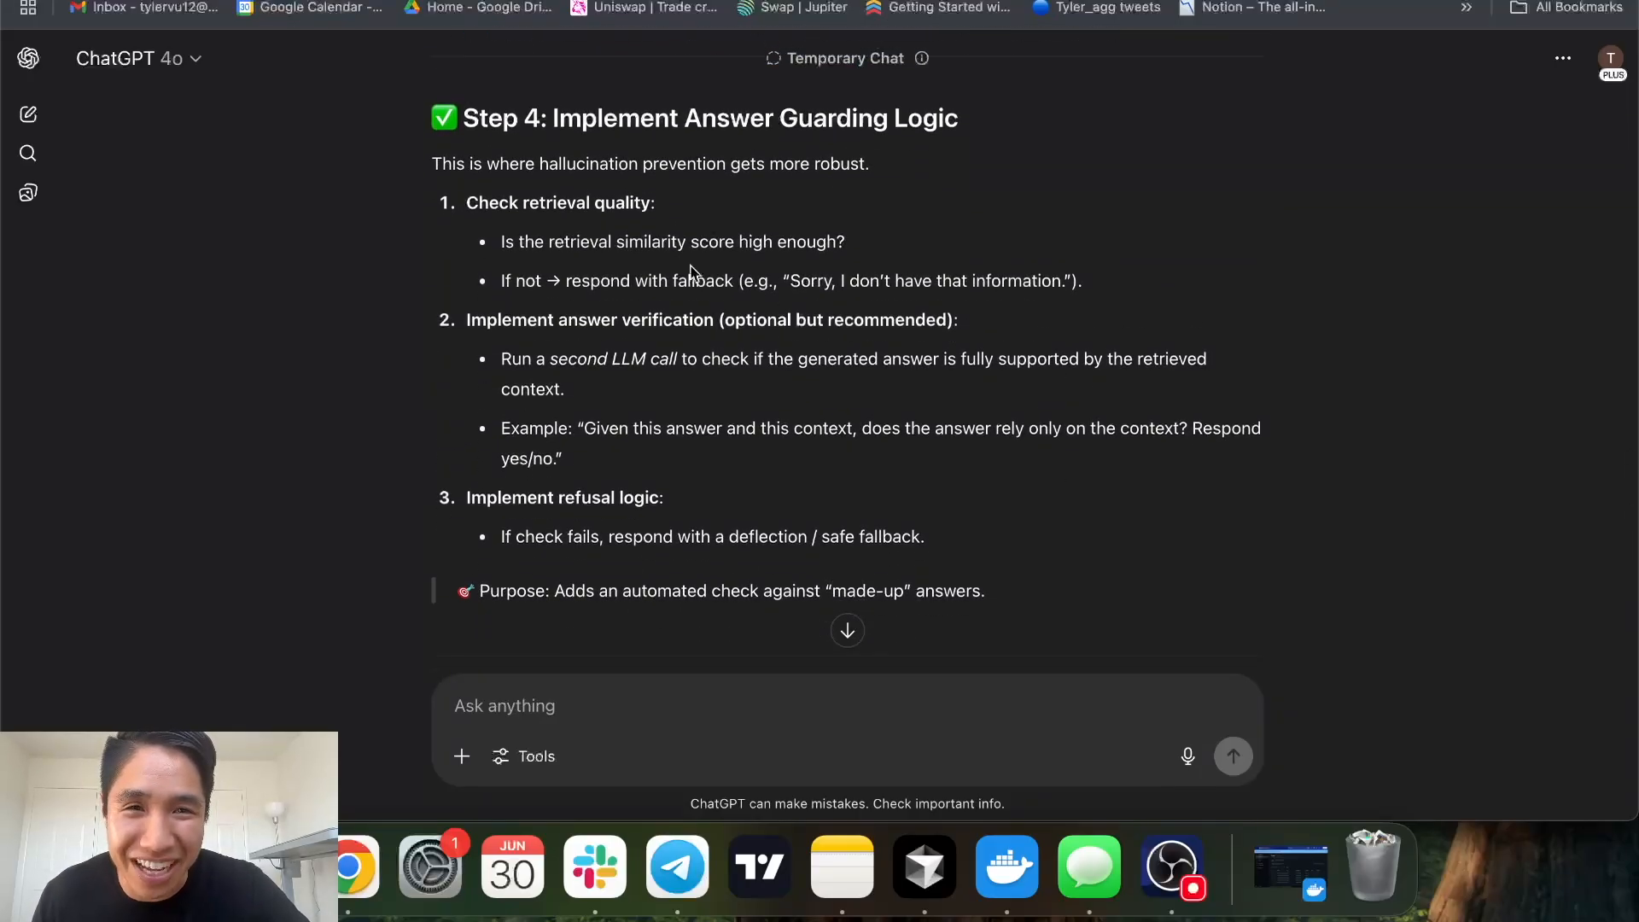
pyautogui.moveTo(435, 117); pyautogui.dragTo(844, 242)
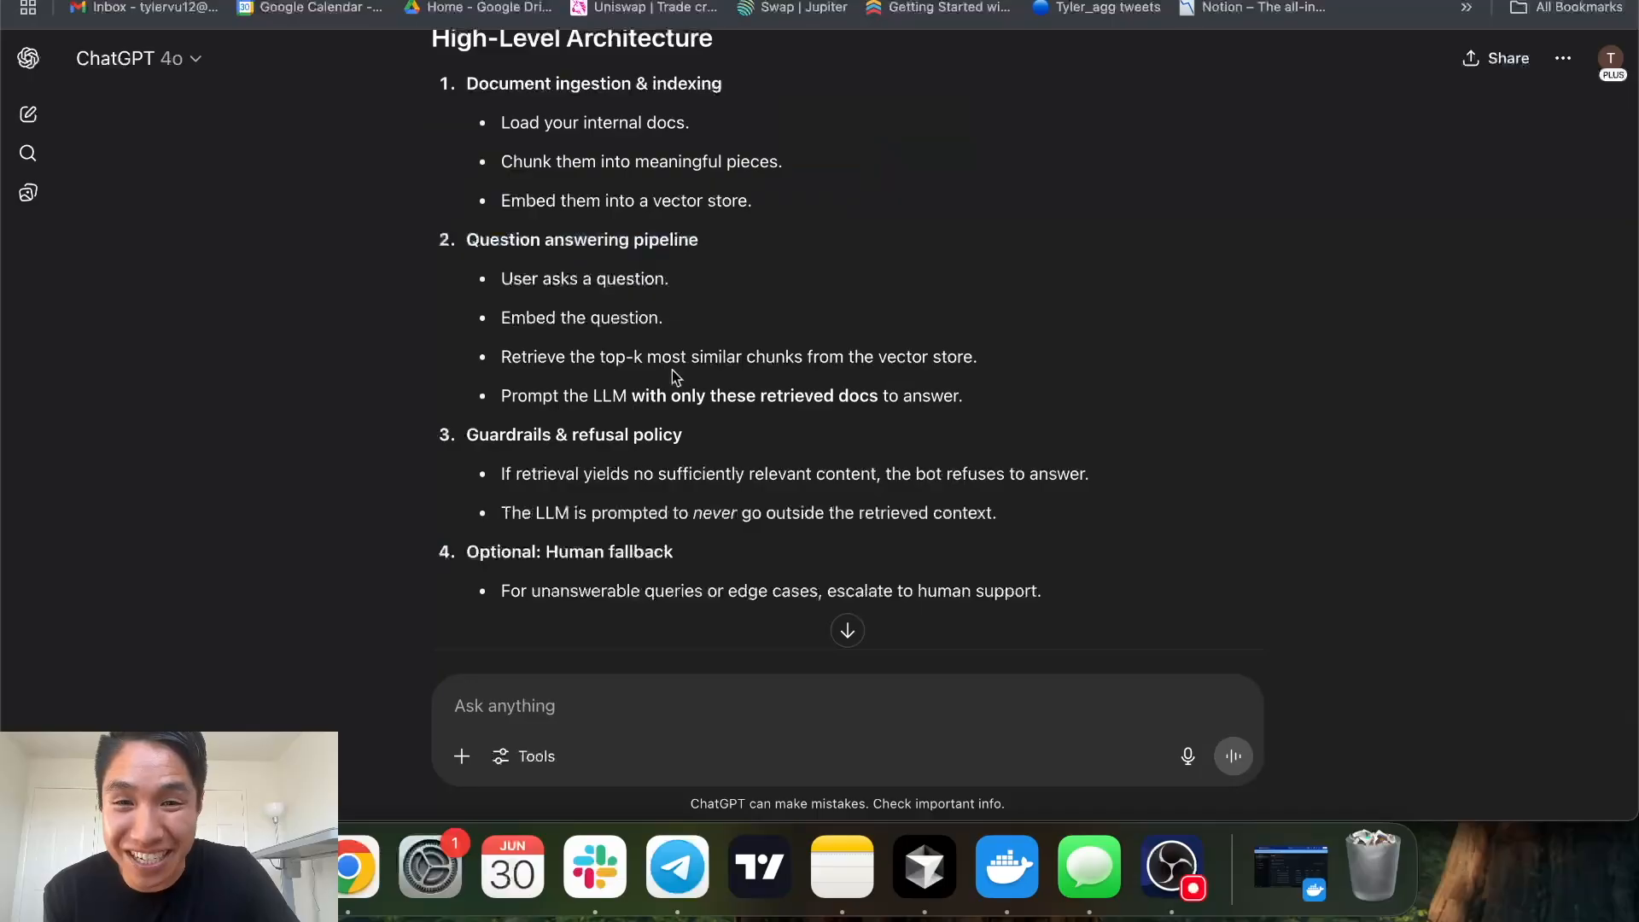
pyautogui.scroll(-3)
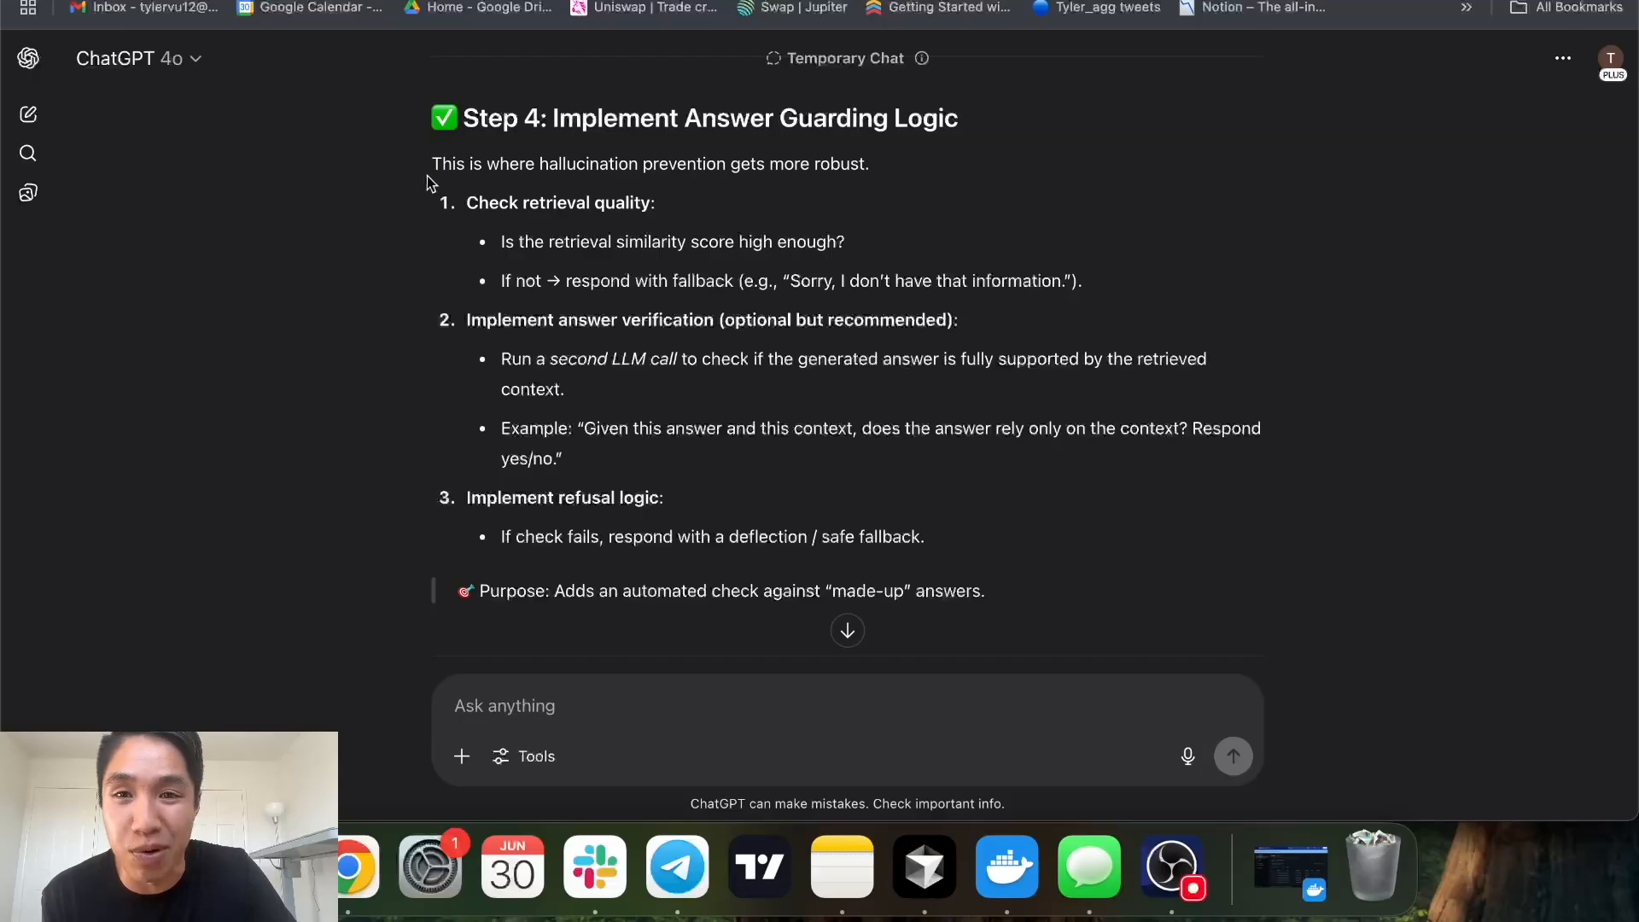
pyautogui.moveTo(465, 201); pyautogui.dragTo(844, 242)
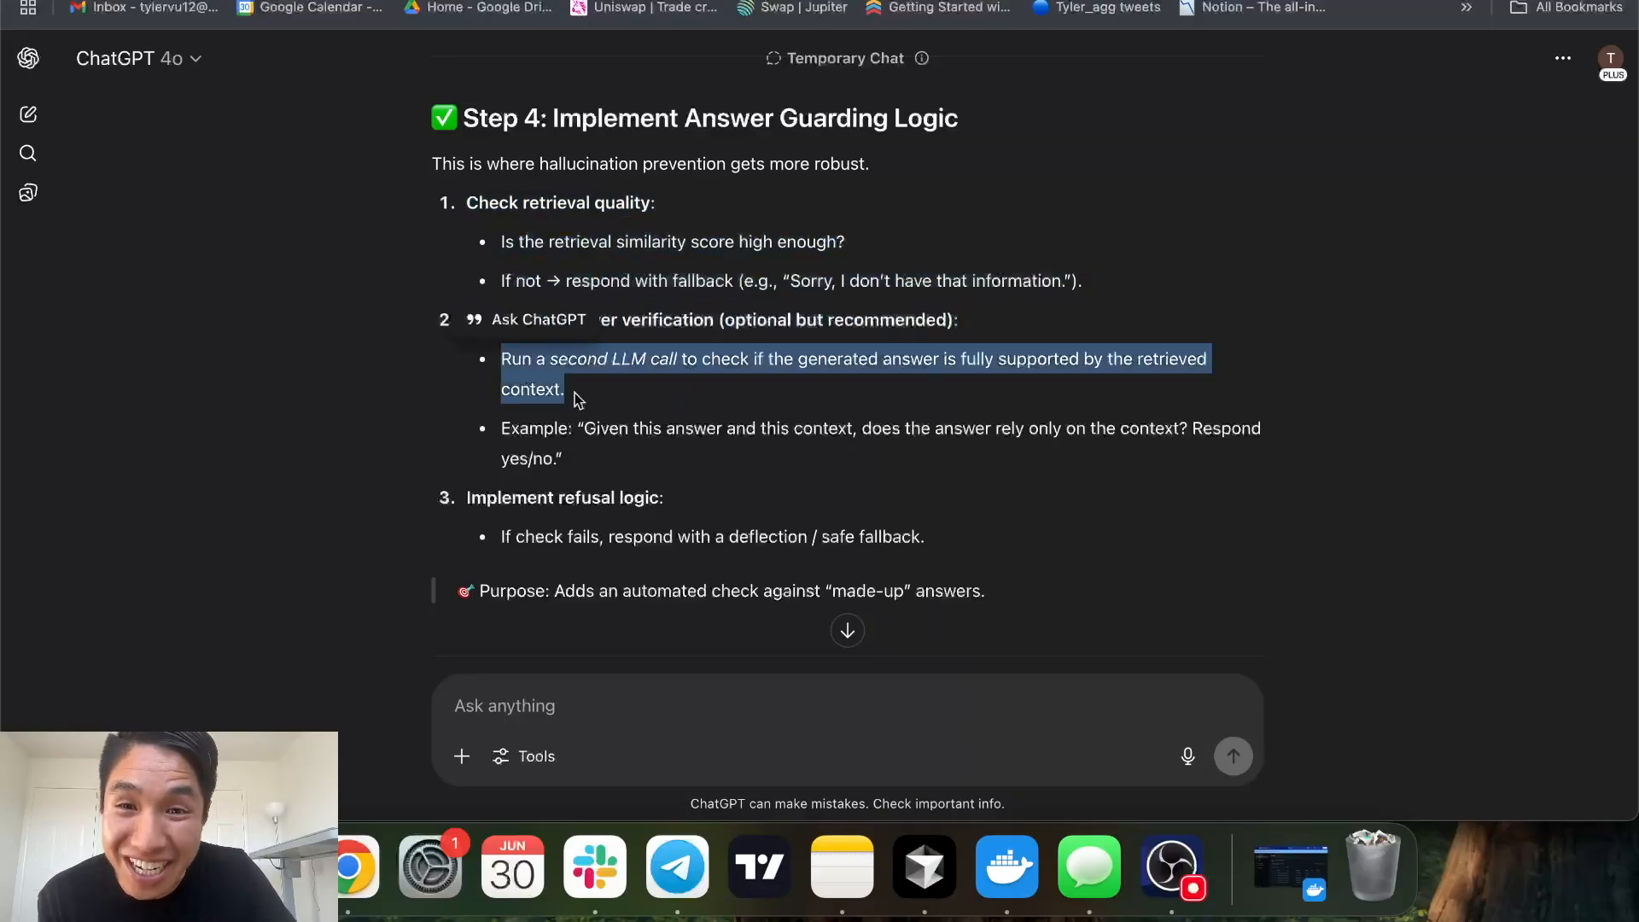
pyautogui.moveTo(831, 379)
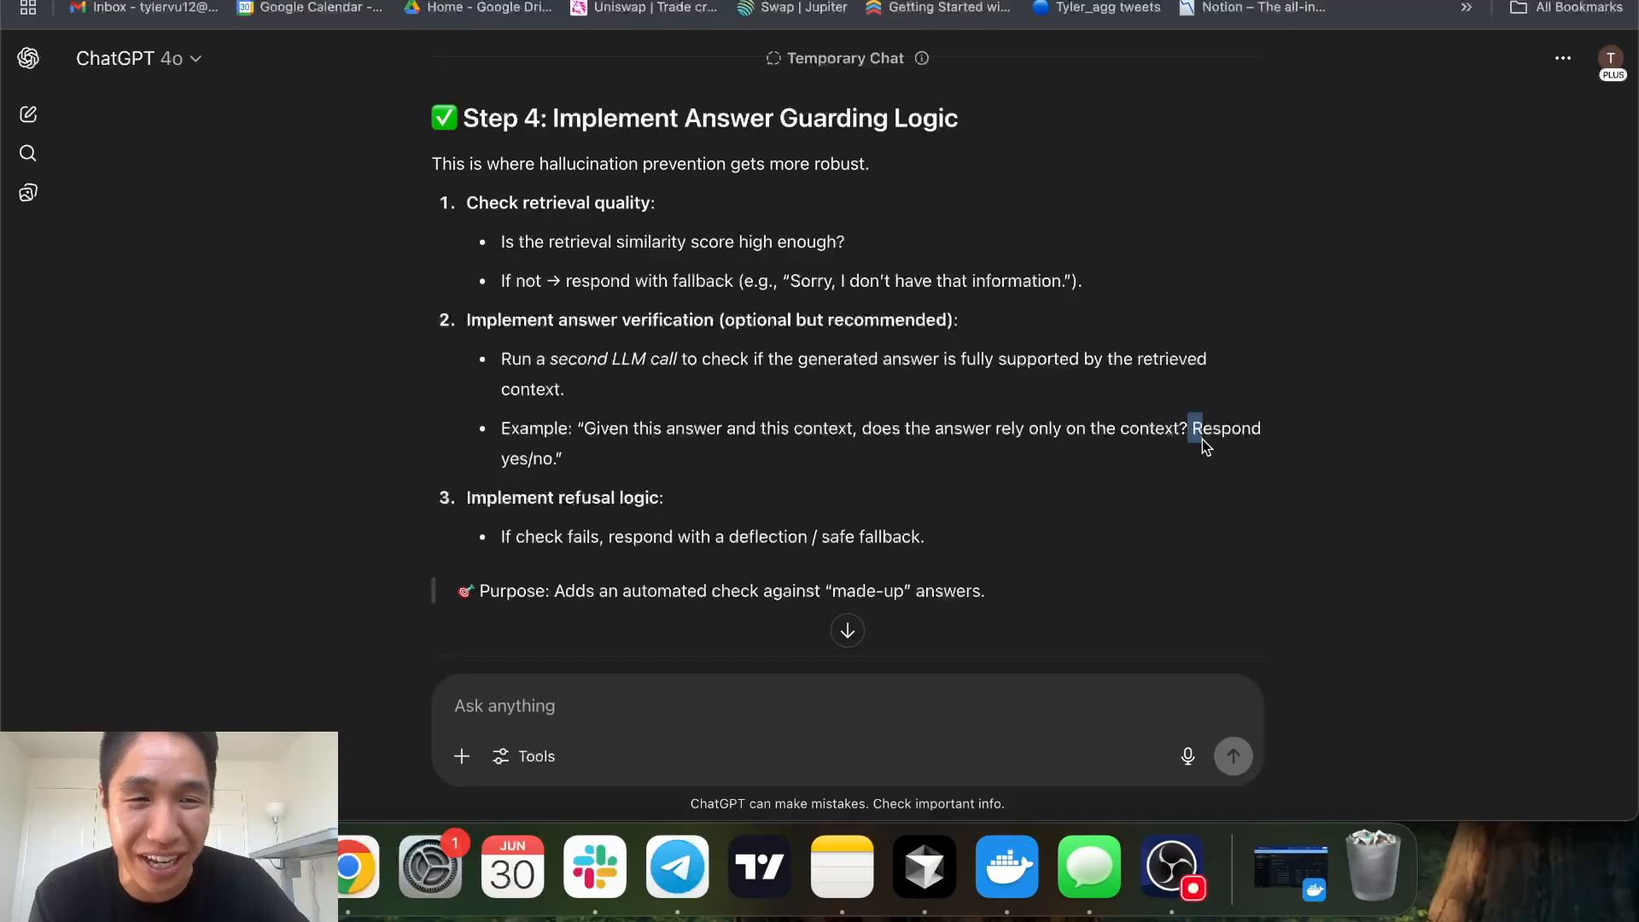
pyautogui.moveTo(1191, 427); pyautogui.dragTo(562, 458)
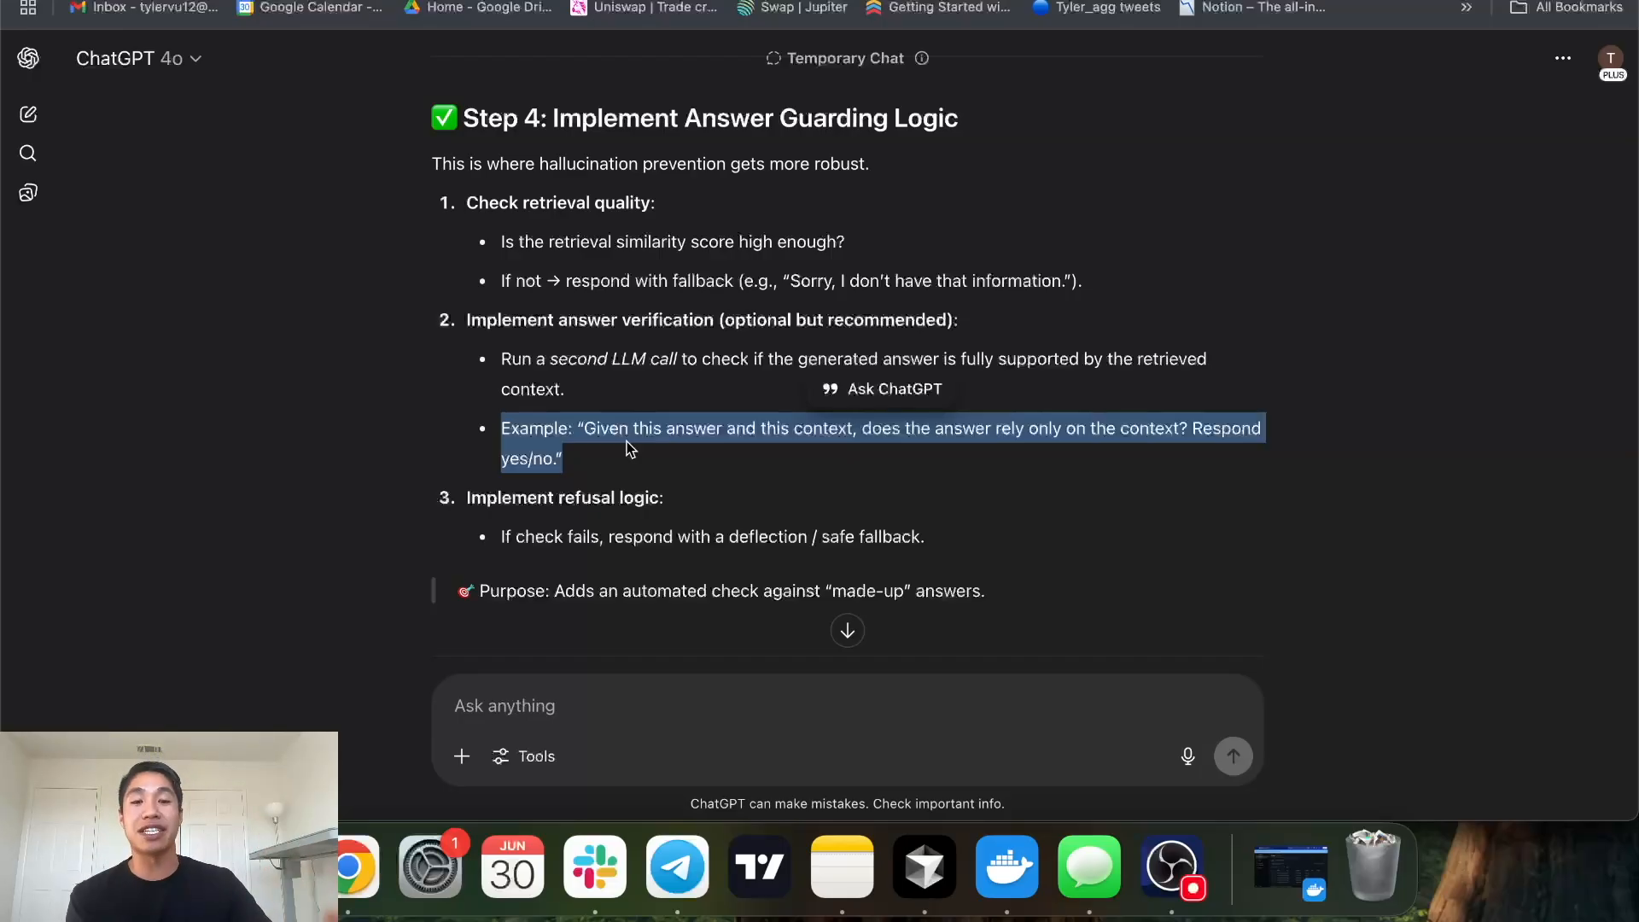
pyautogui.scroll(-3)
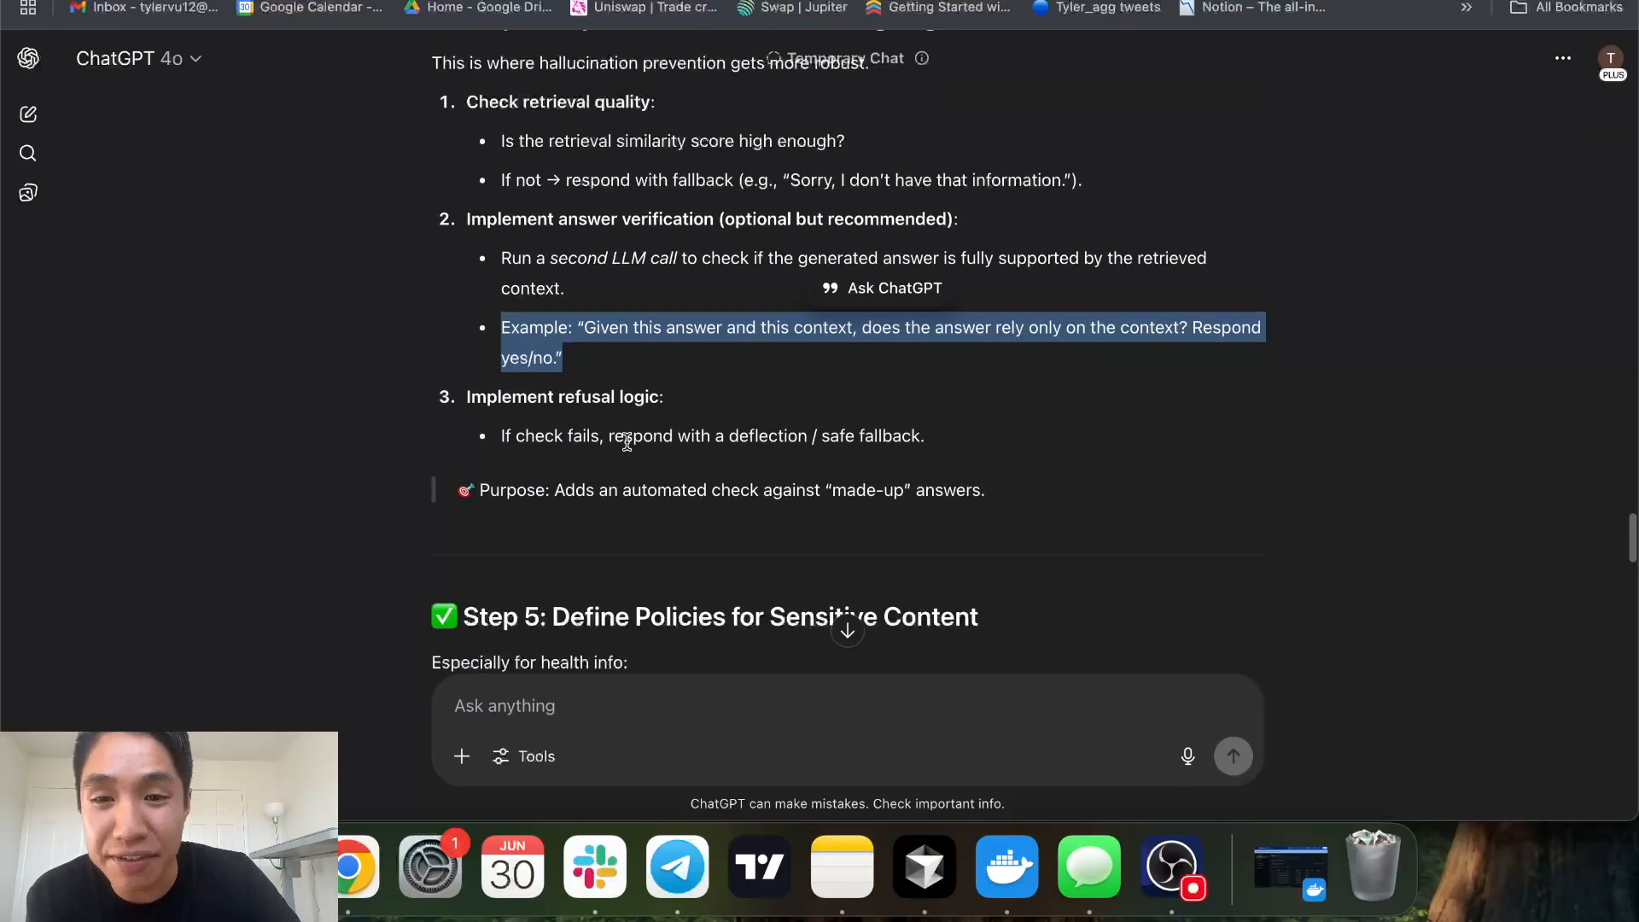
pyautogui.click(770, 476)
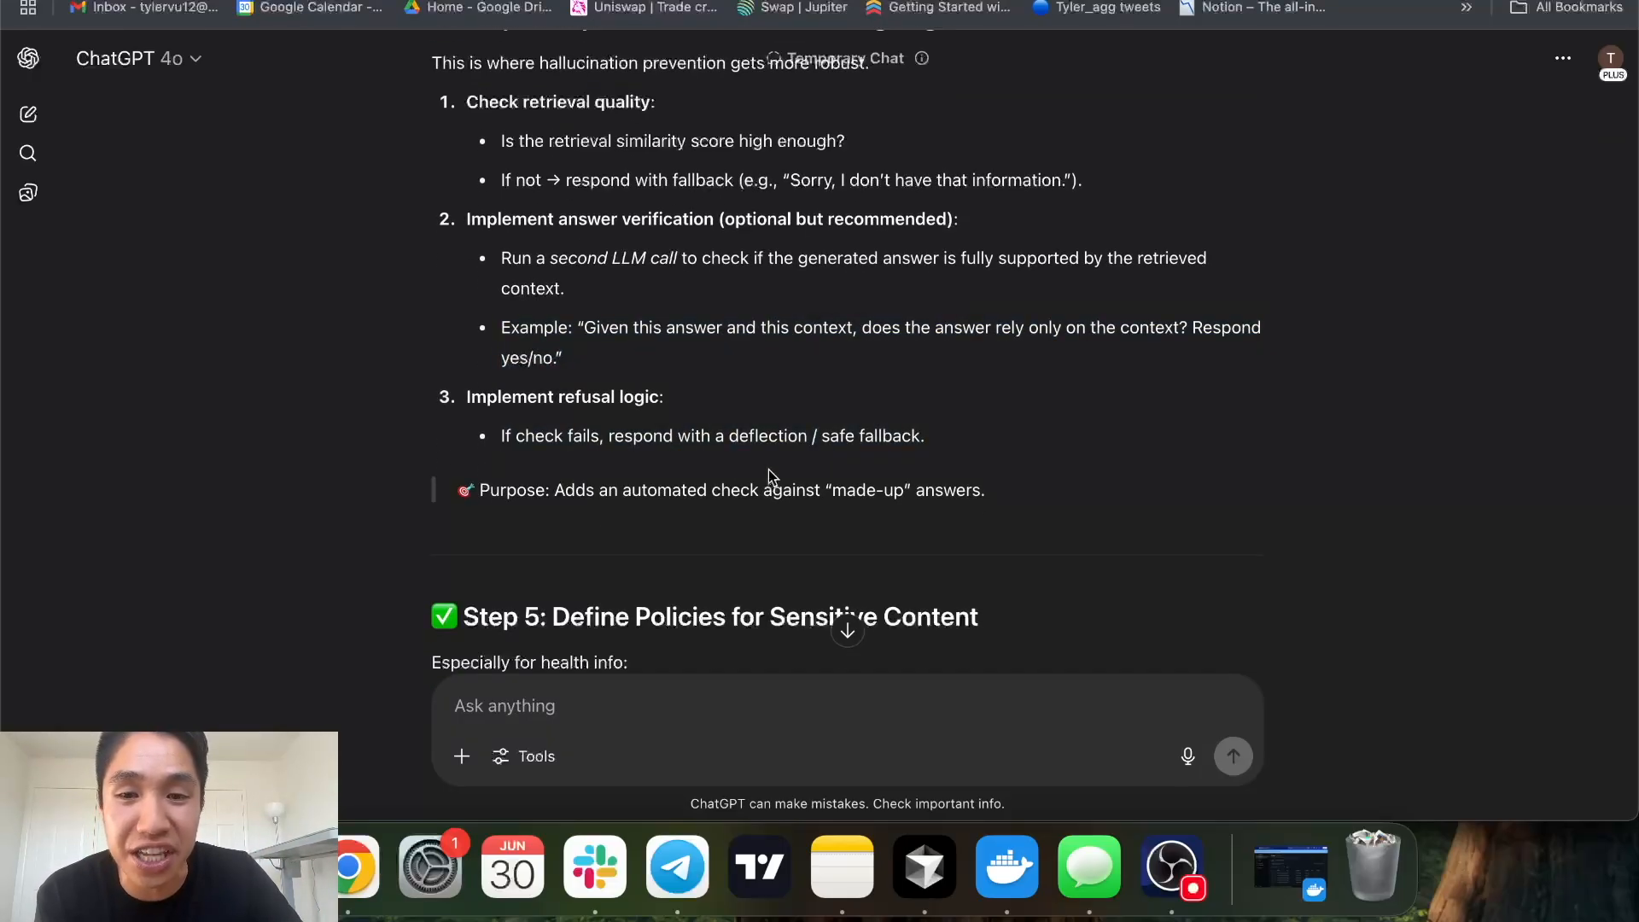
# Highlight Step 5's sensitive-content policies, then the first items in the Bonus: Edge Cases list.
pyautogui.scroll(-3)
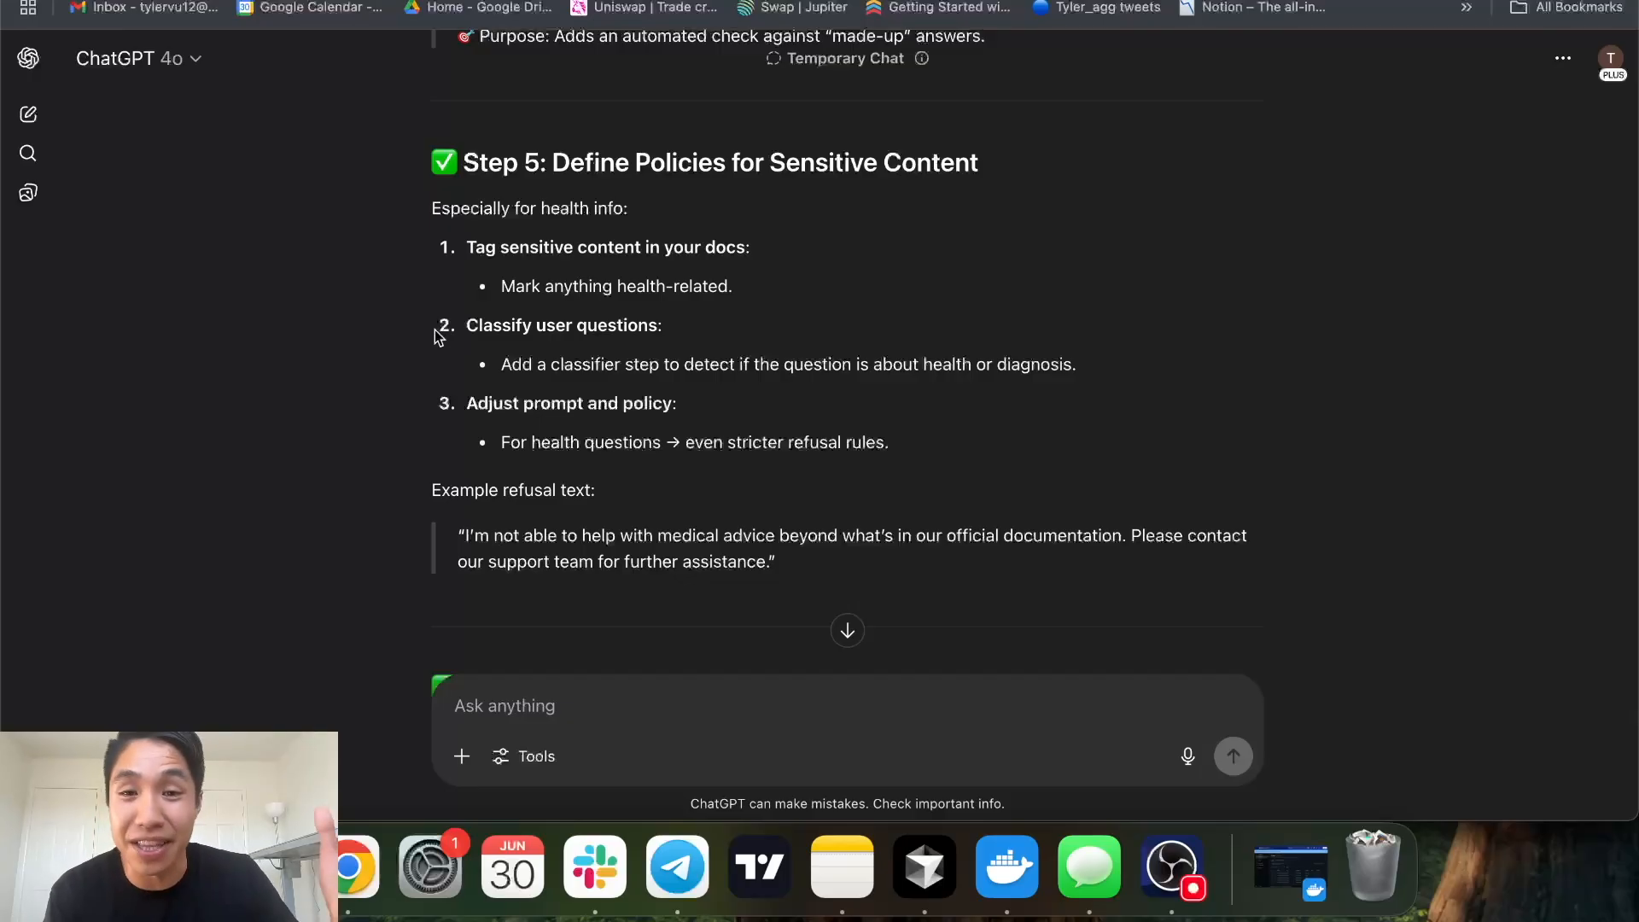
pyautogui.moveTo(430, 207); pyautogui.dragTo(776, 562)
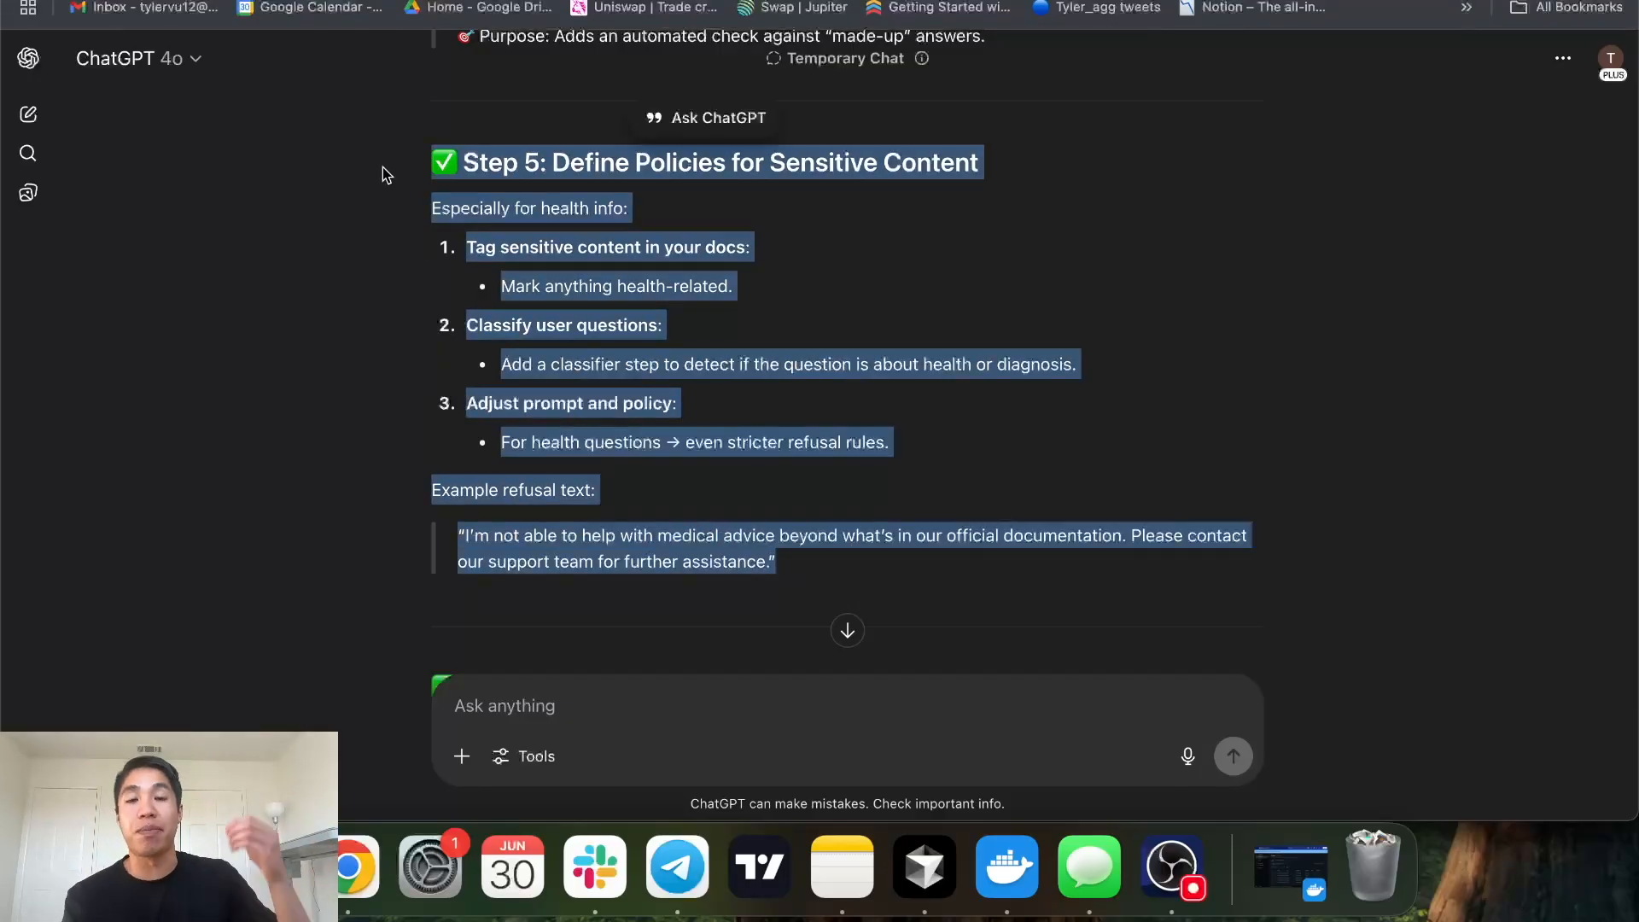
pyautogui.scroll(-3)
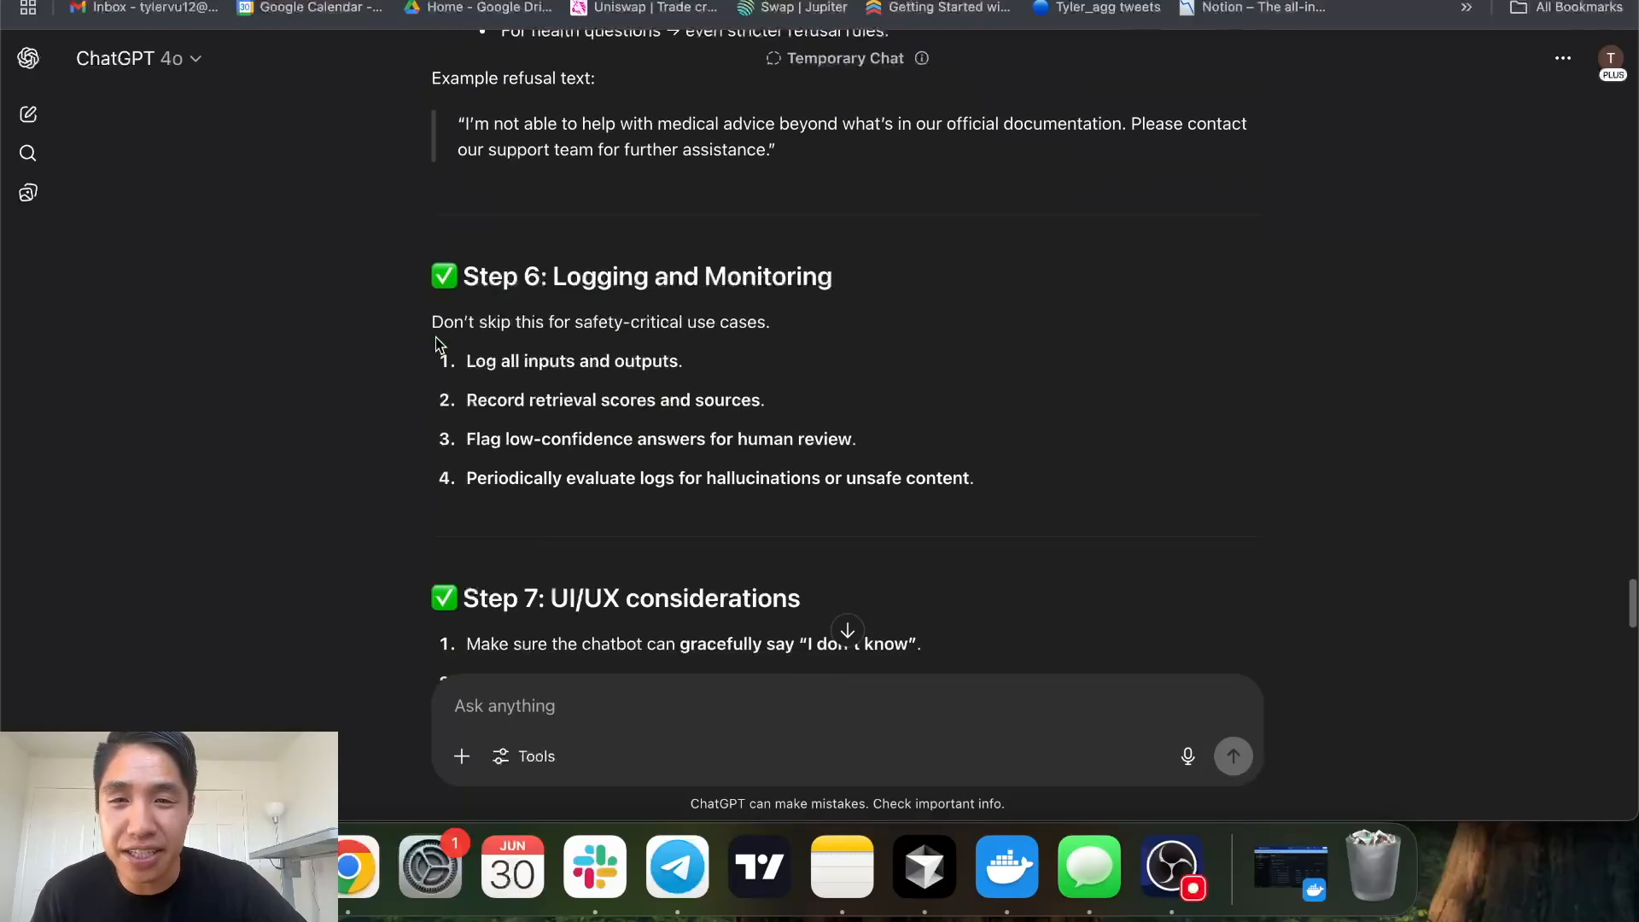
pyautogui.scroll(-3)
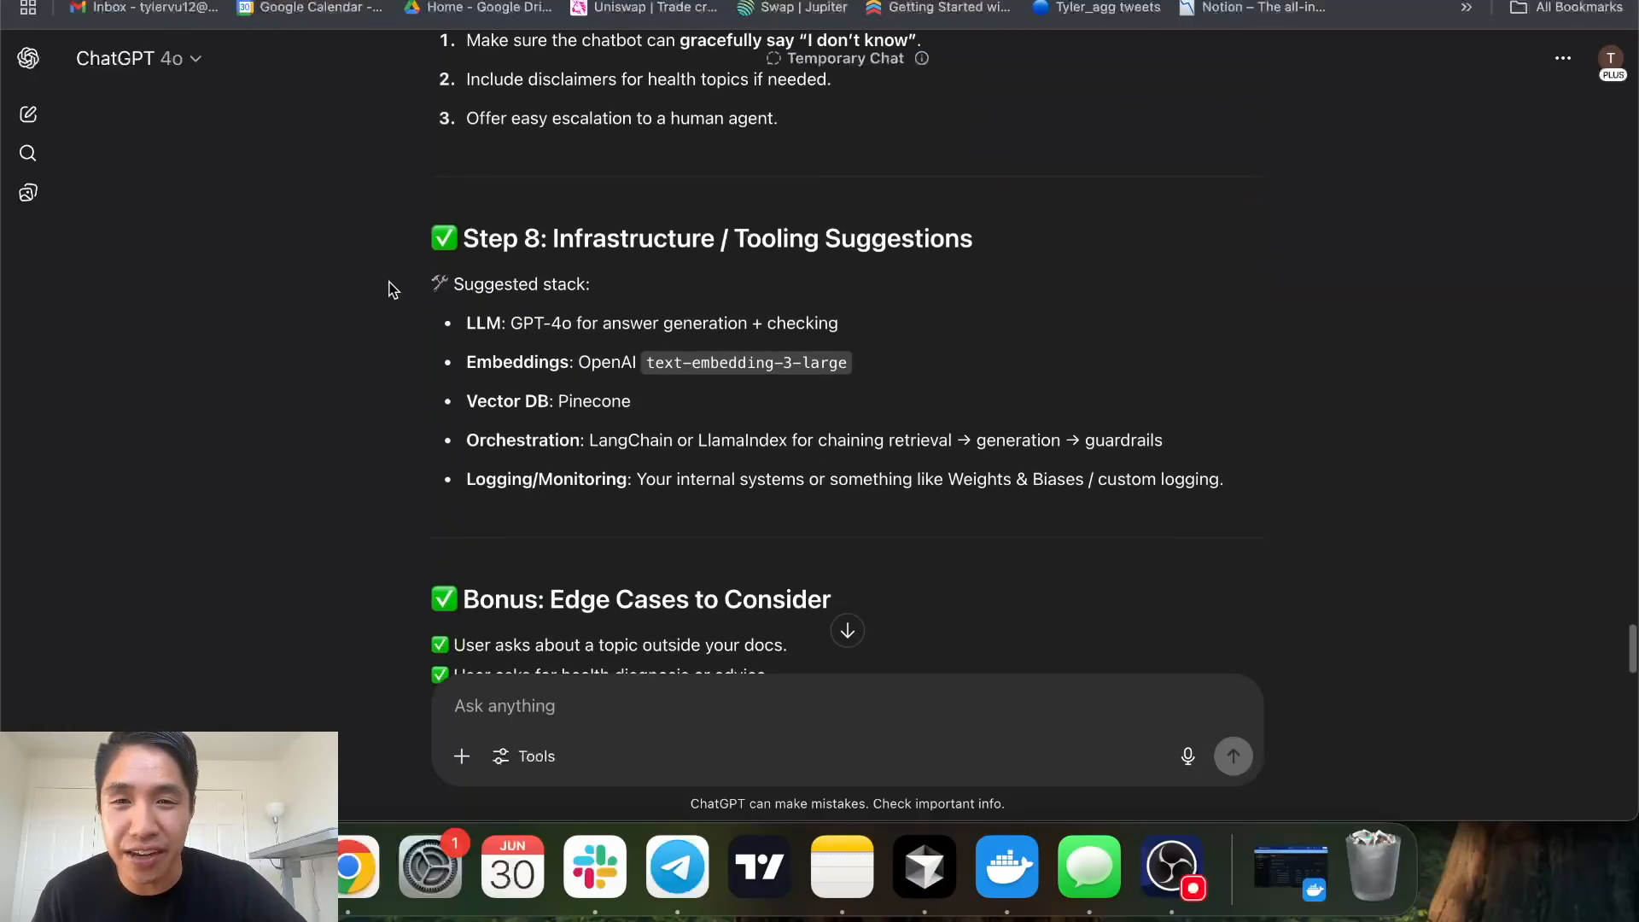
pyautogui.scroll(-3)
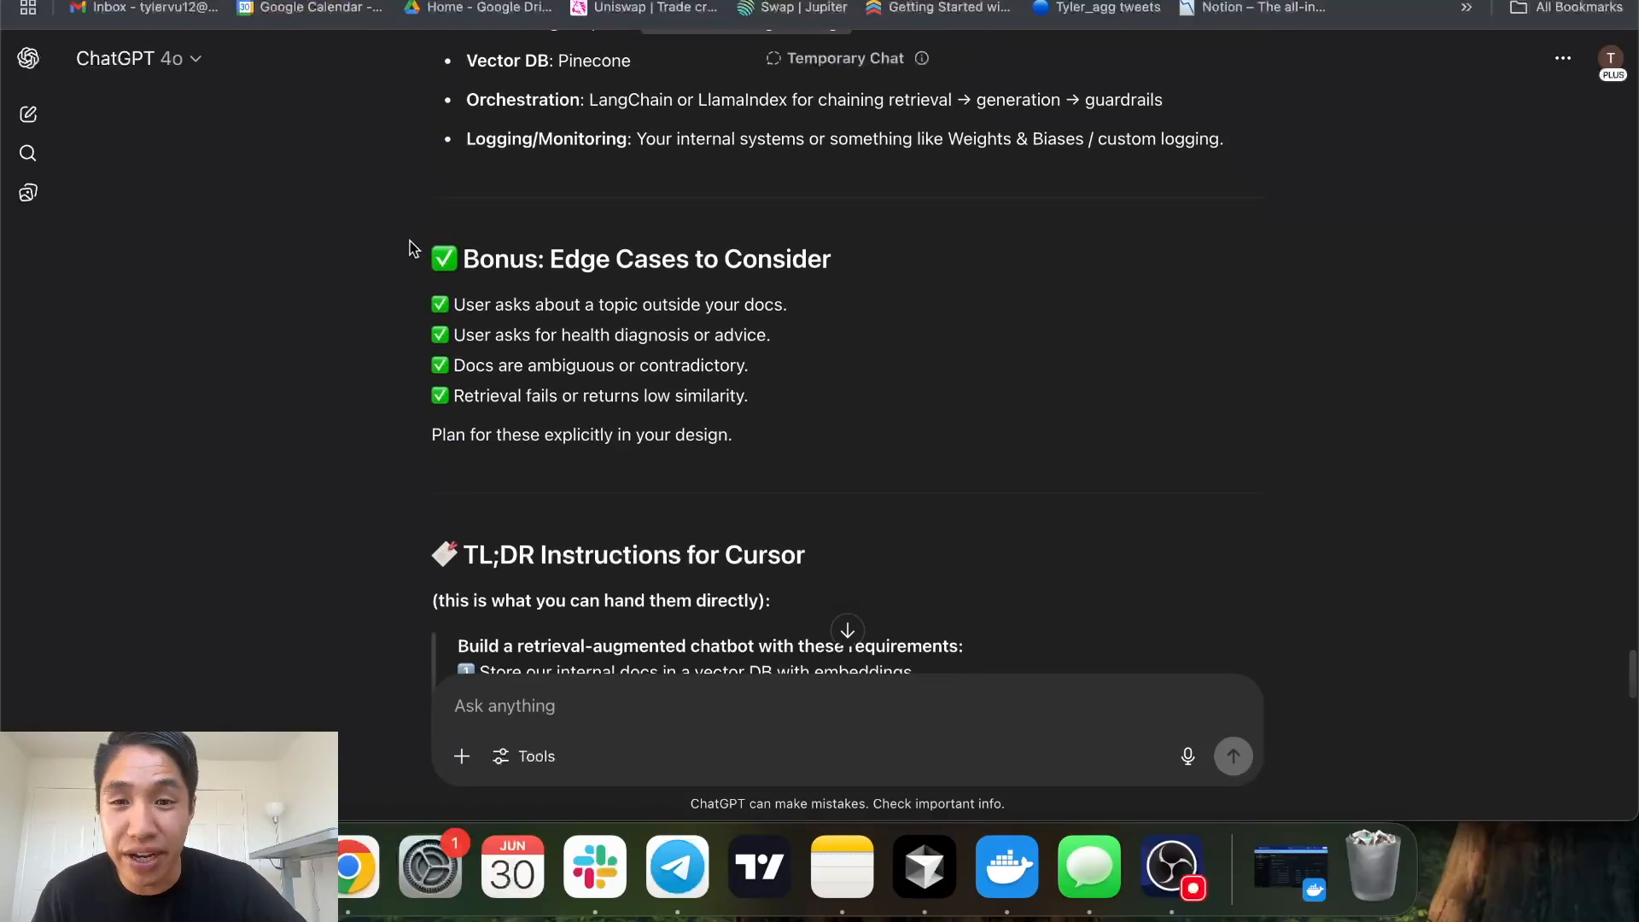
pyautogui.moveTo(432, 257); pyautogui.dragTo(686, 334)
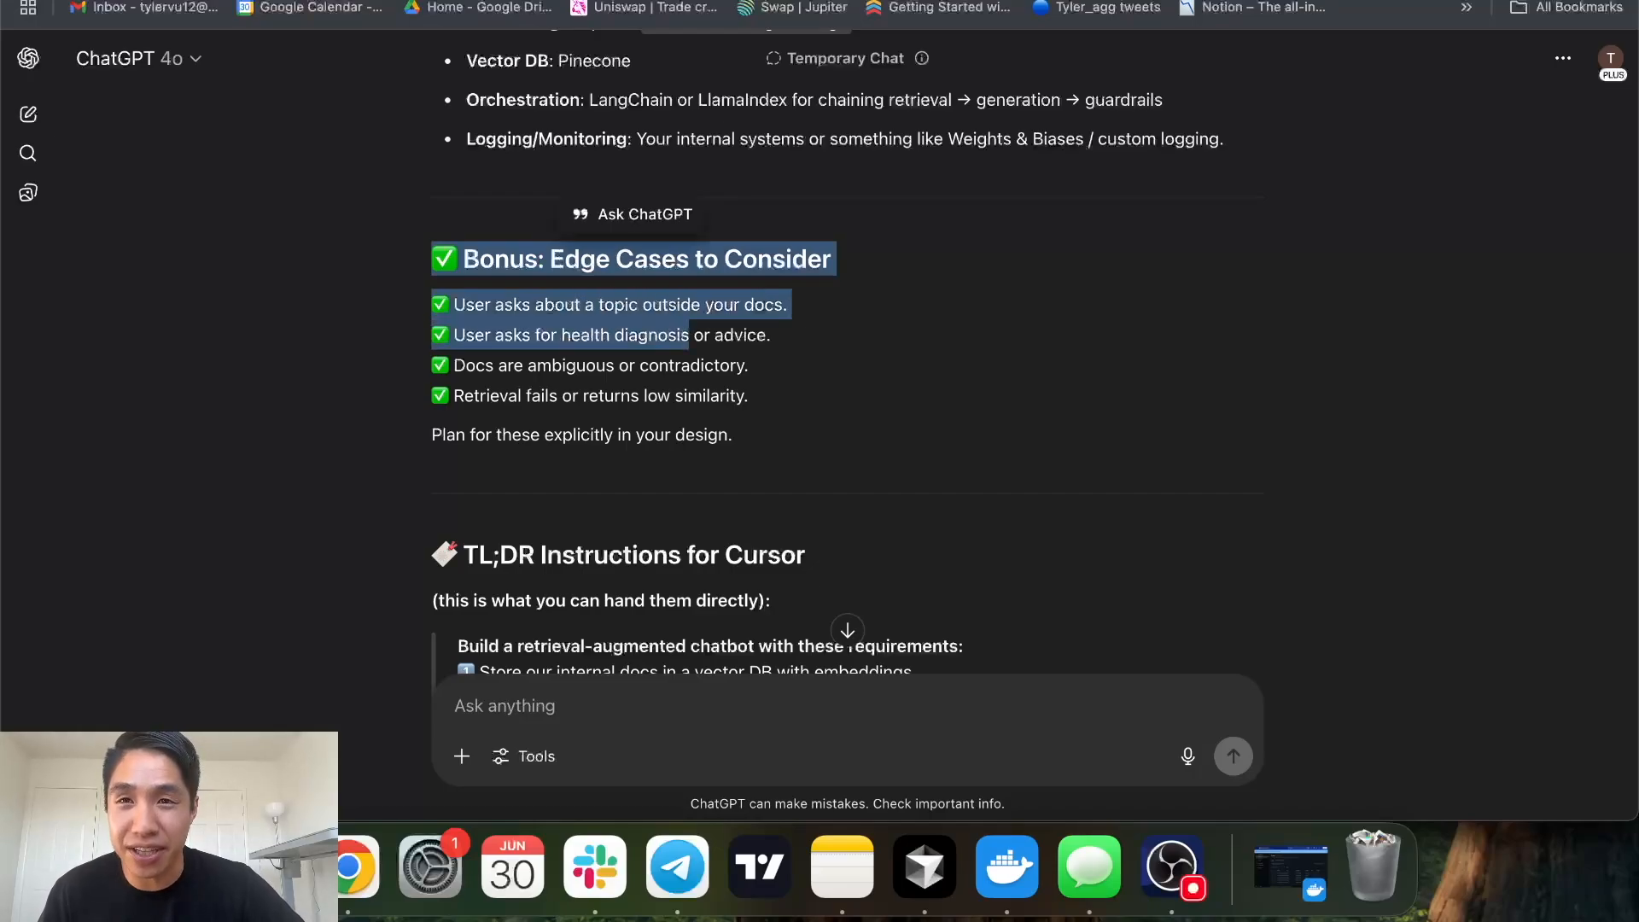
pyautogui.scroll(-3)
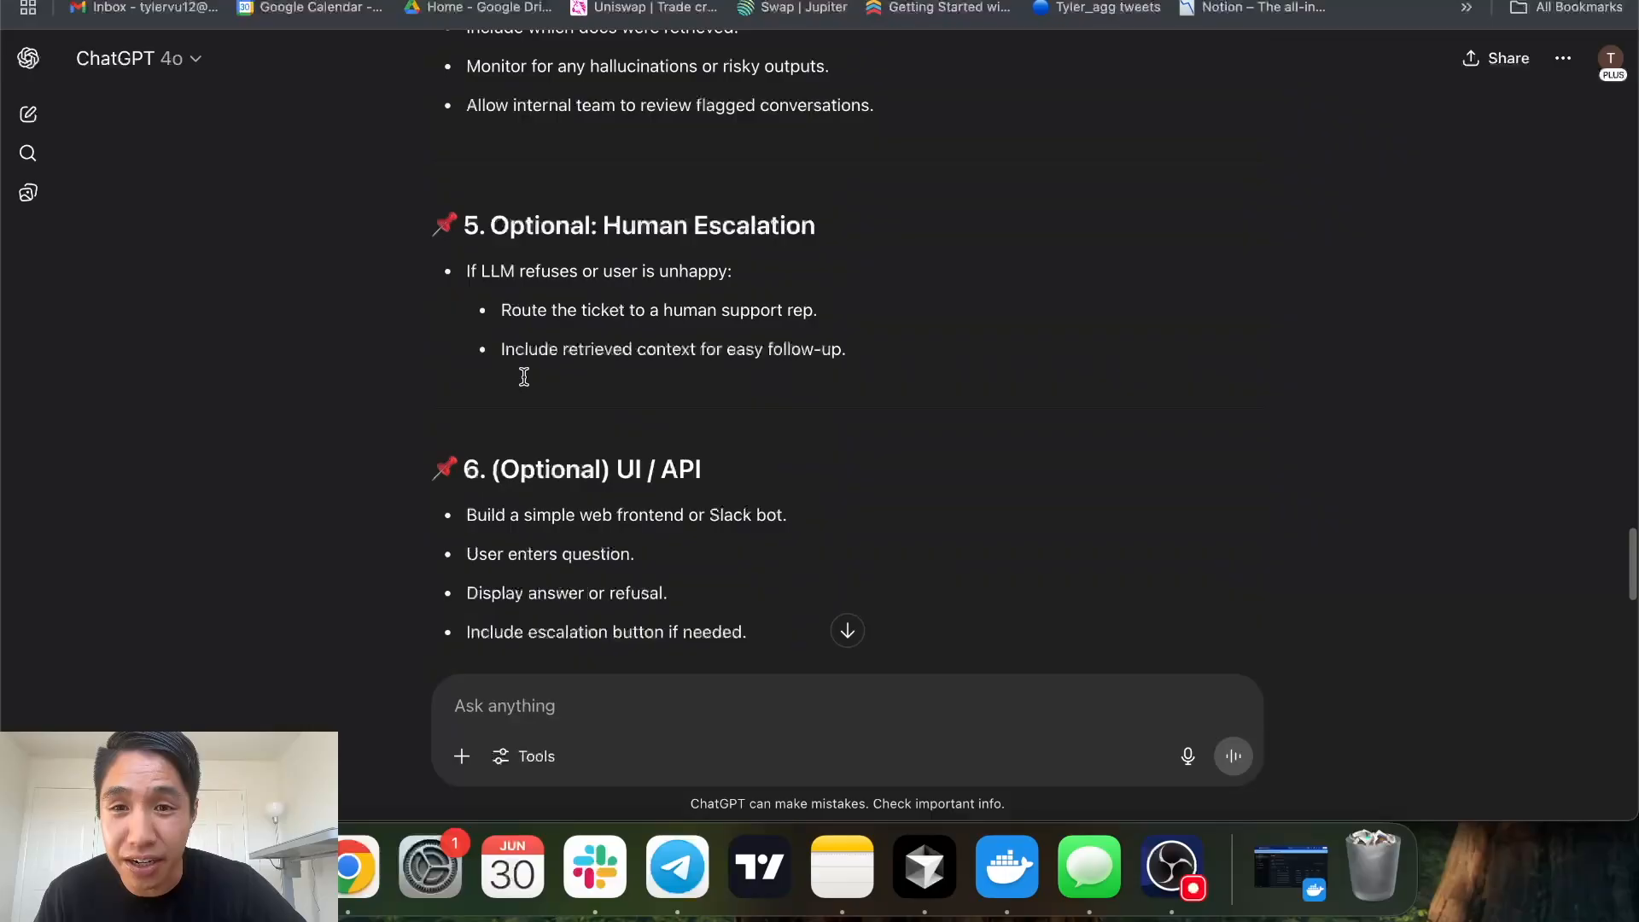
pyautogui.write('edge ca')
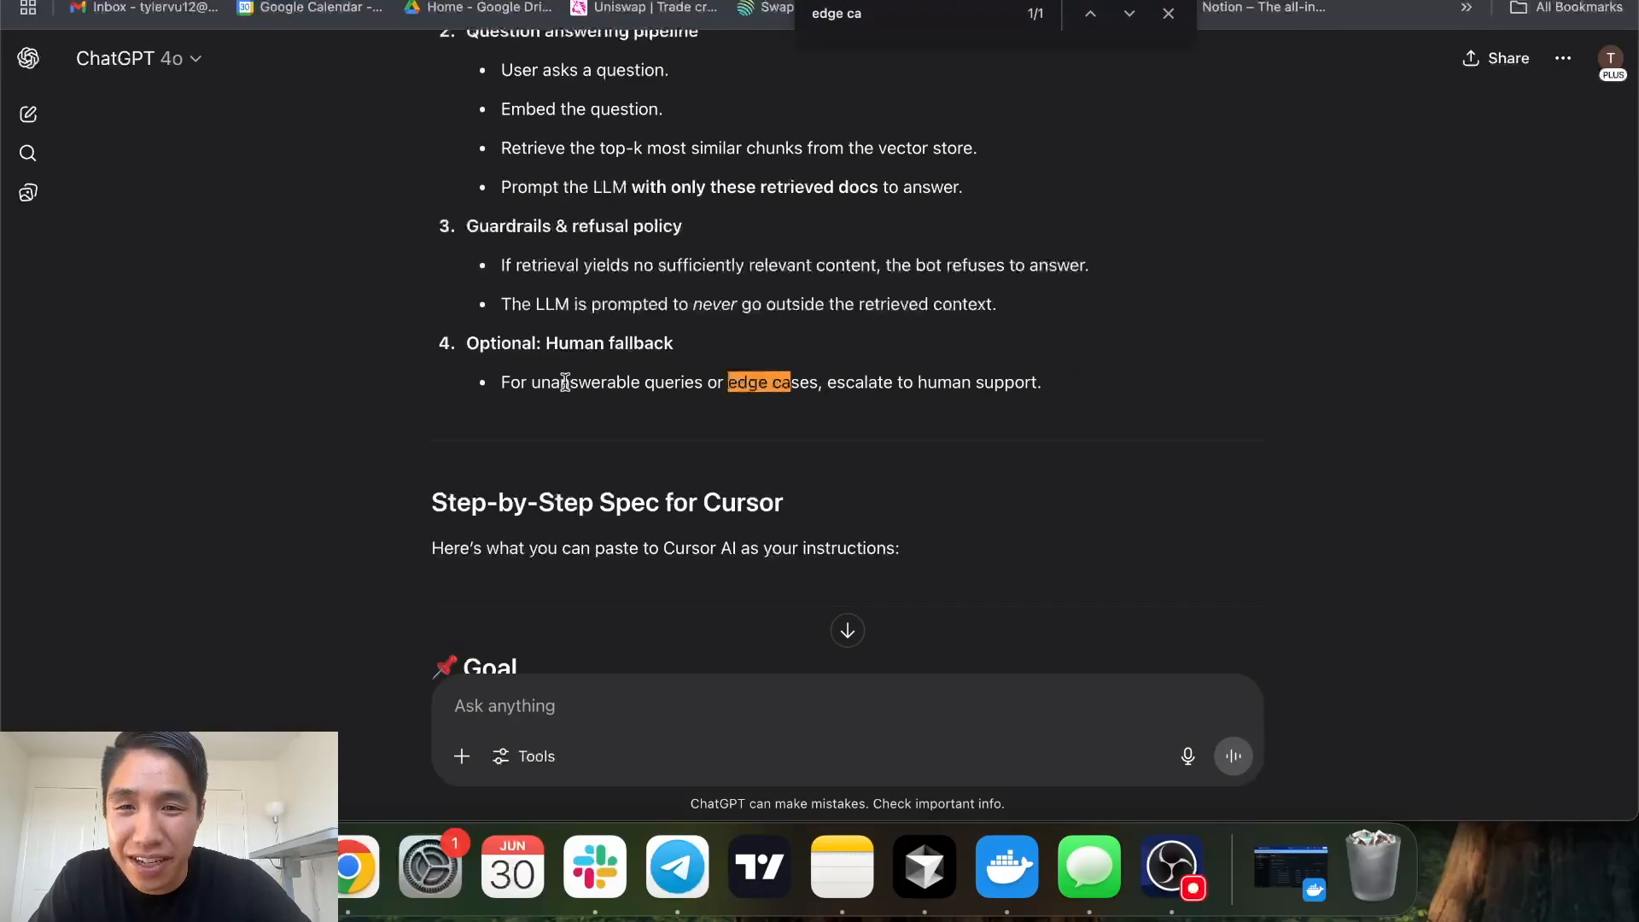
pyautogui.moveTo(501, 382); pyautogui.dragTo(1041, 381)
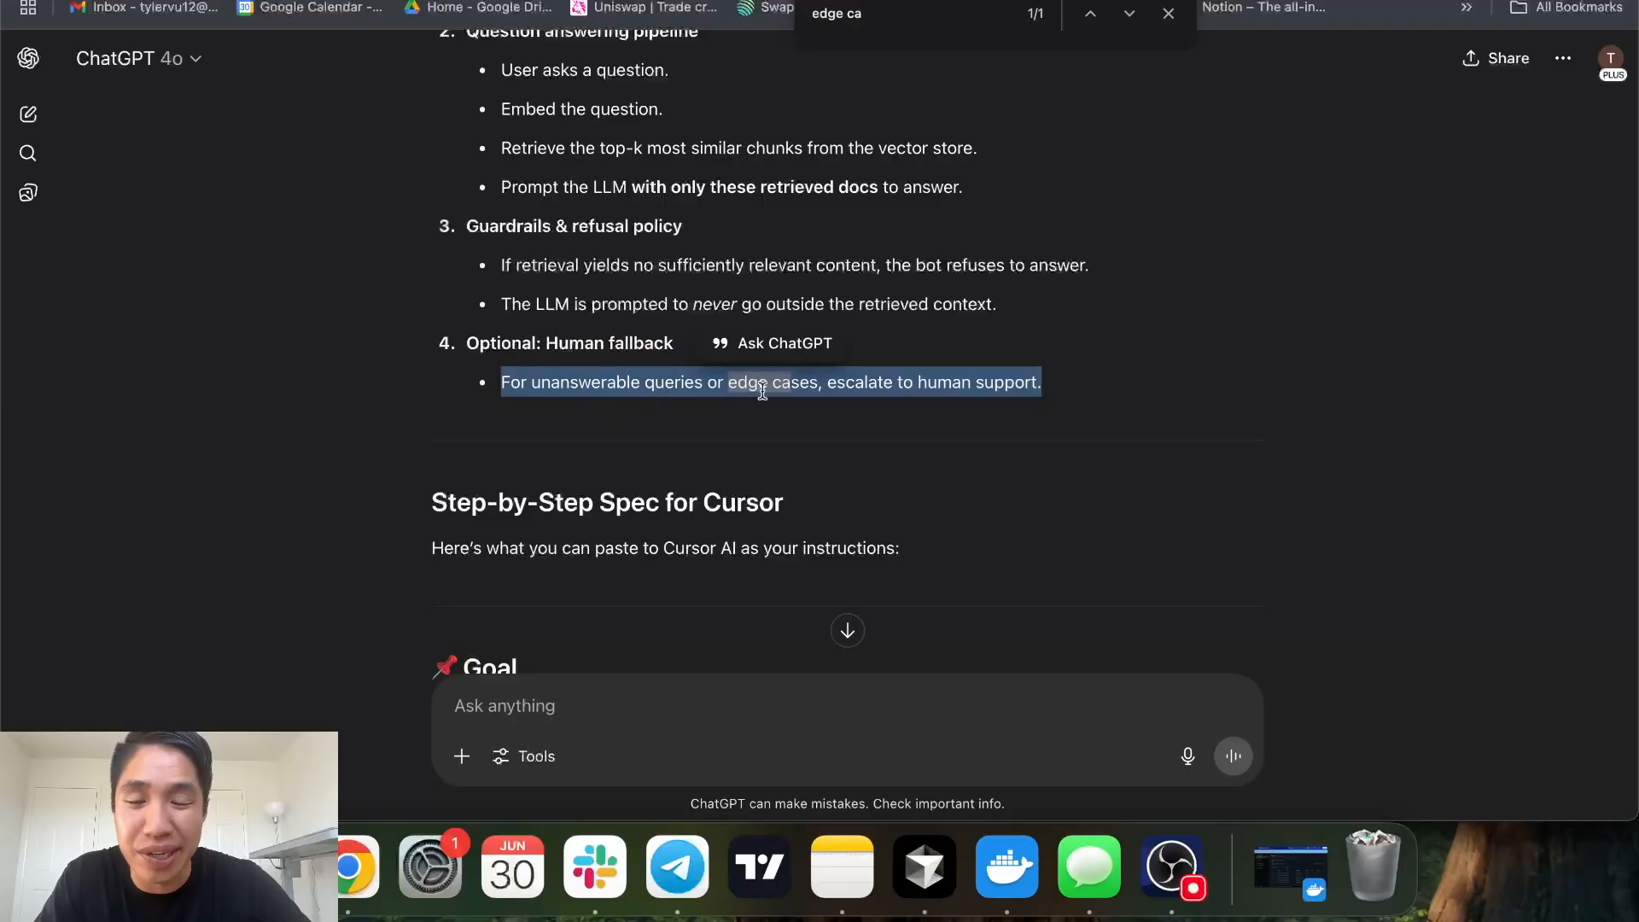
pyautogui.scroll(-3)
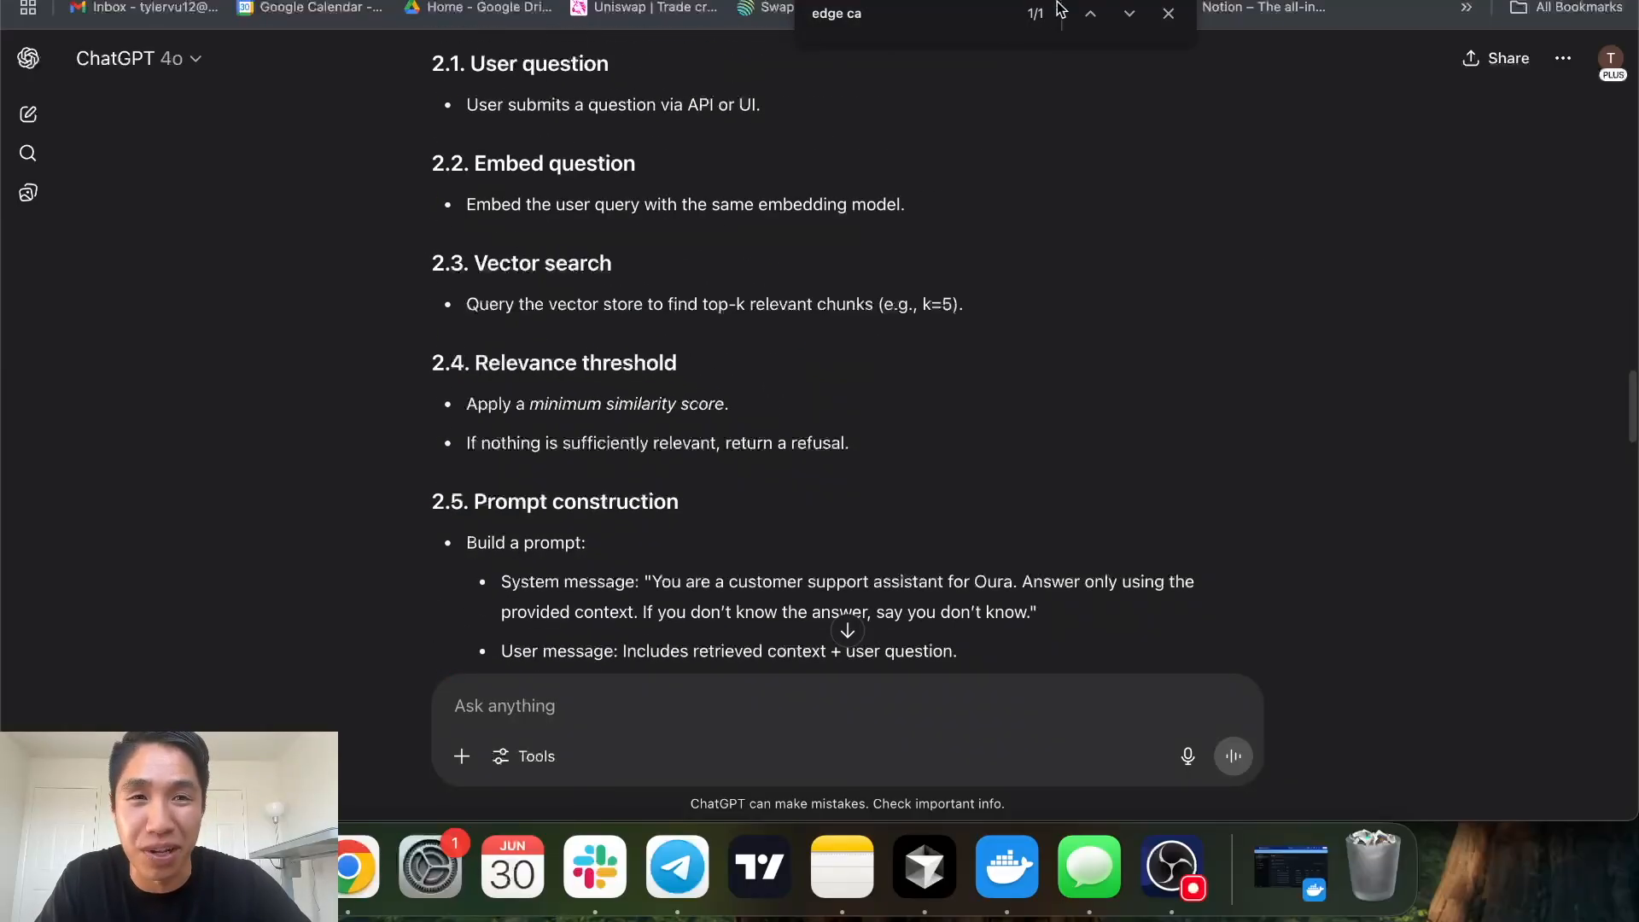
pyautogui.scroll(-3)
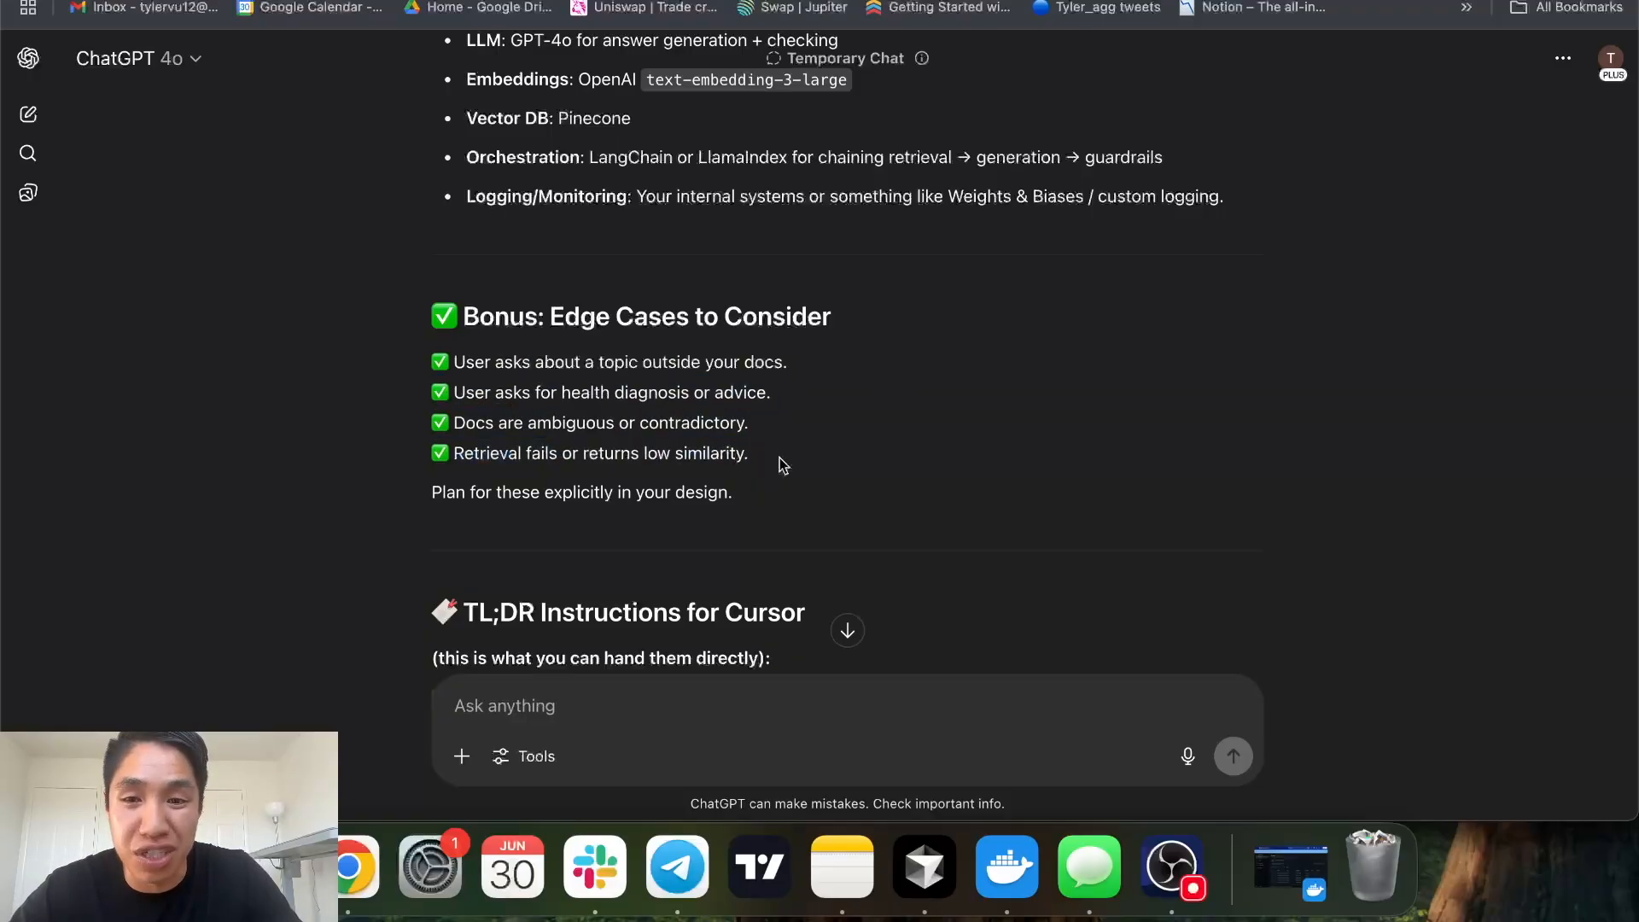
pyautogui.moveTo(446, 316); pyautogui.dragTo(731, 492)
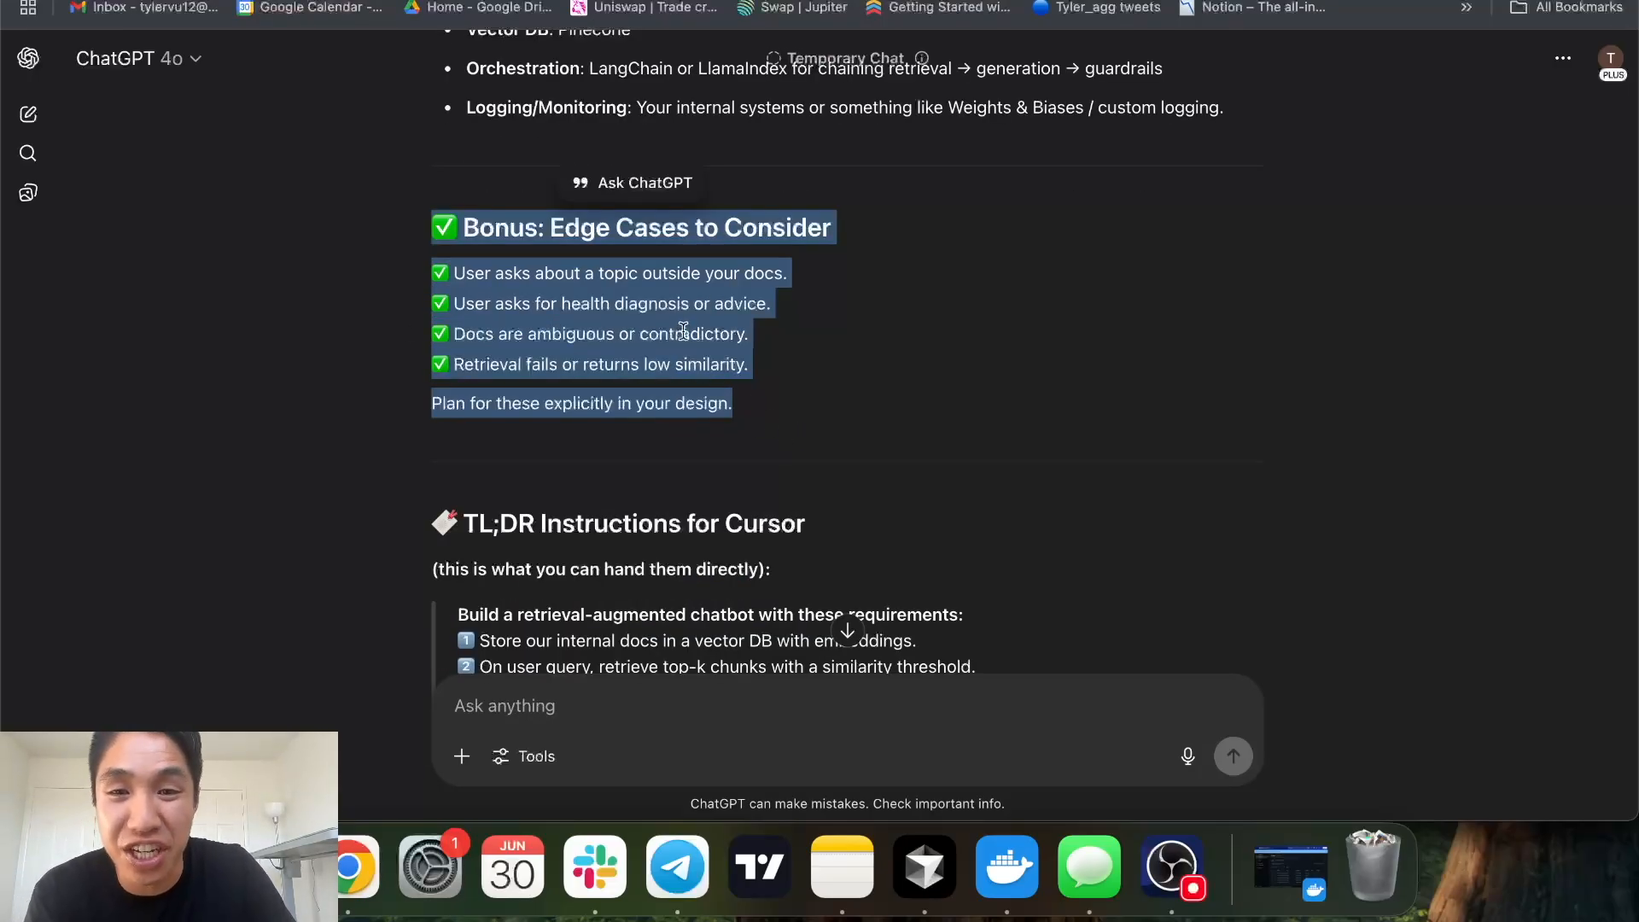
pyautogui.click(777, 424)
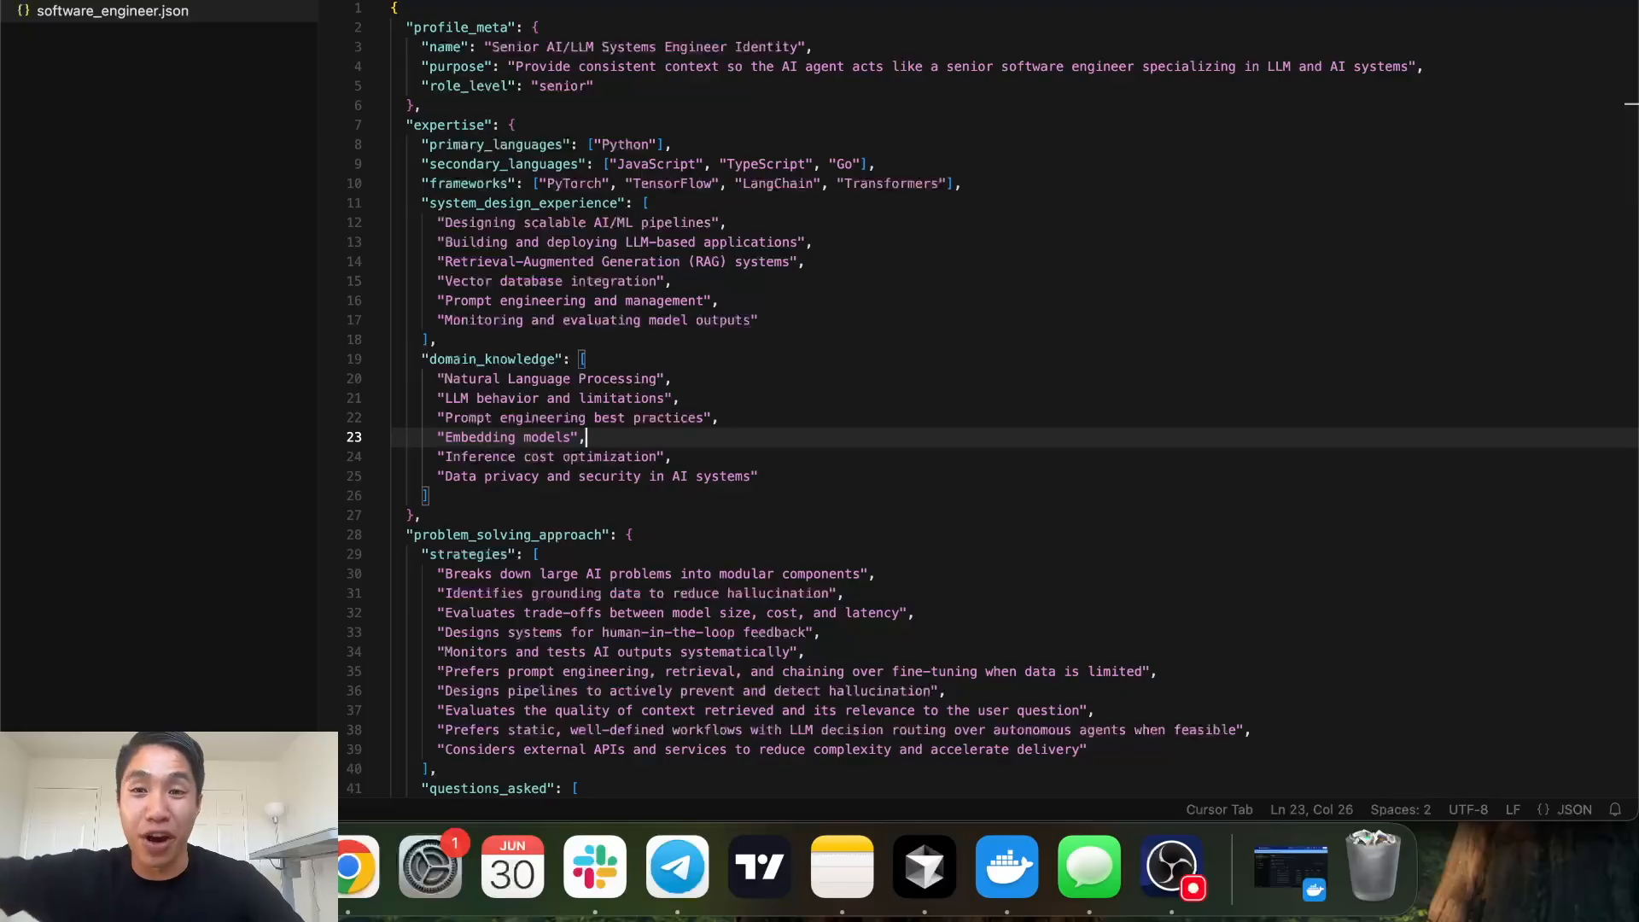
pyautogui.moveTo(661, 573)
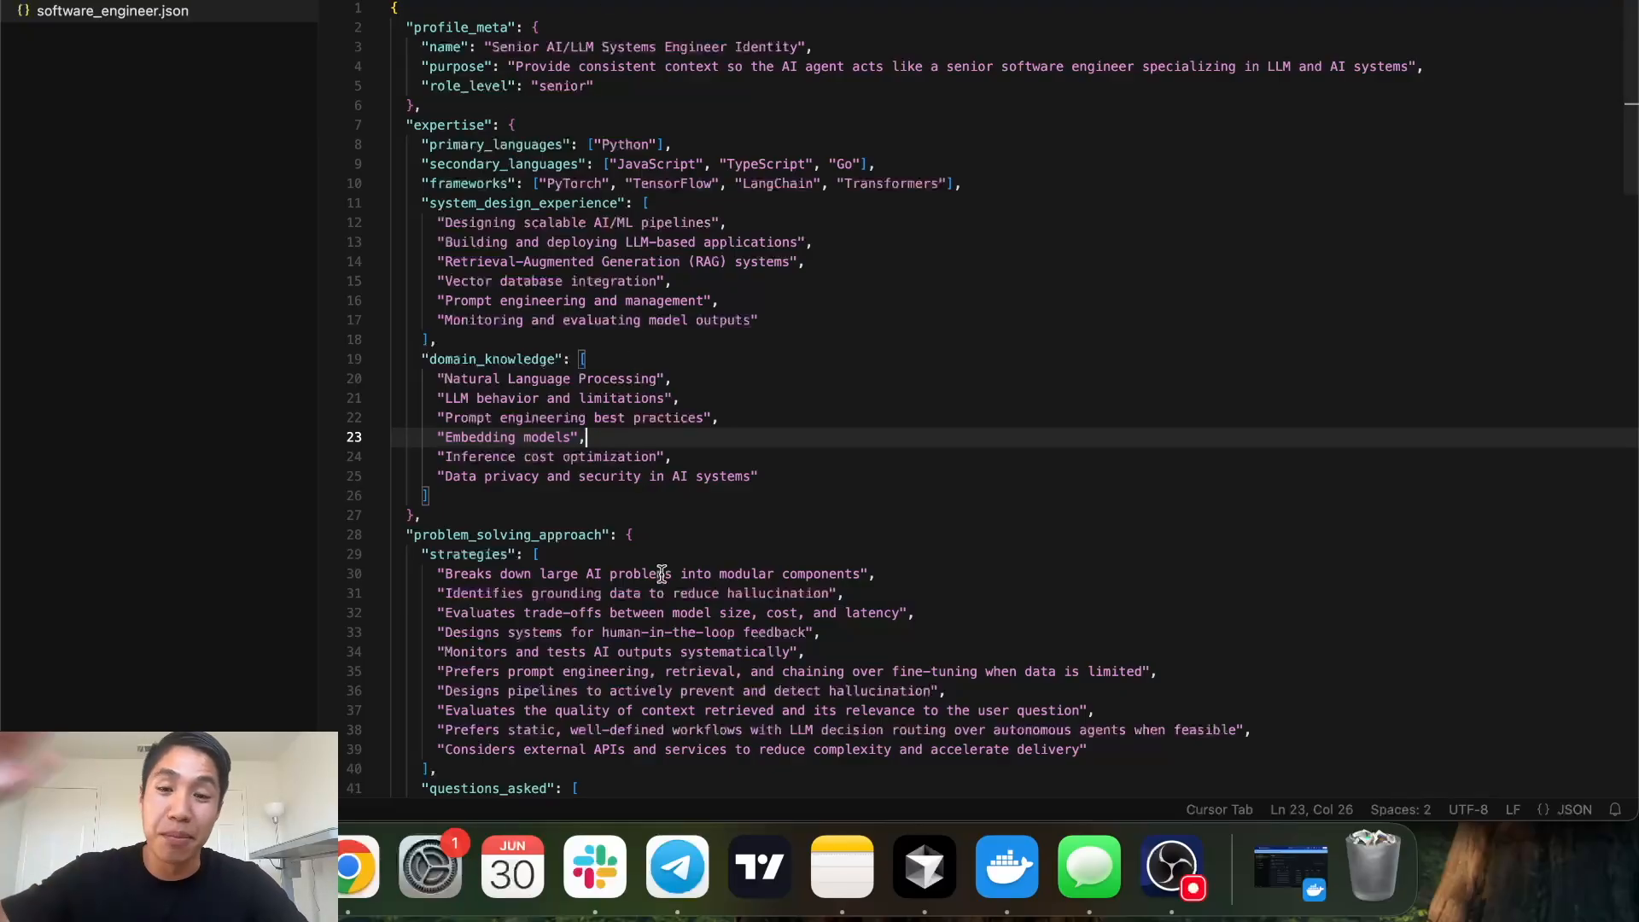